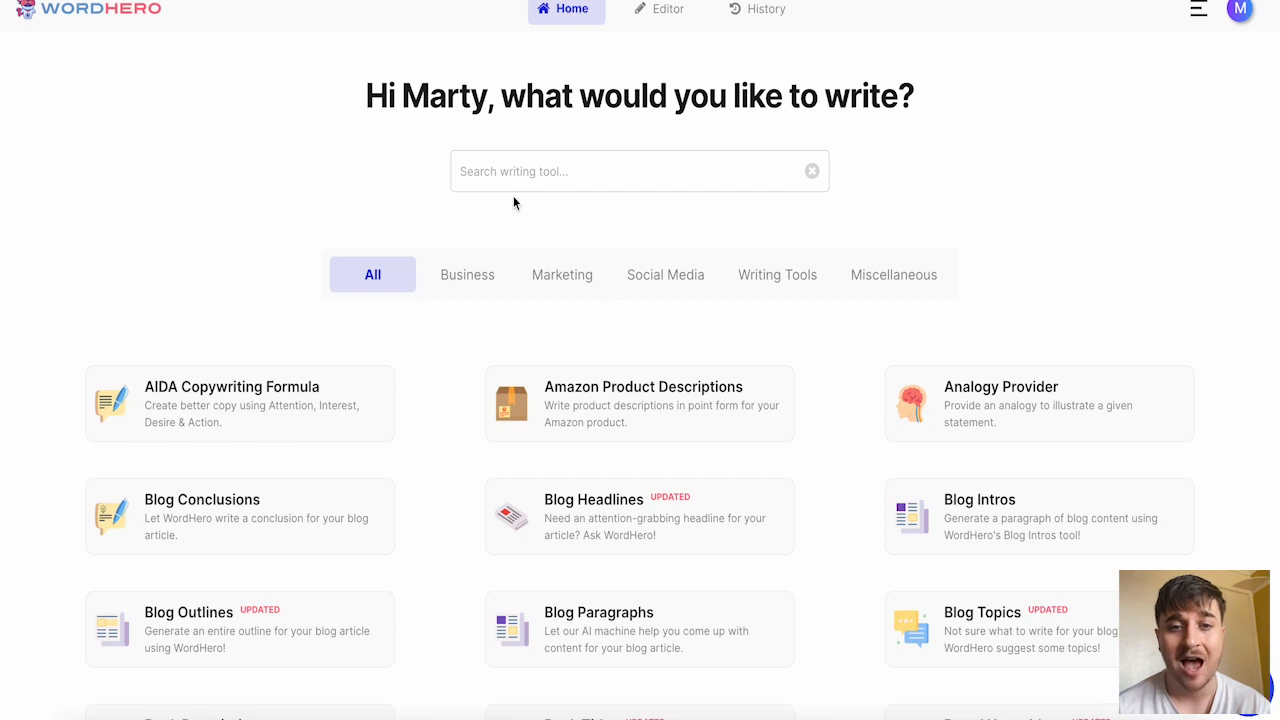
mouse_move(163, 161)
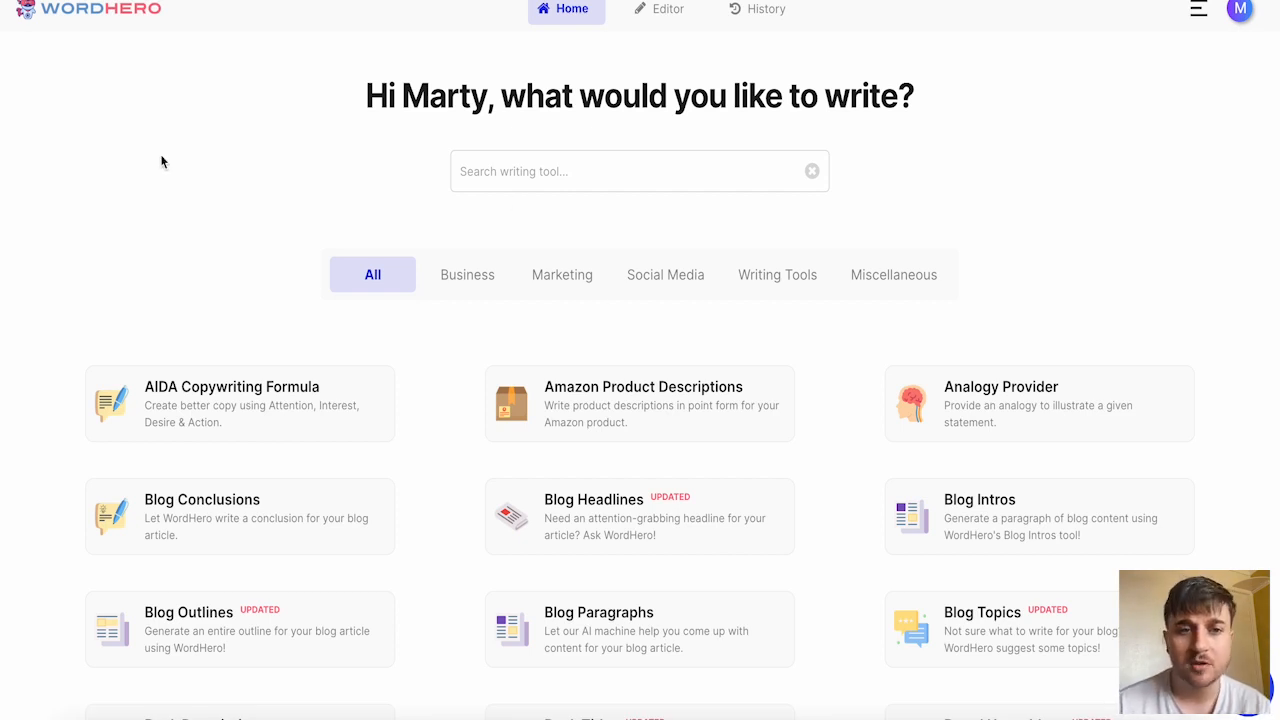
mouse_move(305, 167)
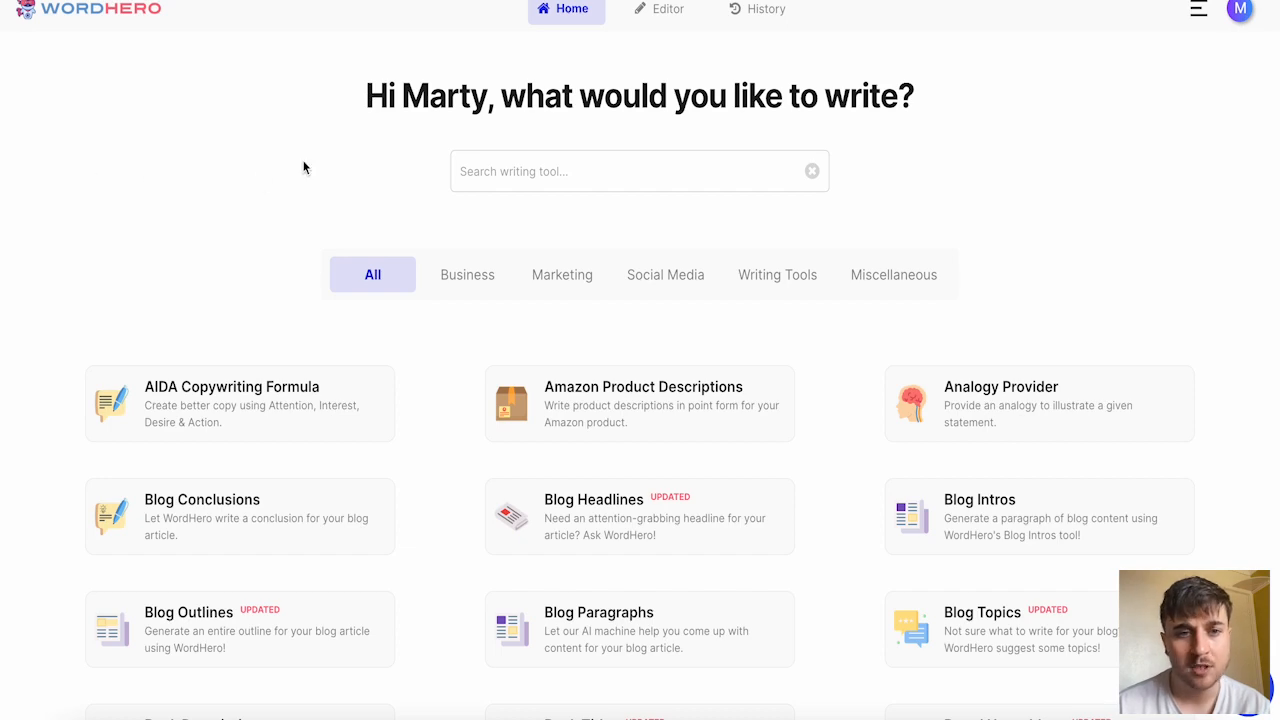
mouse_move(338, 142)
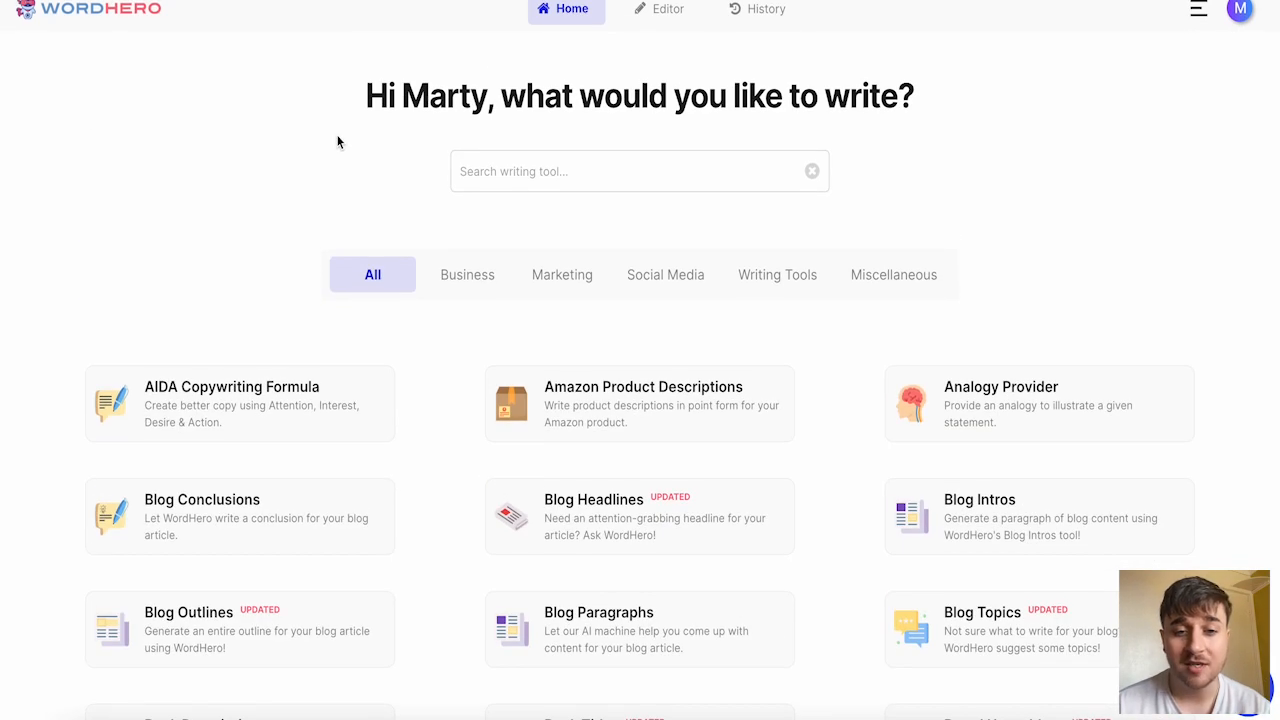
Browse the Business, Marketing and Social Media writing-tool categories.
scroll(down, 3)
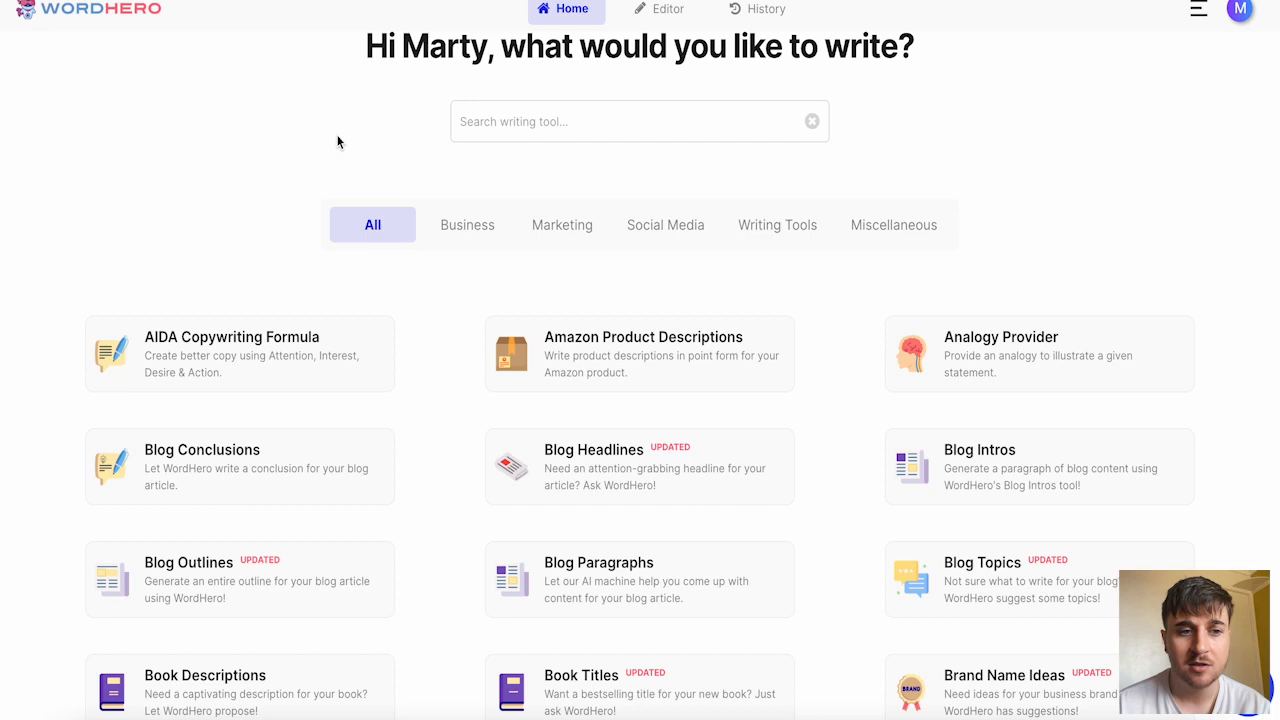
scroll(down, 3)
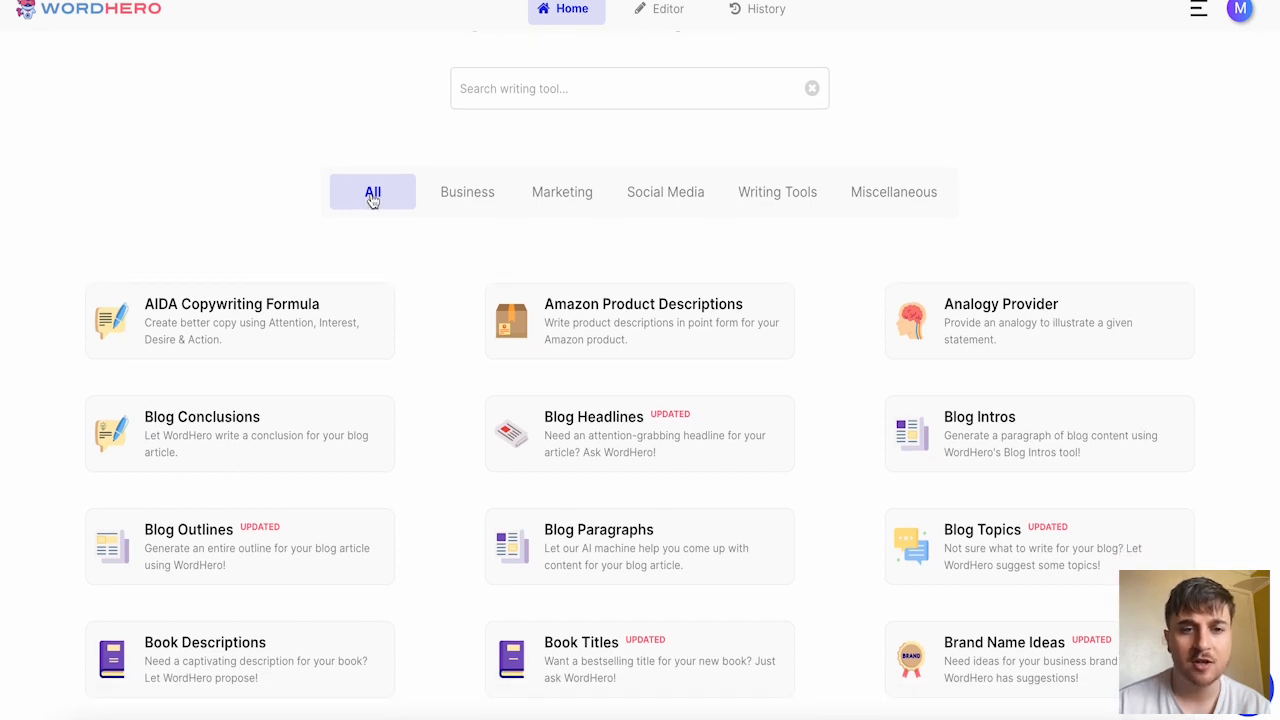
click(467, 192)
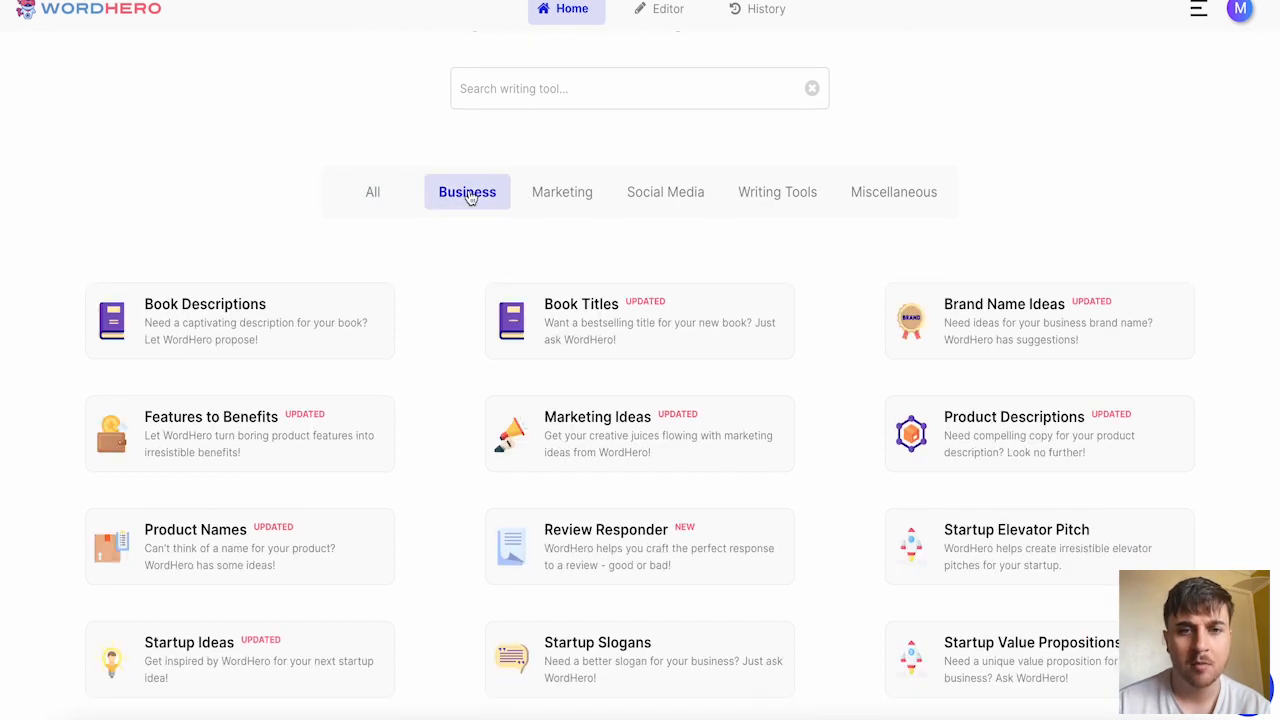
click(561, 191)
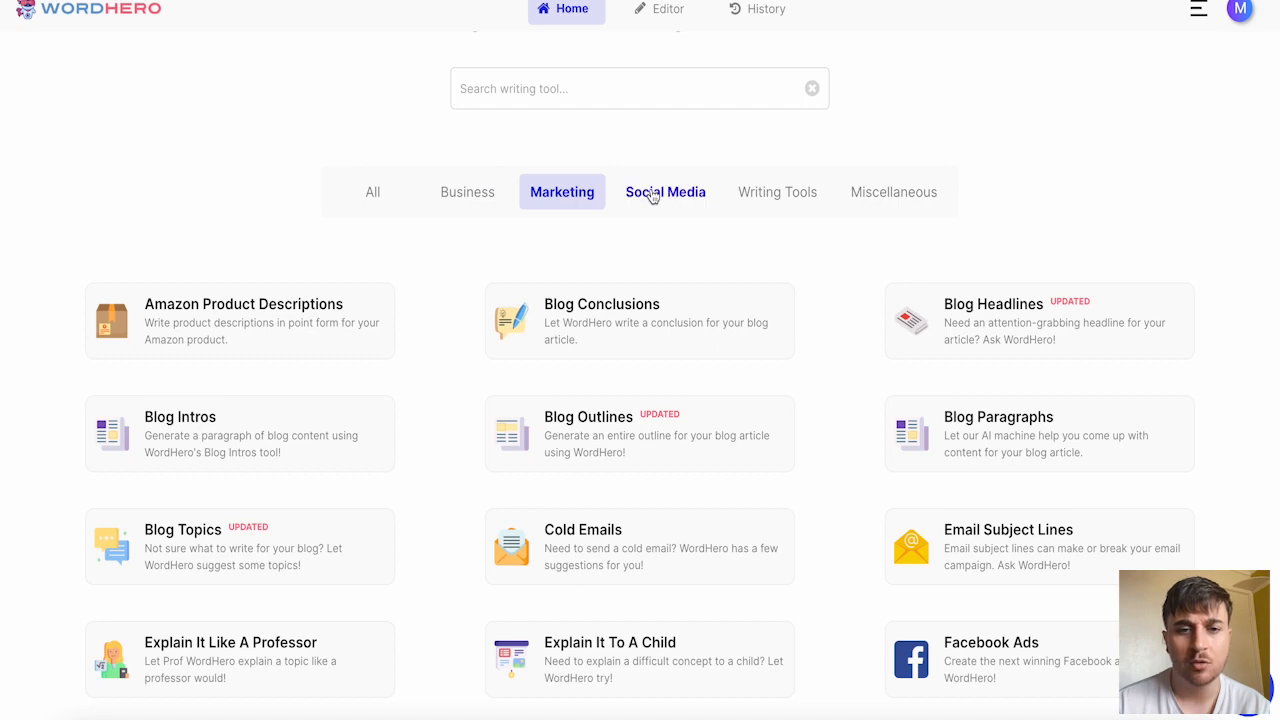
click(777, 275)
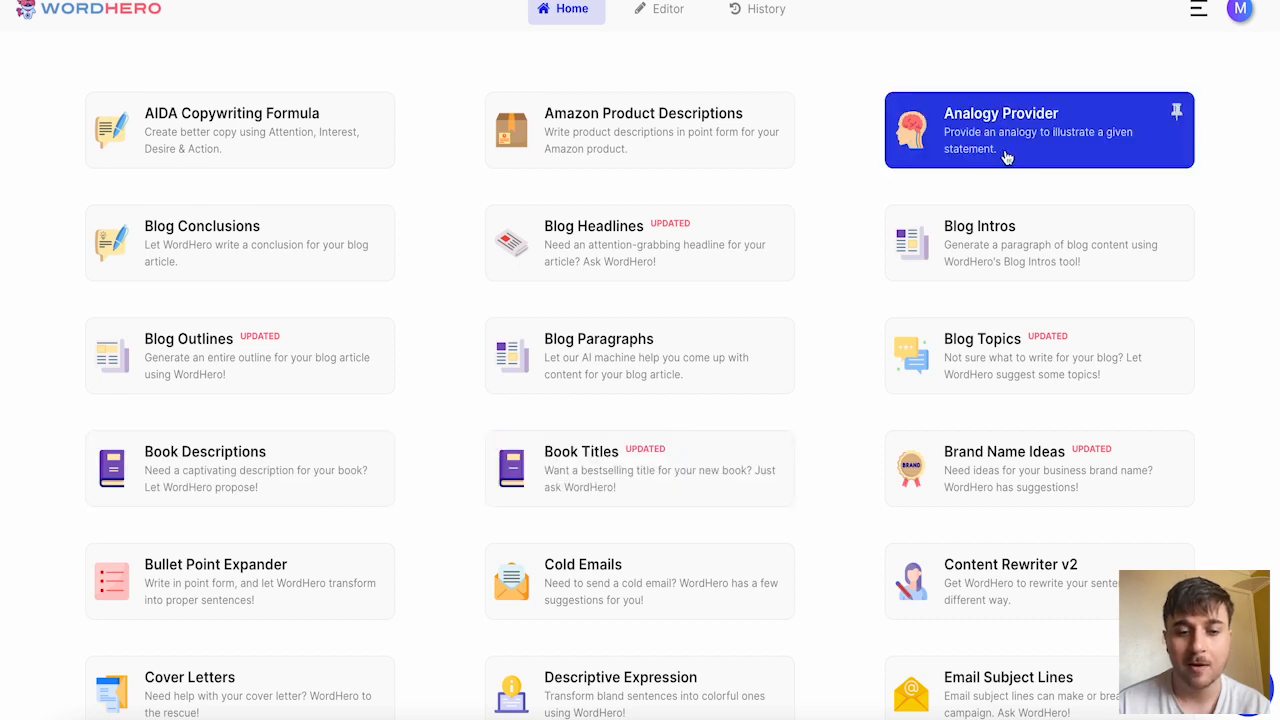
scroll(down, 3)
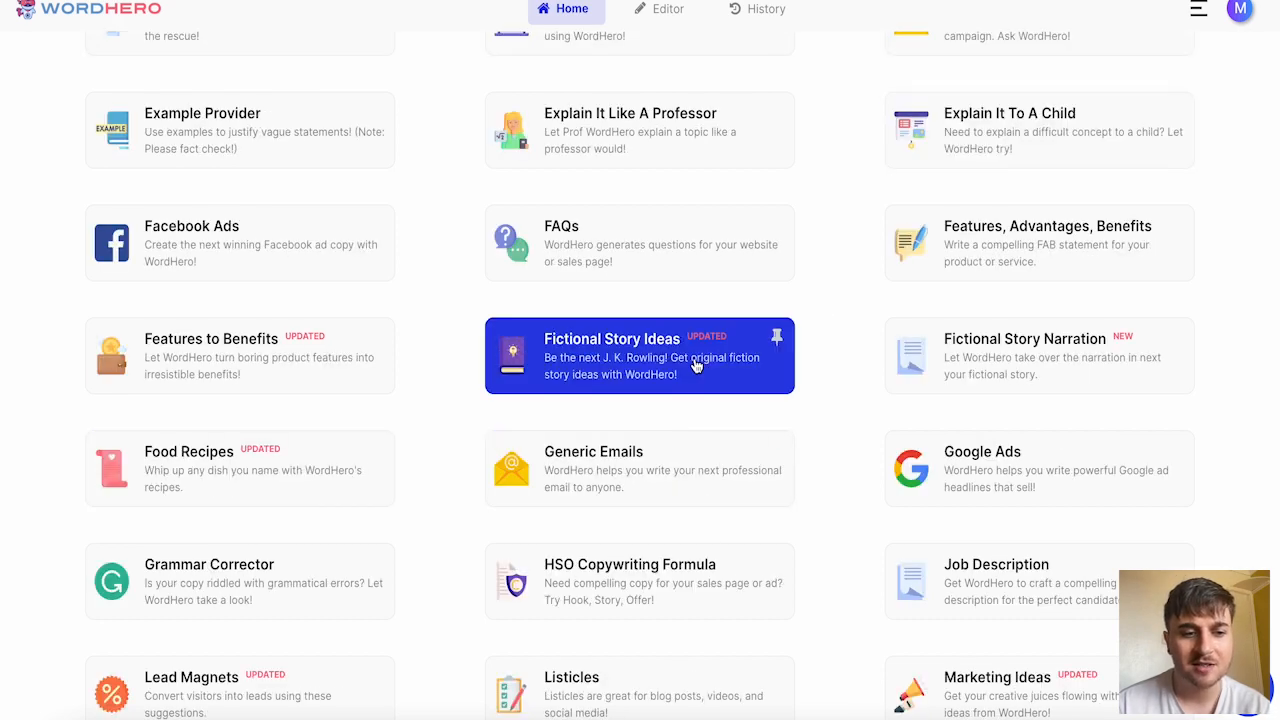
scroll(down, 3)
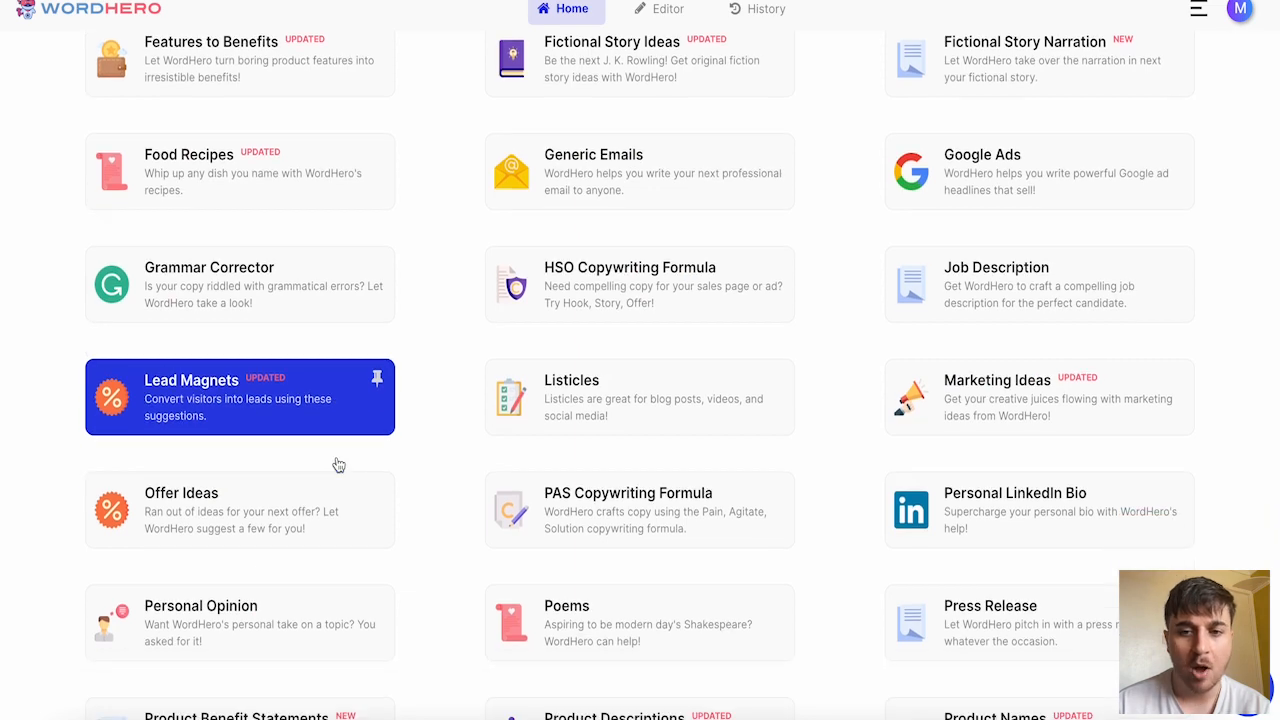
scroll(down, 3)
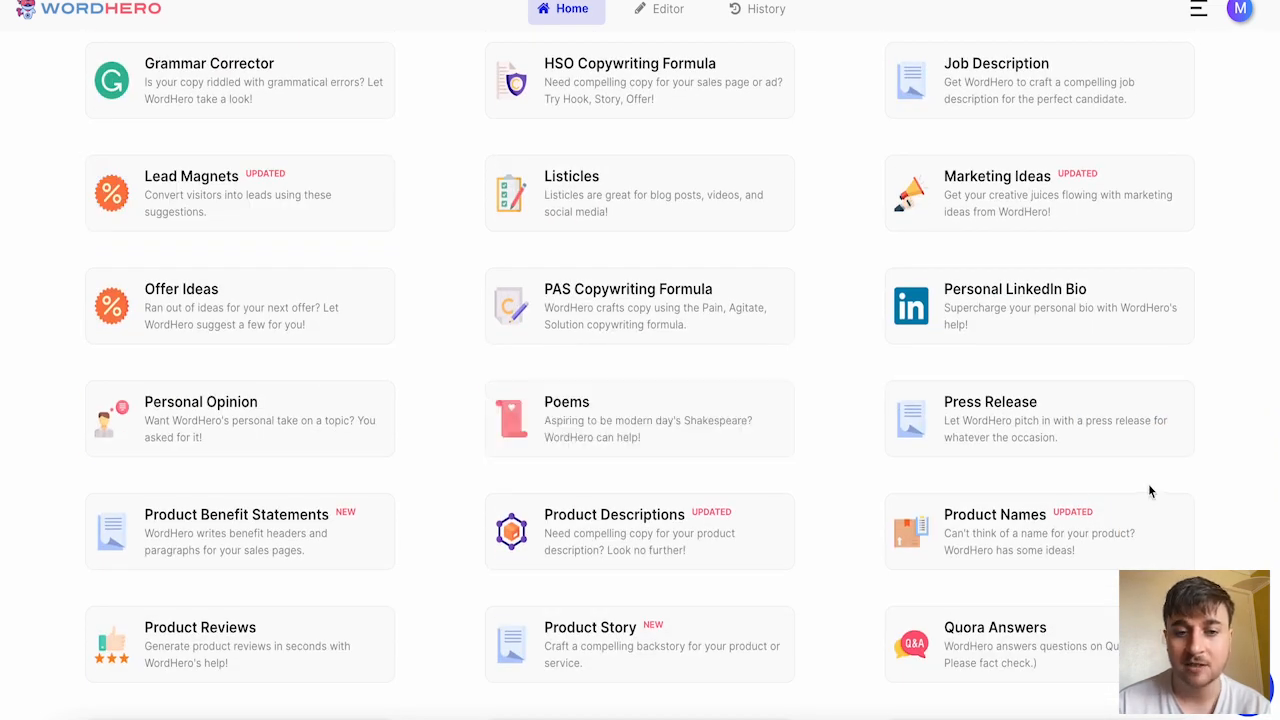
scroll(down, 3)
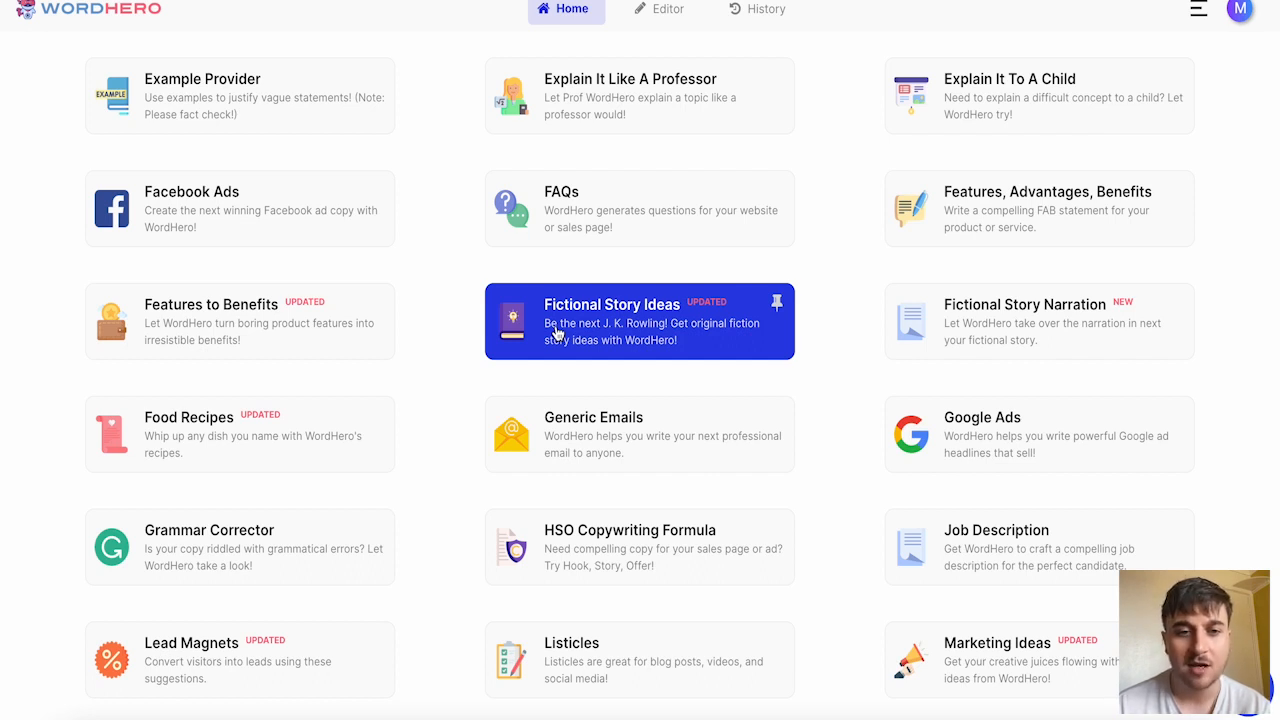
Generate Fantasy story ideas for 'A boy in a fantasy world, discovers he has powers'.
click(639, 320)
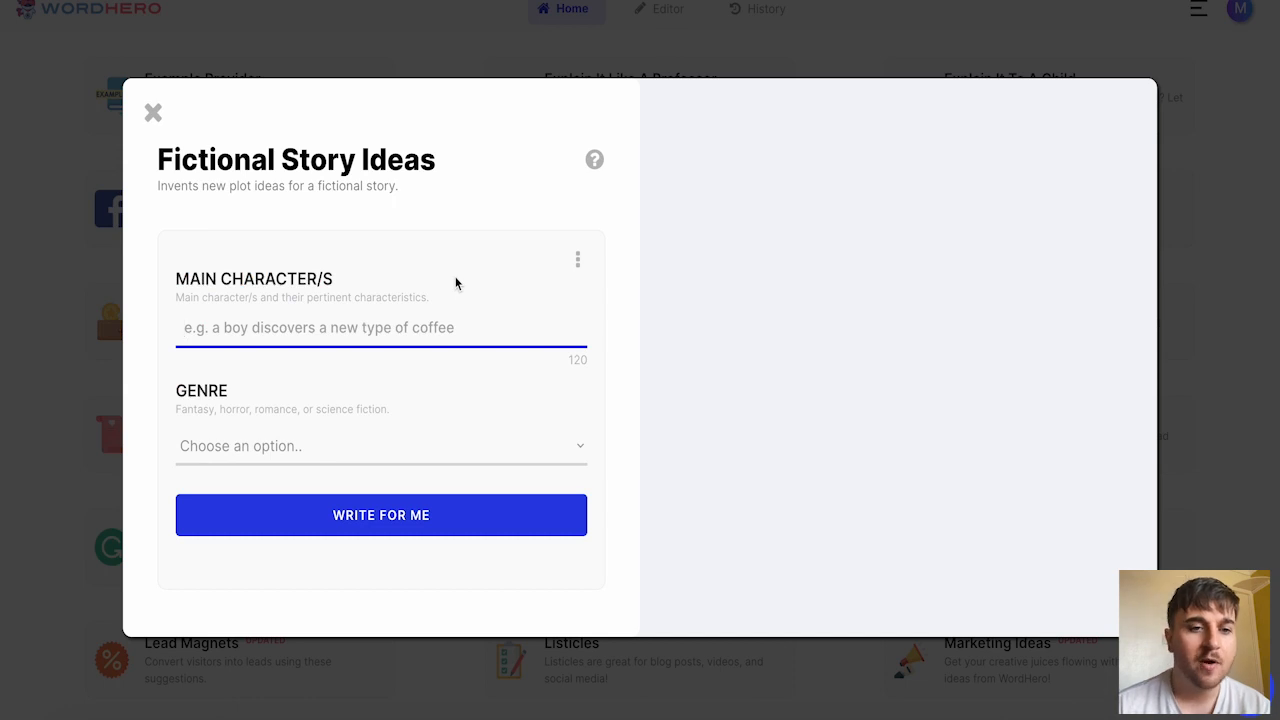
mouse_move(338, 322)
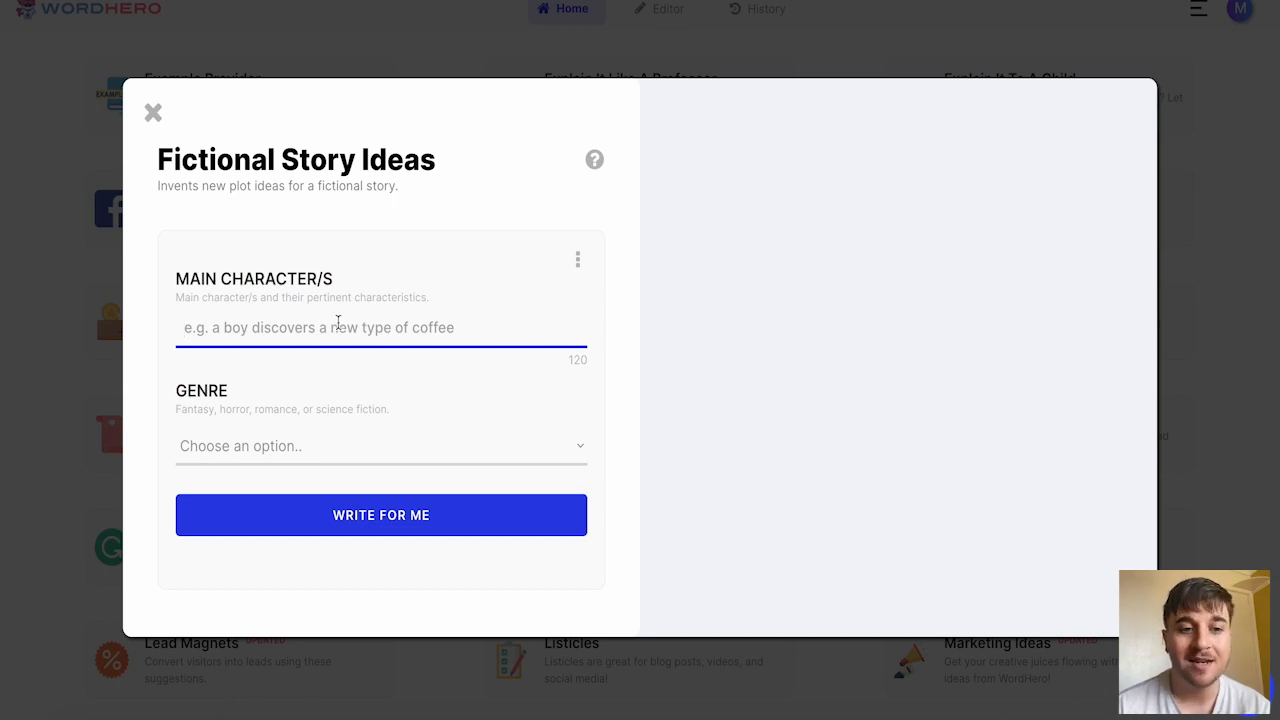
mouse_move(127, 340)
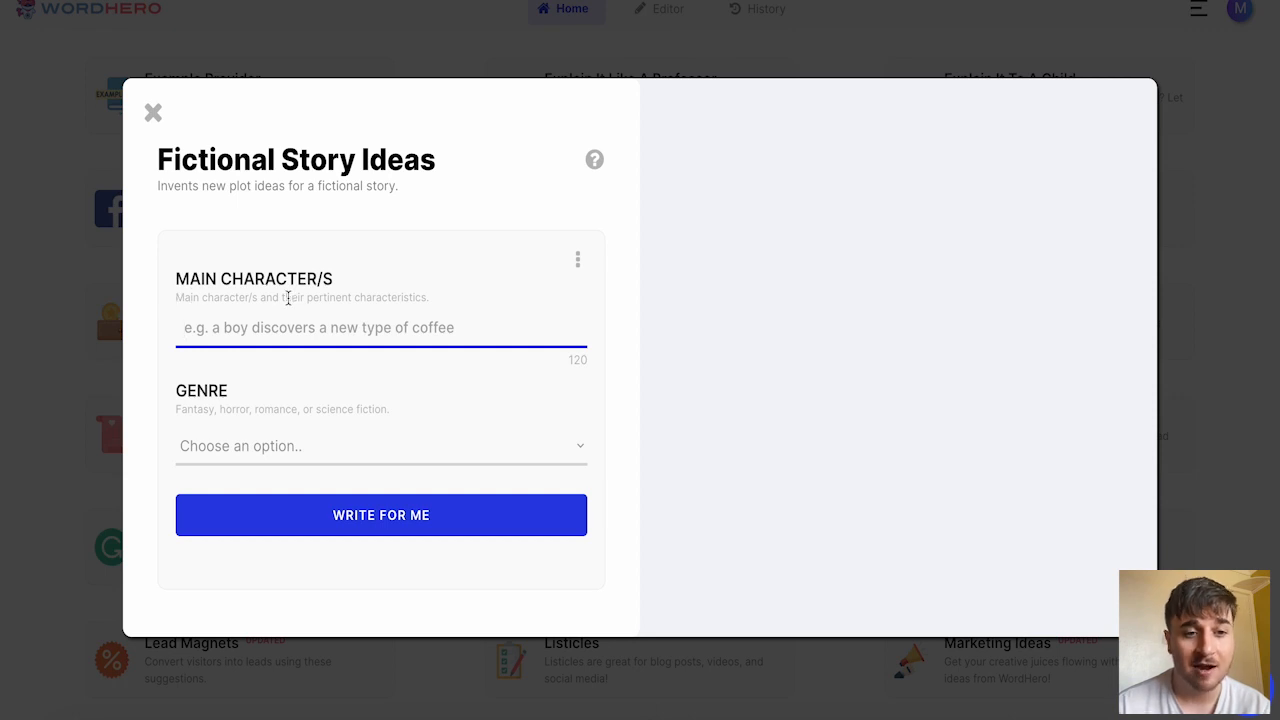
text(A boy in a fantasy world, discovers he has powers)
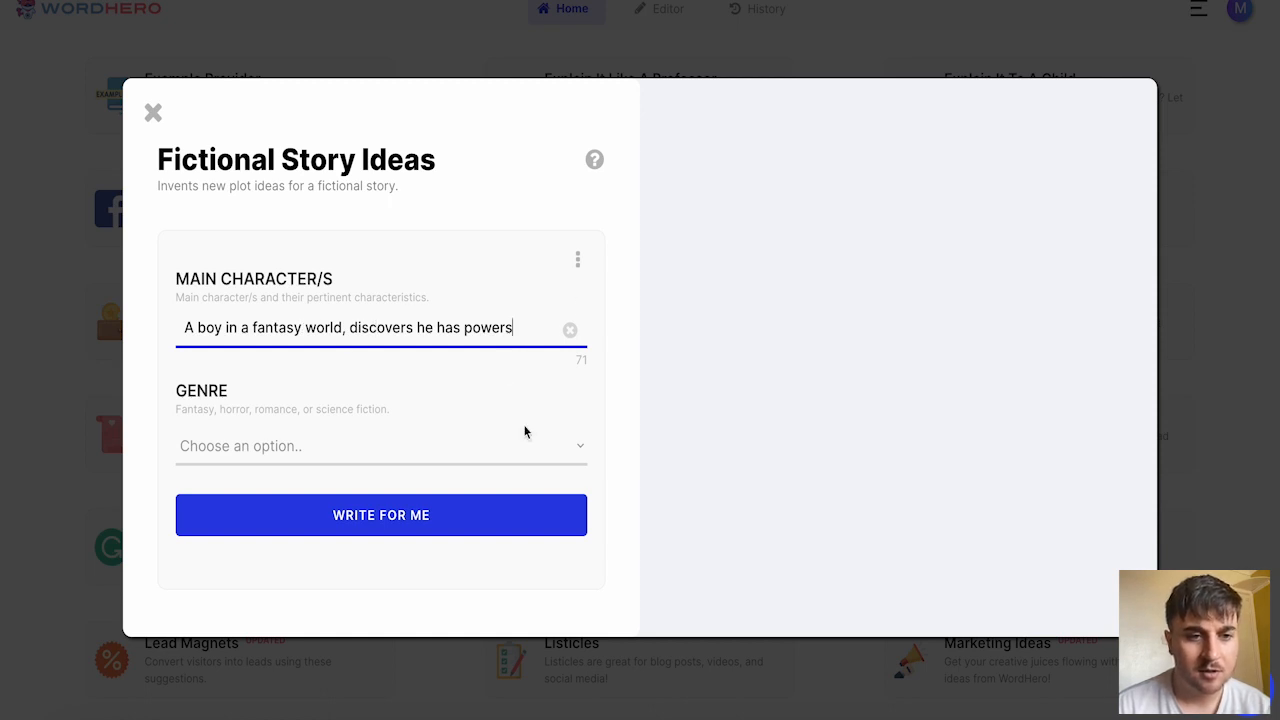
click(380, 445)
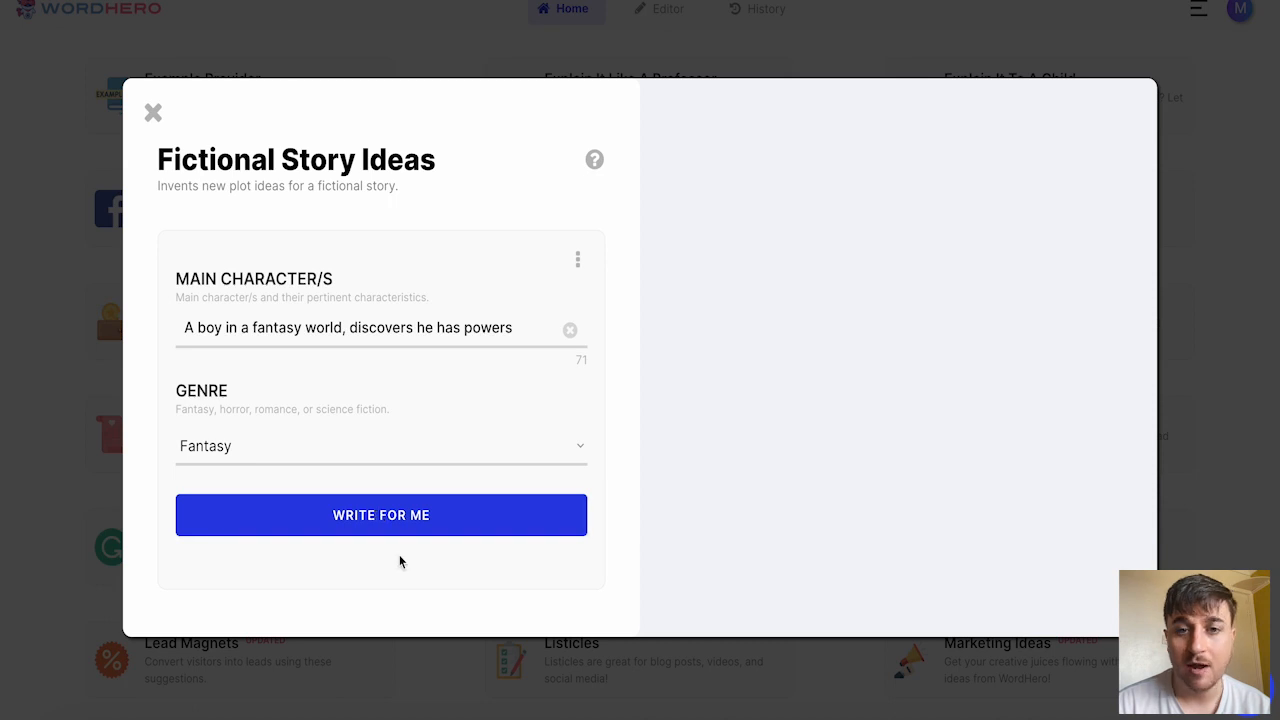
click(380, 514)
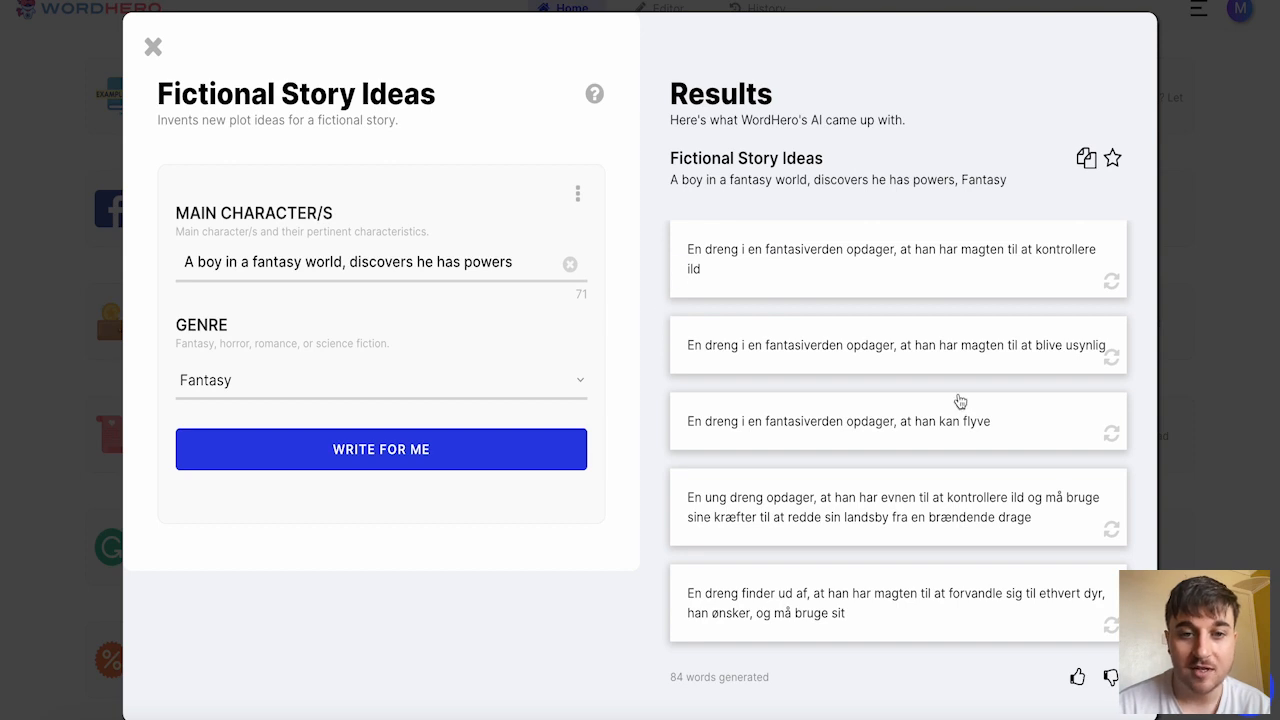
mouse_move(580, 218)
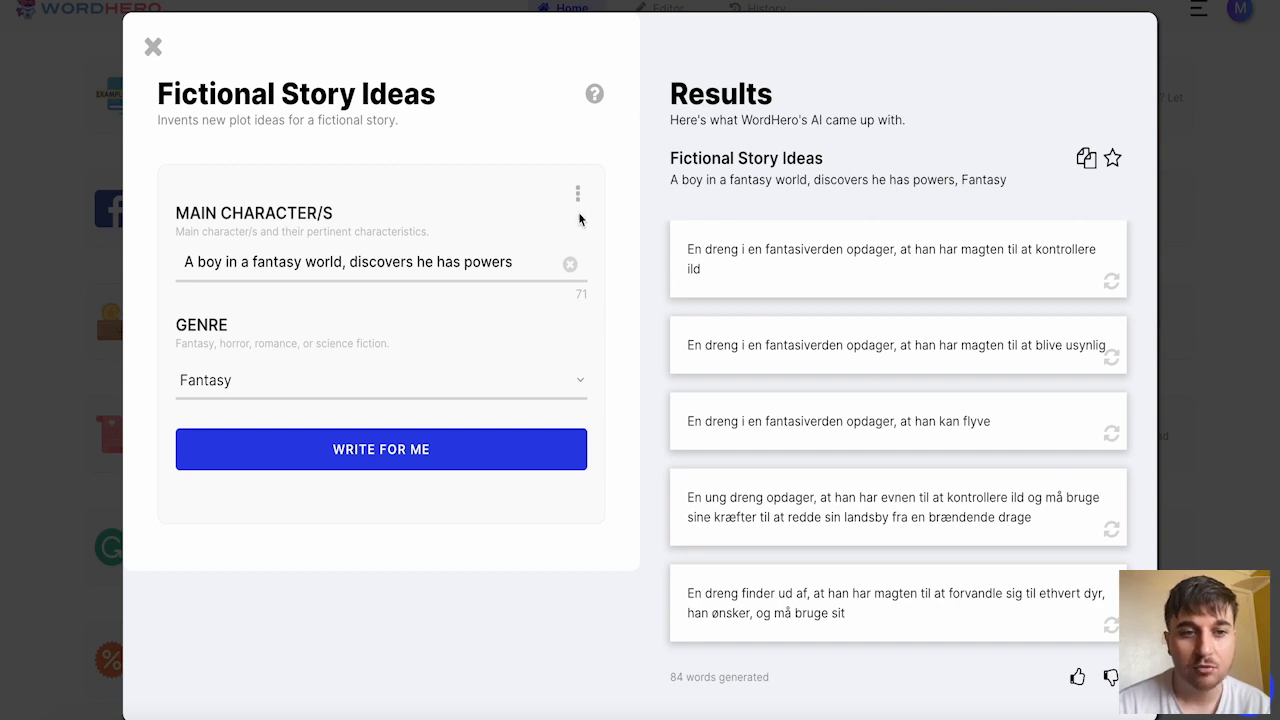
Set Default output language to English (US) under Advanced Options.
click(577, 193)
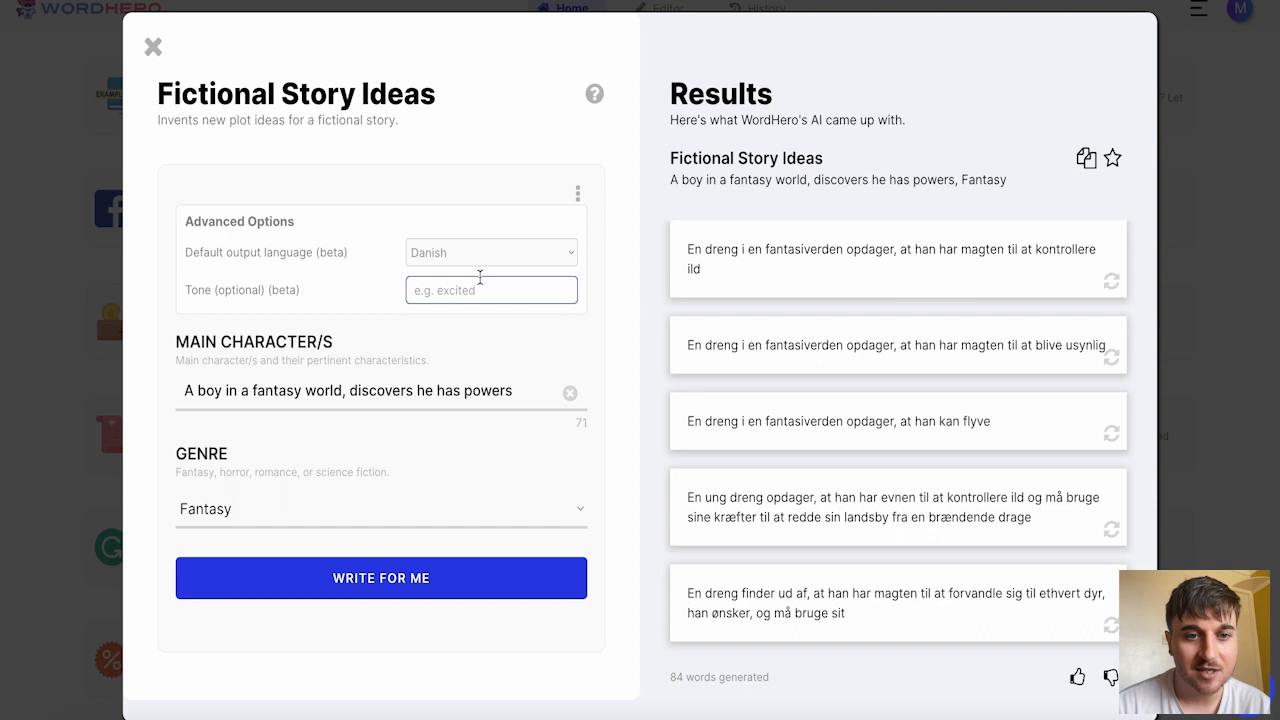
click(491, 252)
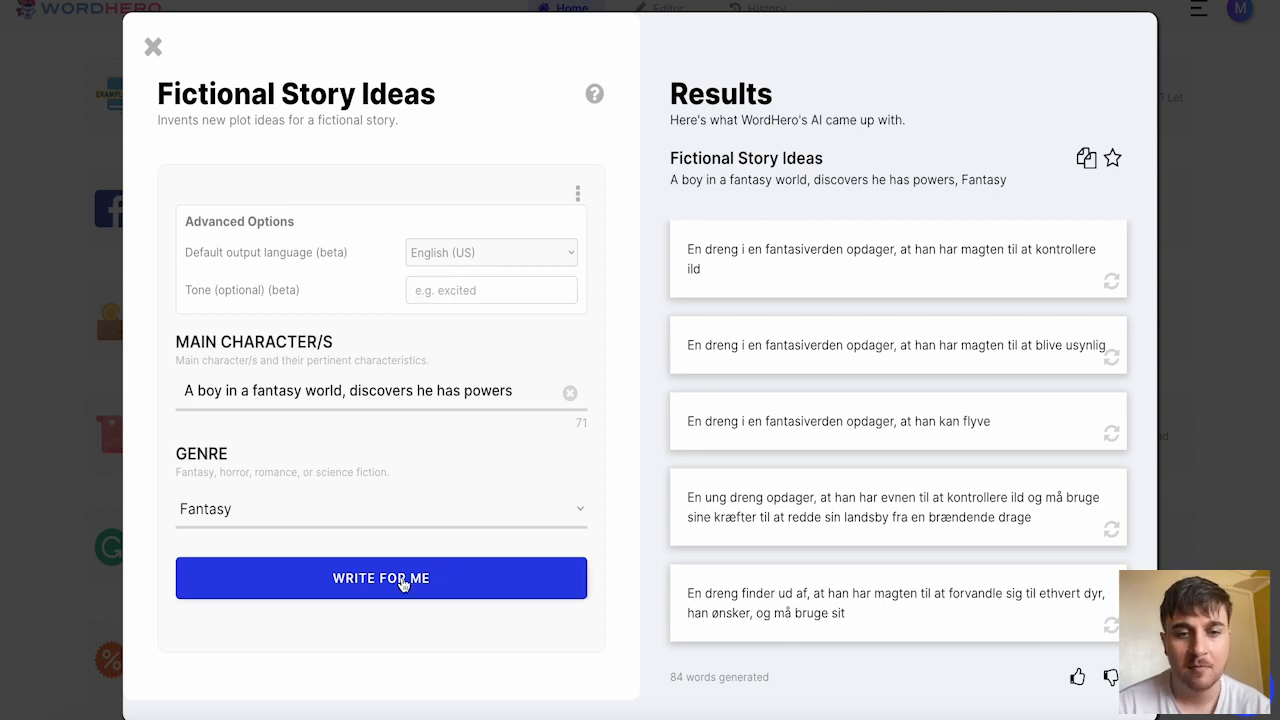
Regenerate the fantasy plot ideas in English and save them to favourites.
click(381, 578)
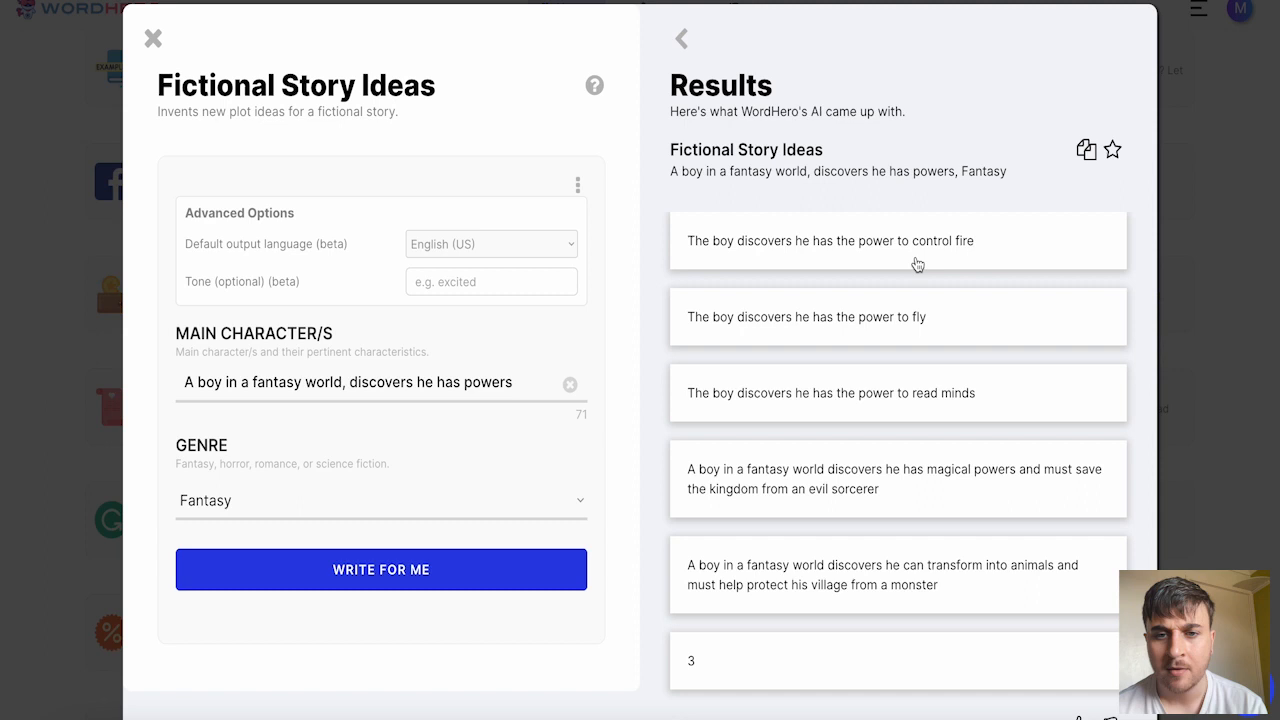
mouse_move(800, 344)
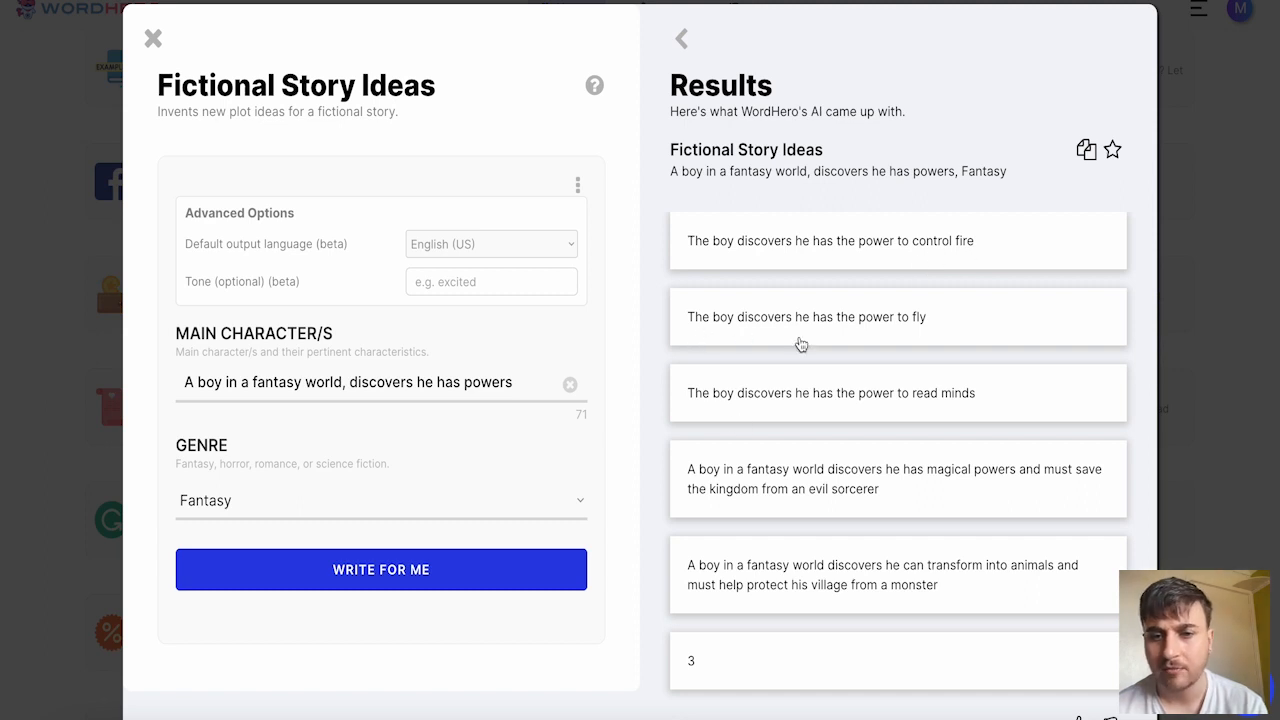
mouse_move(701, 414)
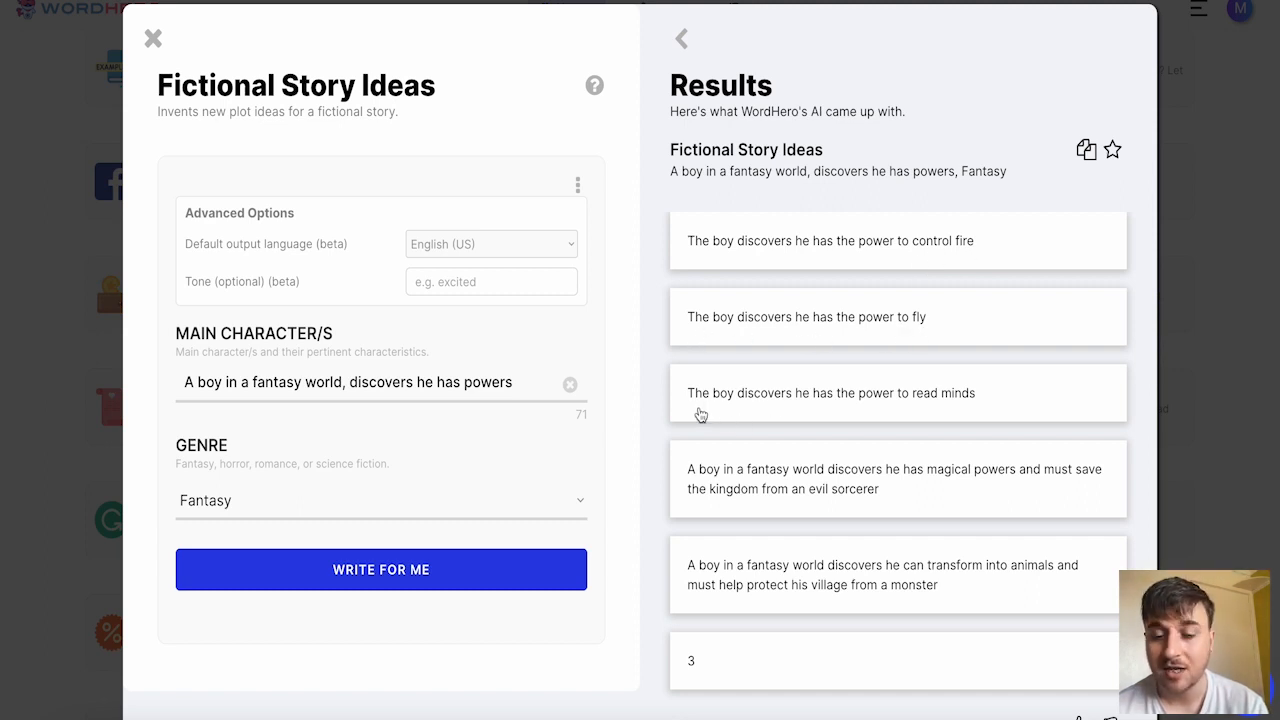
mouse_move(968, 398)
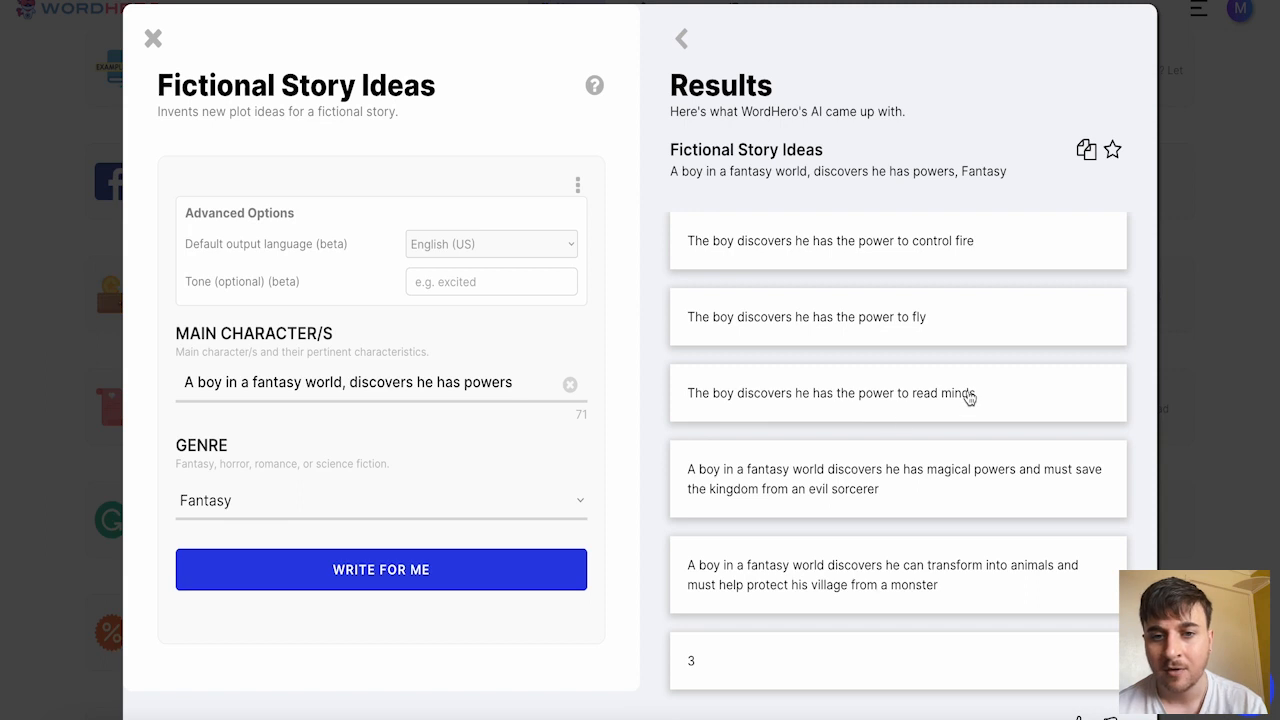
scroll(down, 3)
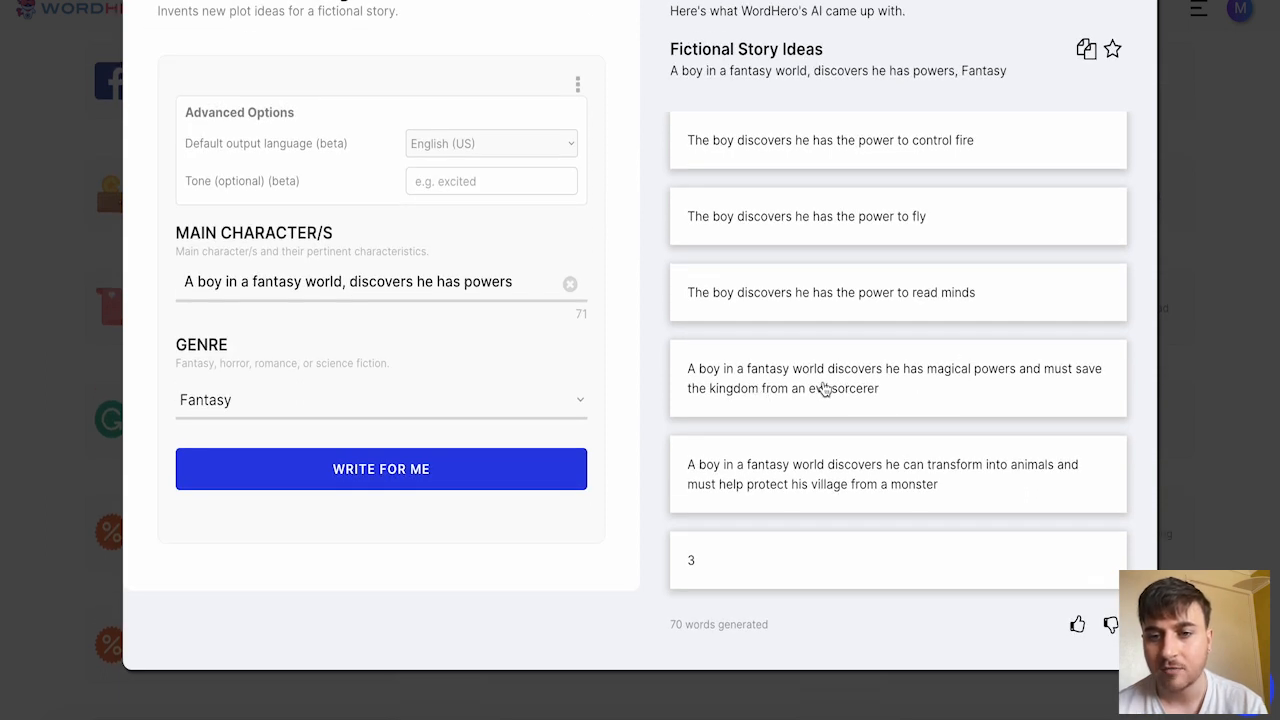
mouse_move(976, 385)
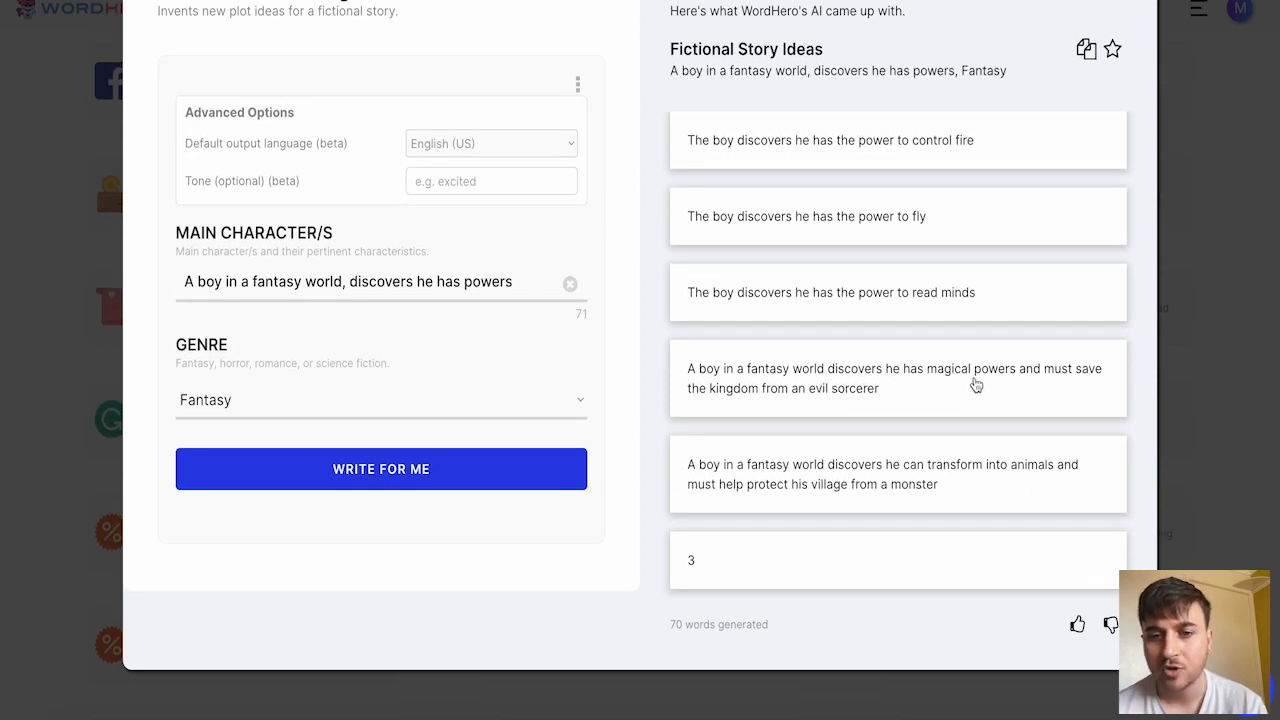
mouse_move(763, 405)
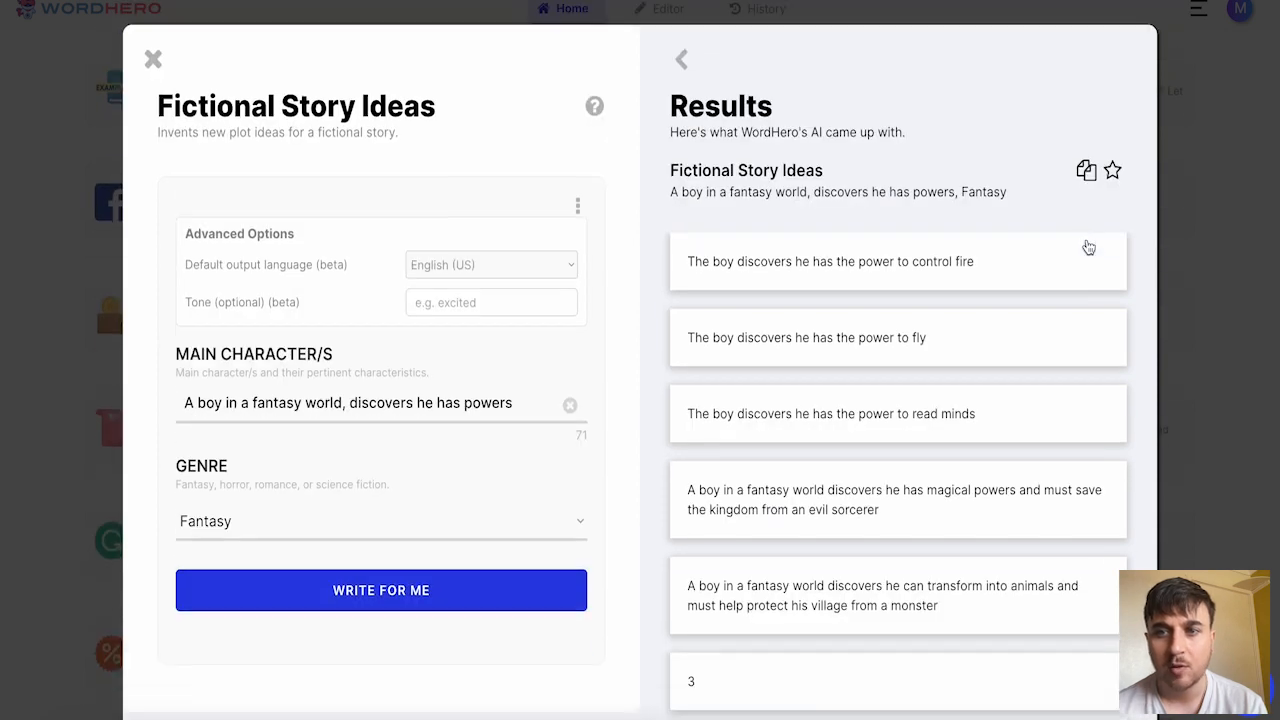
scroll(down, 3)
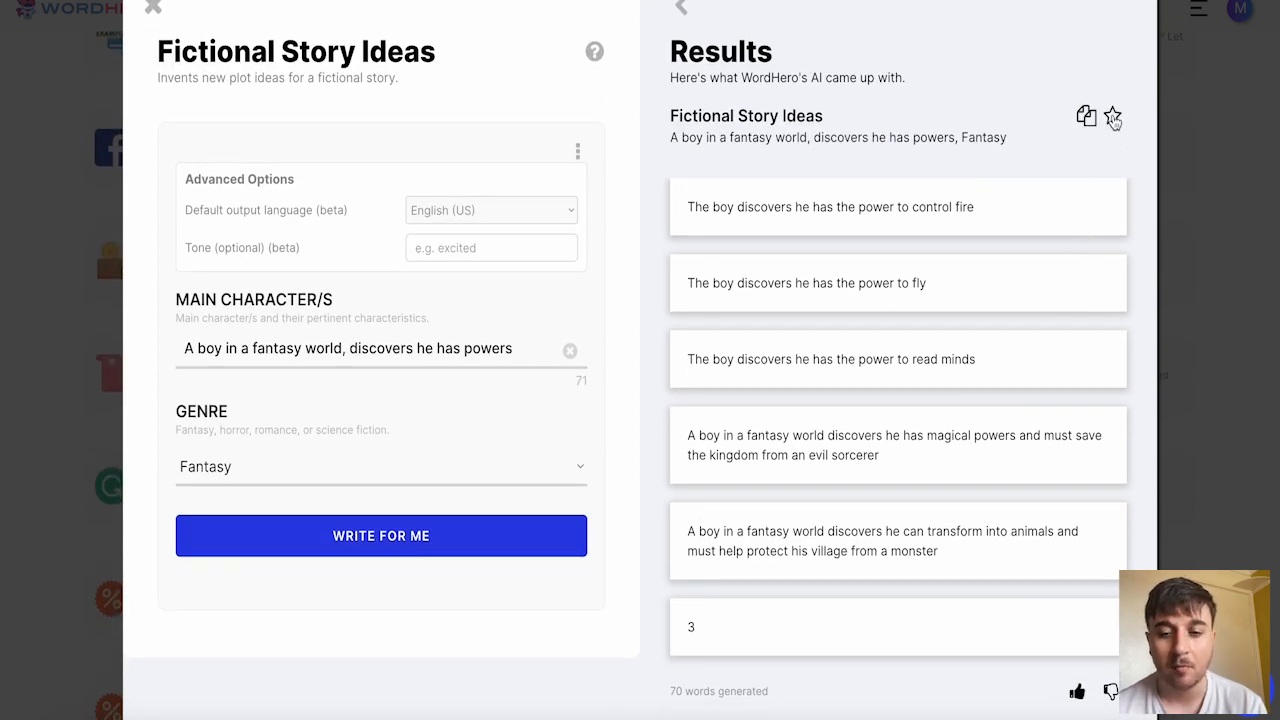
click(152, 8)
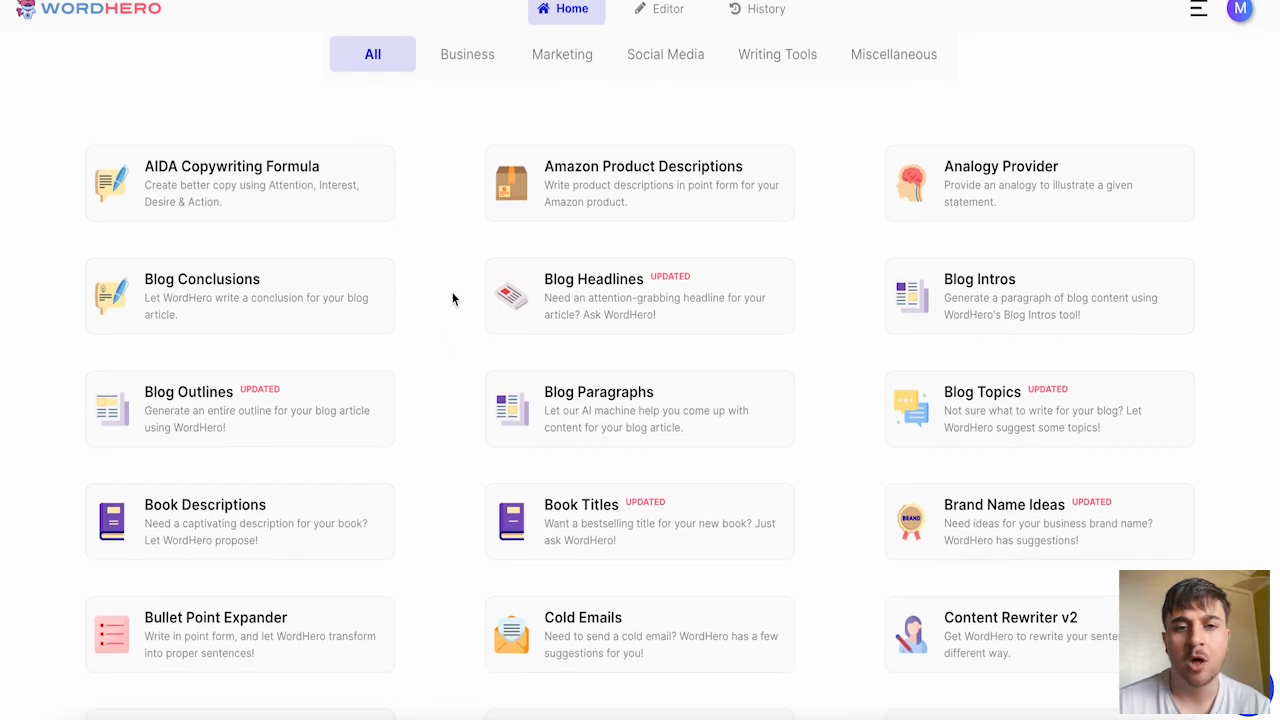
Generate Blog Headlines for 'How to make money using youtube', then close the tool.
click(593, 296)
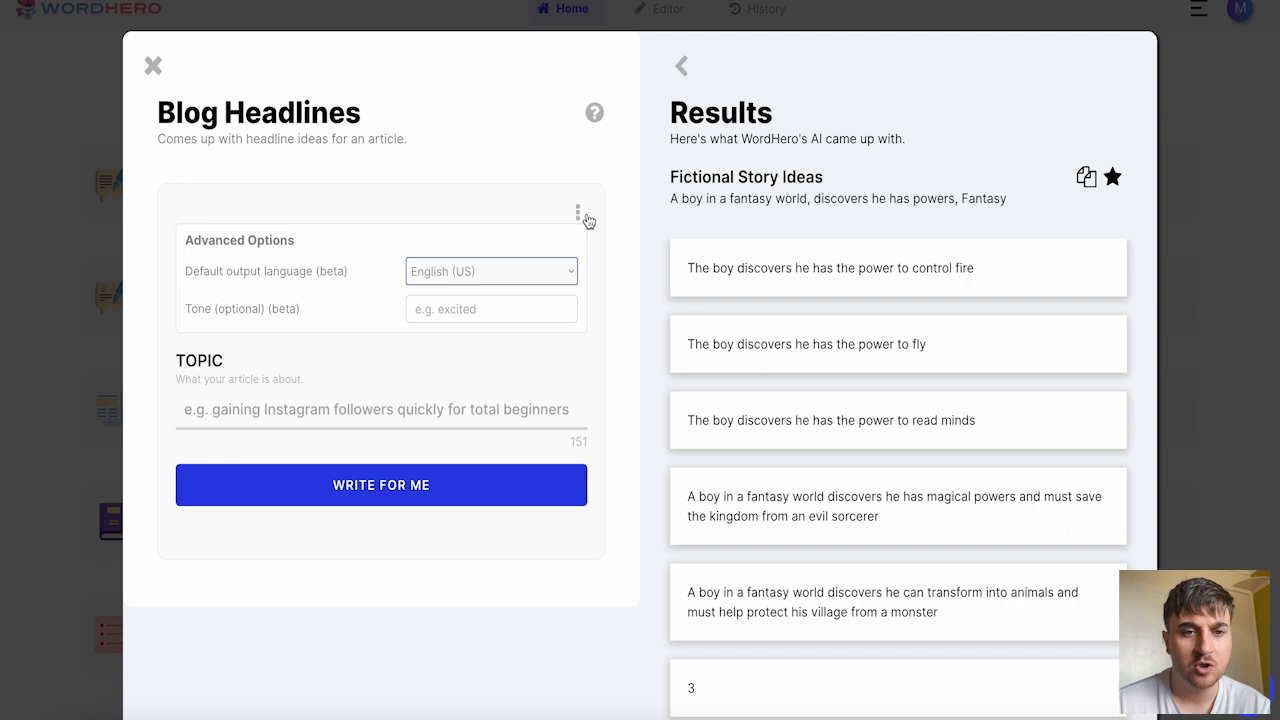
click(577, 212)
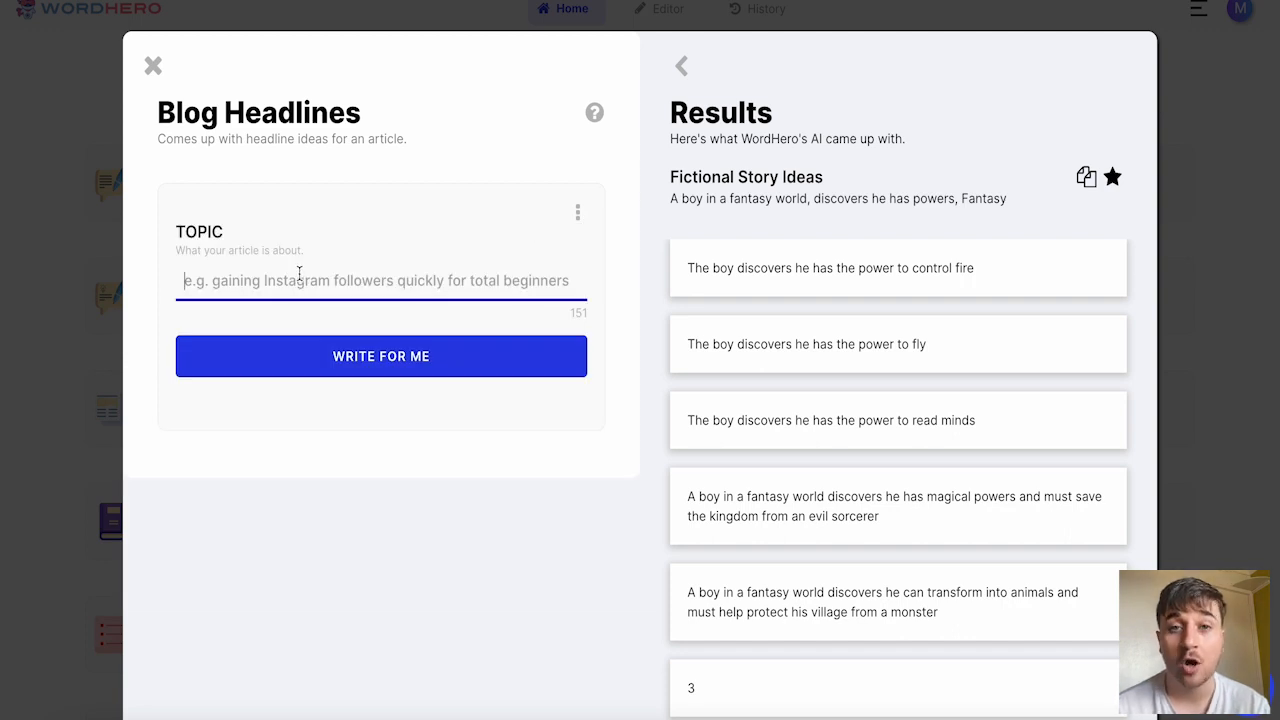
text(How to make money using youtube)
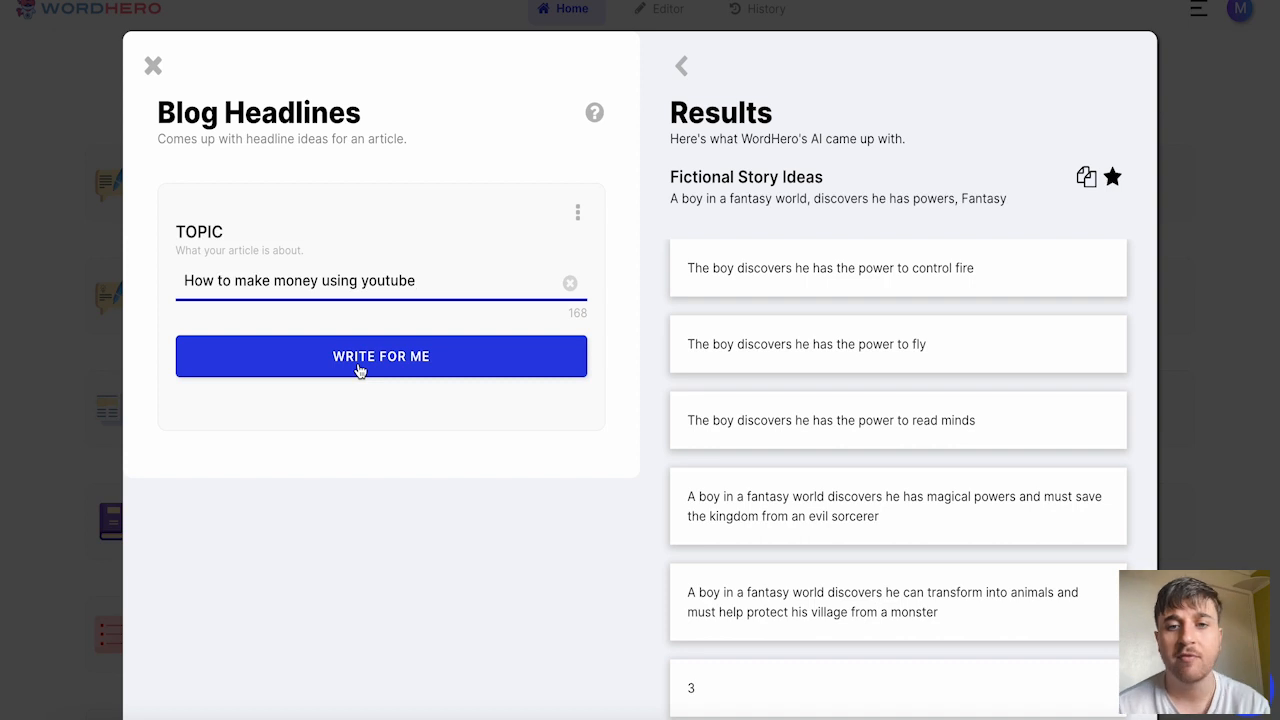
click(381, 356)
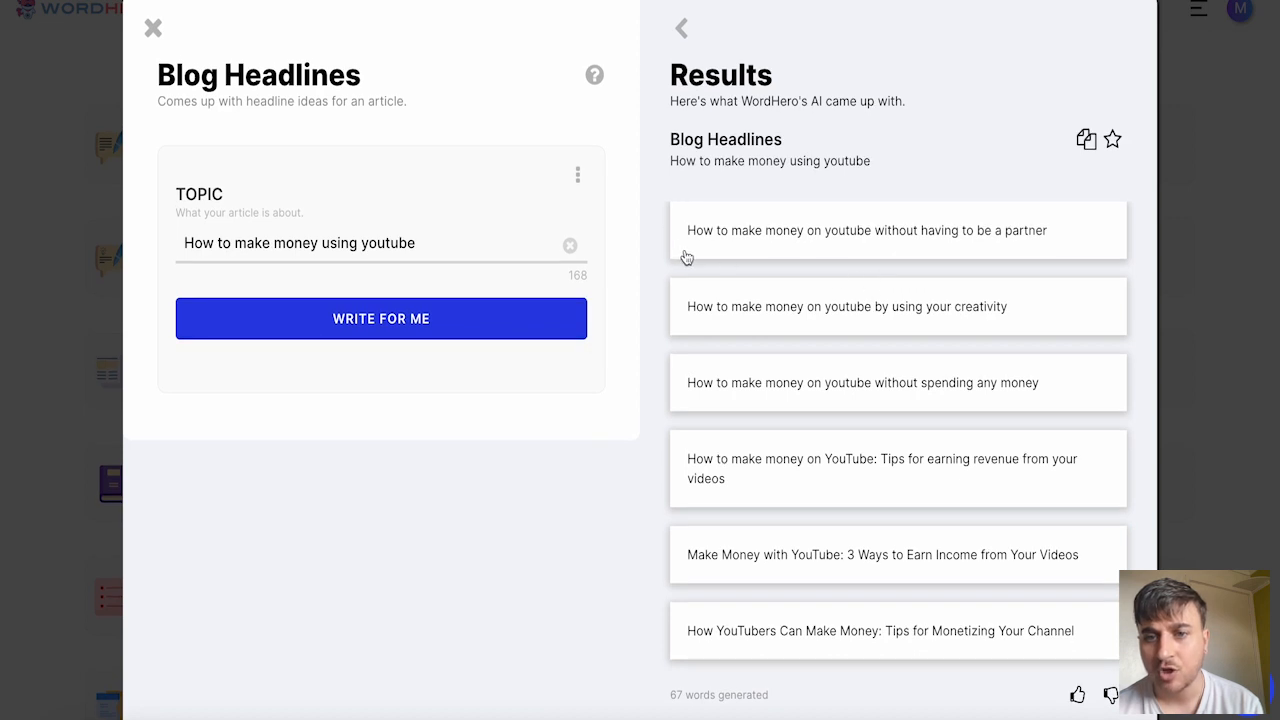
mouse_move(770, 442)
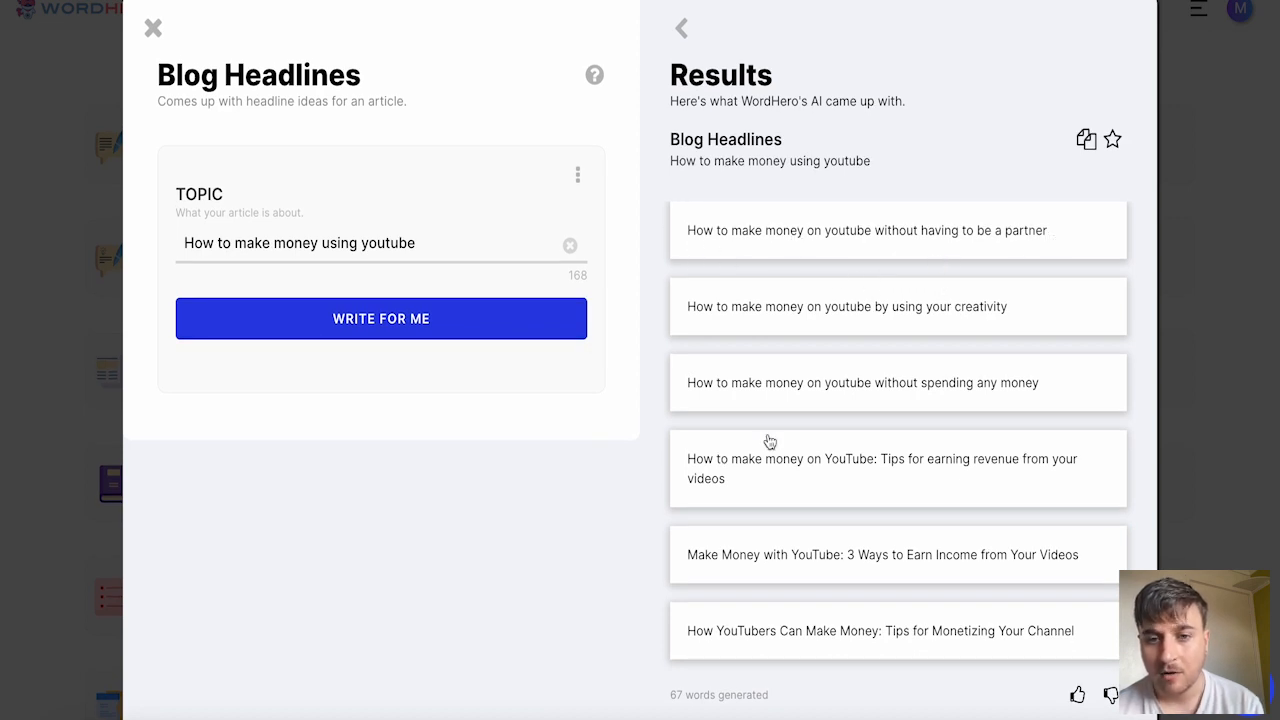
mouse_move(867, 473)
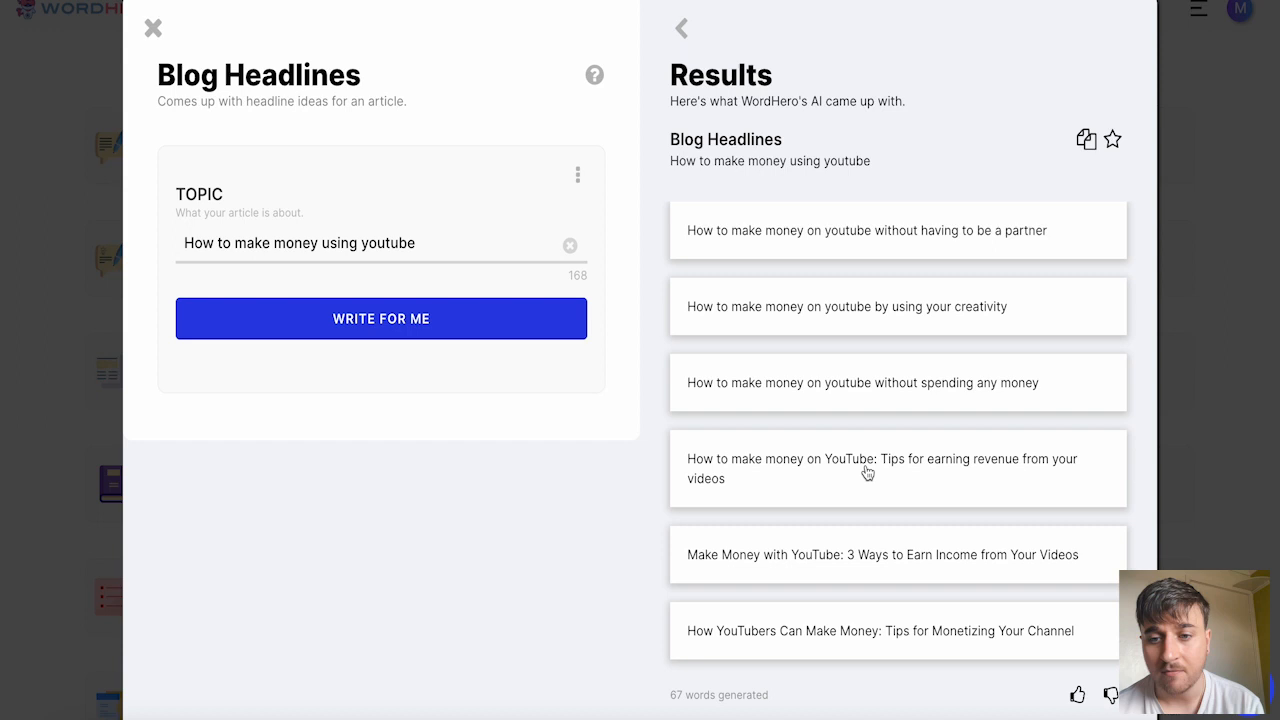
mouse_move(942, 508)
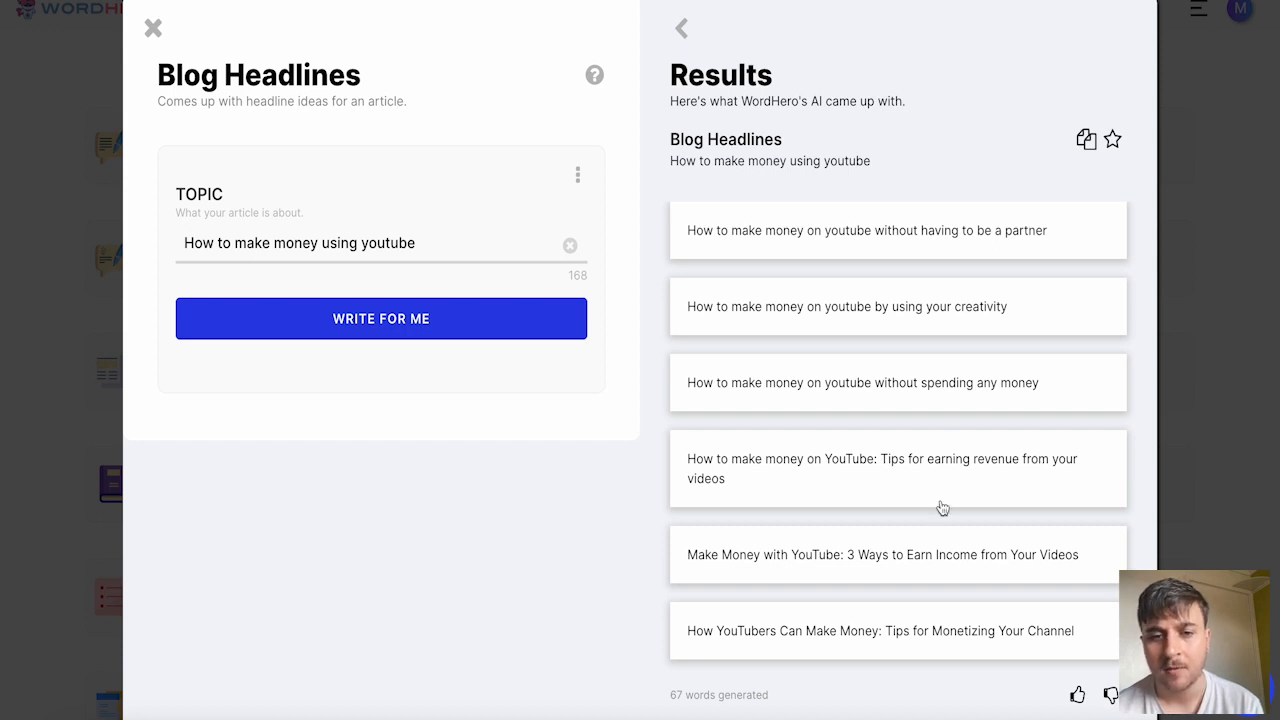
mouse_move(784, 580)
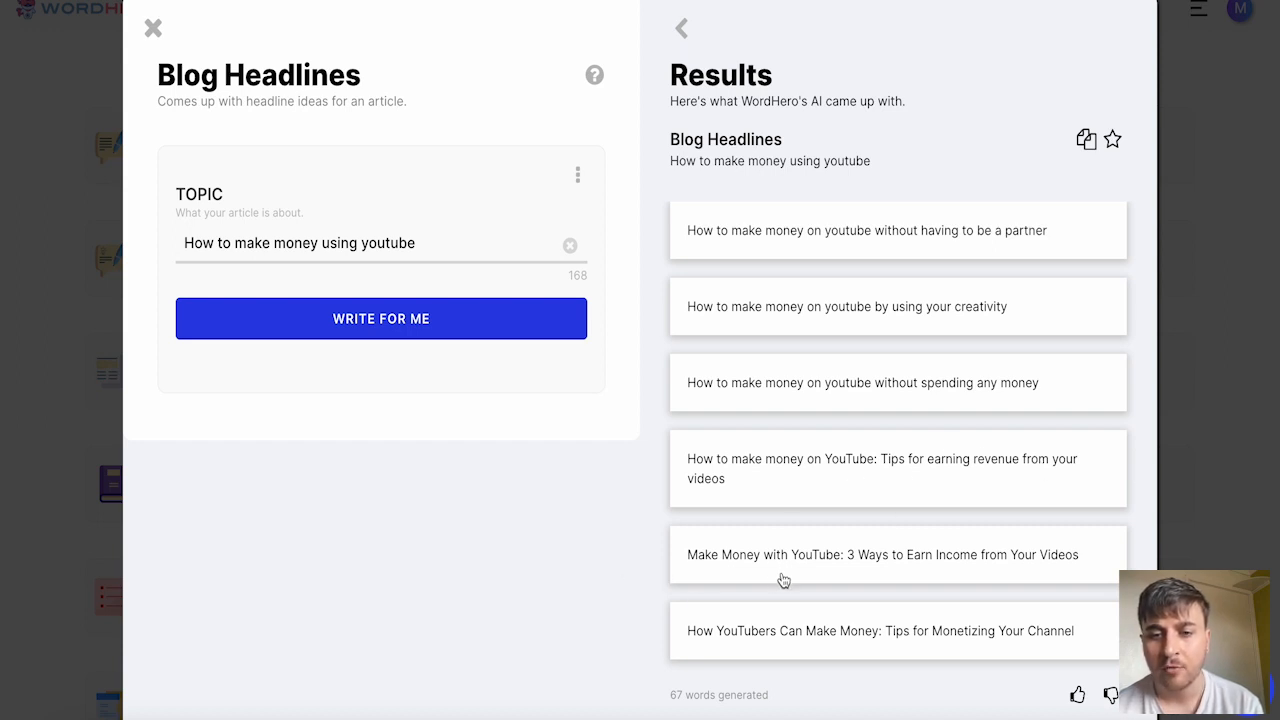
mouse_move(962, 565)
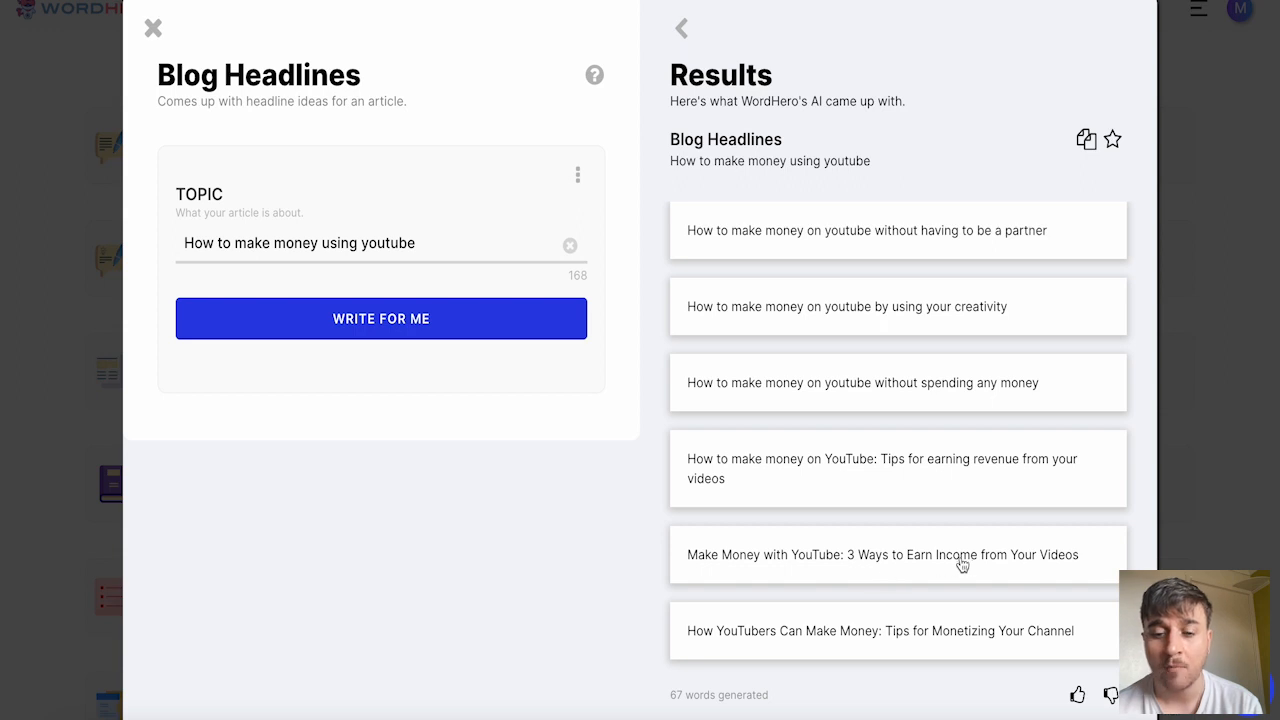
scroll(down, 3)
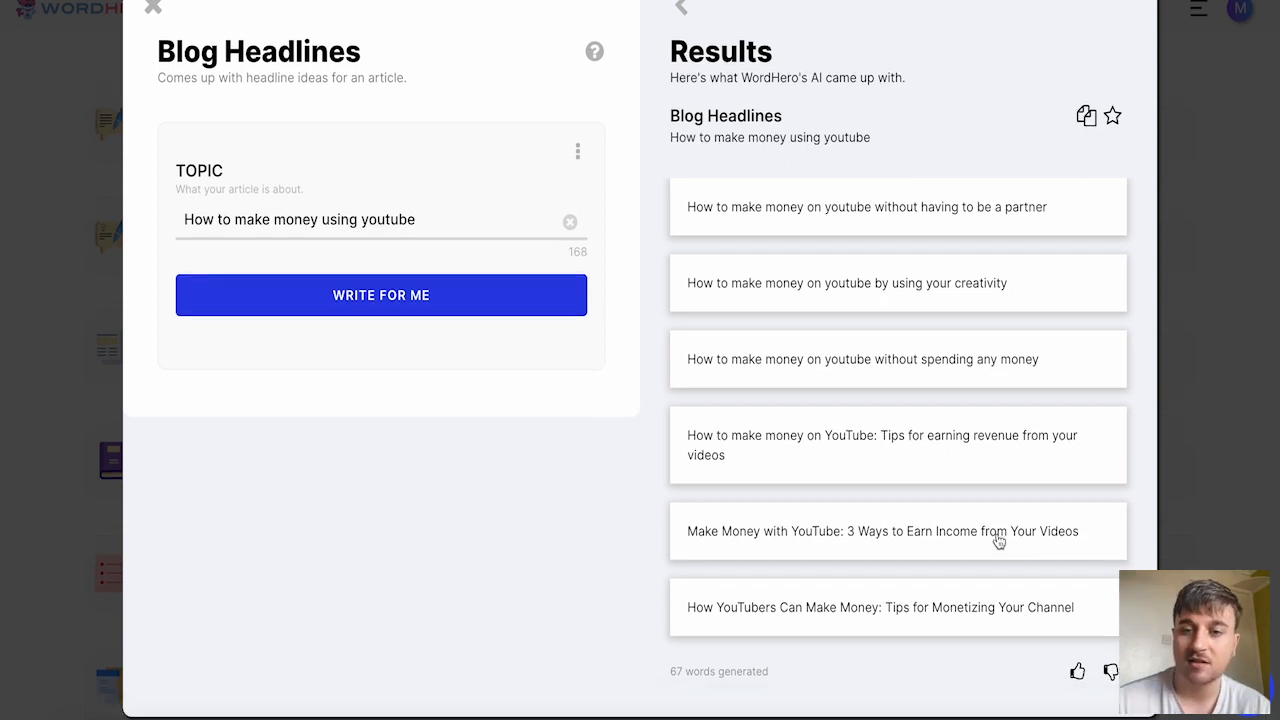
mouse_move(1019, 452)
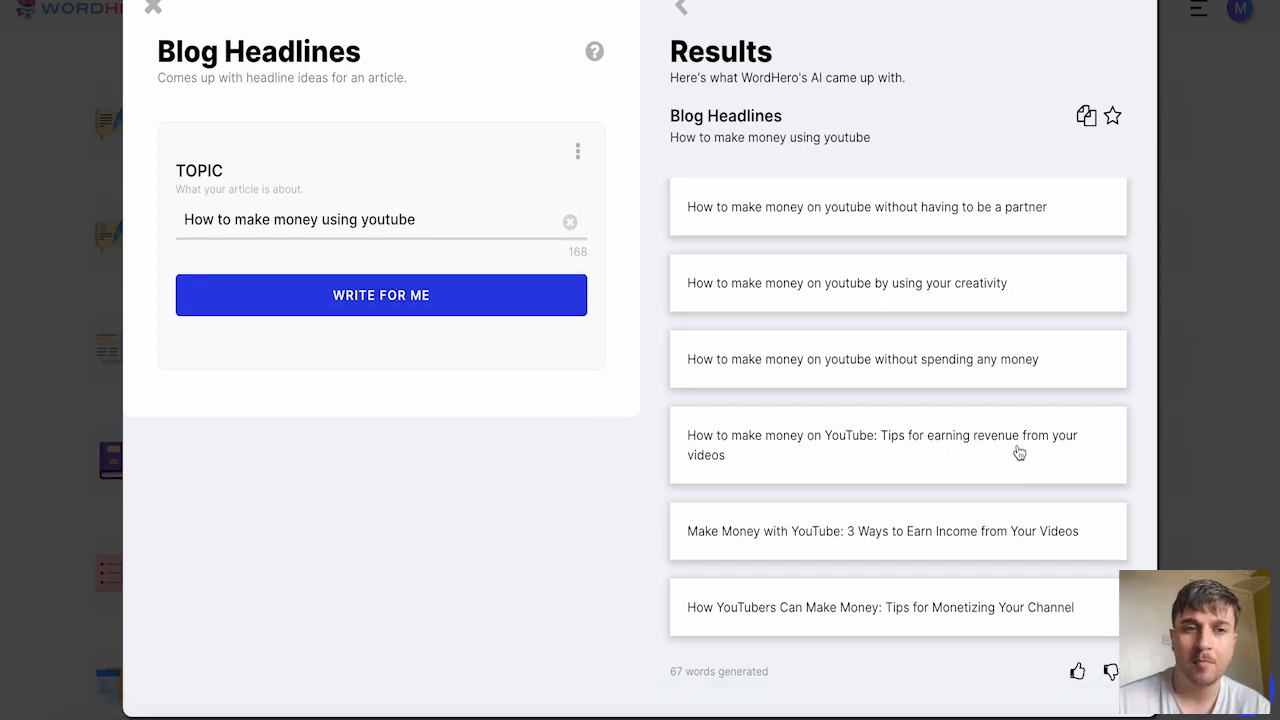
click(152, 8)
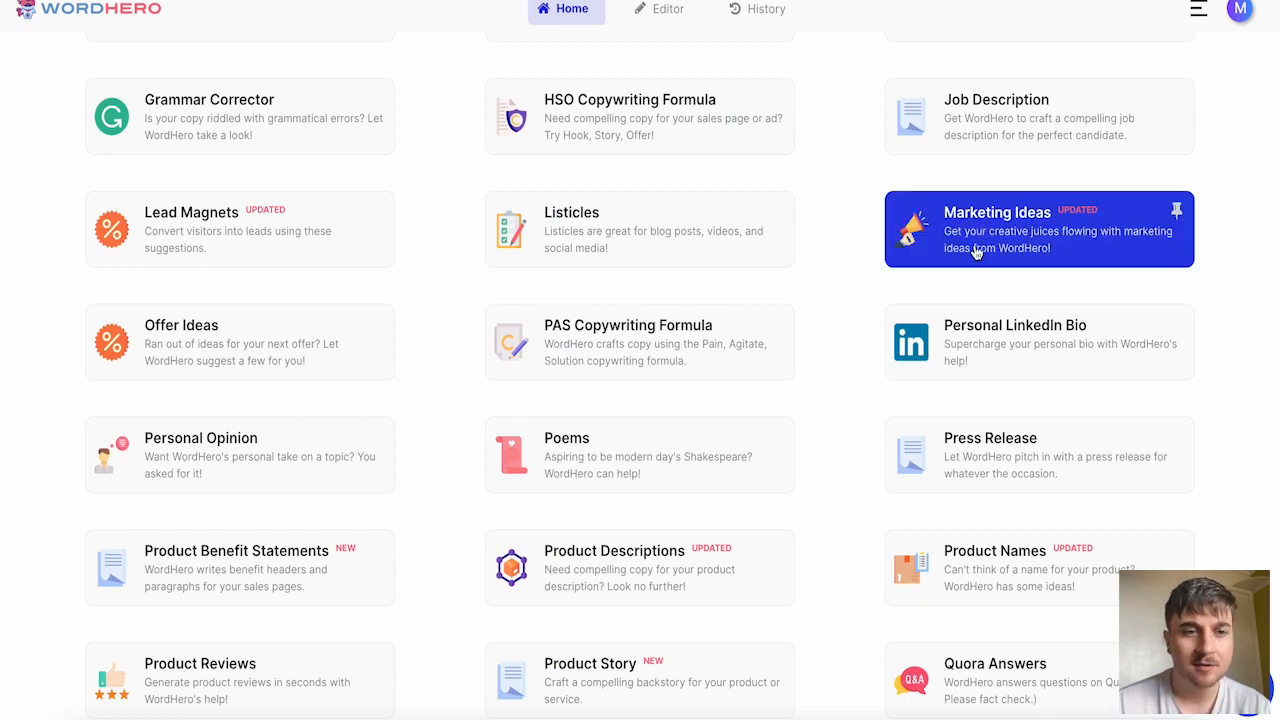
Generate Viral marketing ideas for 'Oversized Hoodies that double as a blanket'.
click(1037, 228)
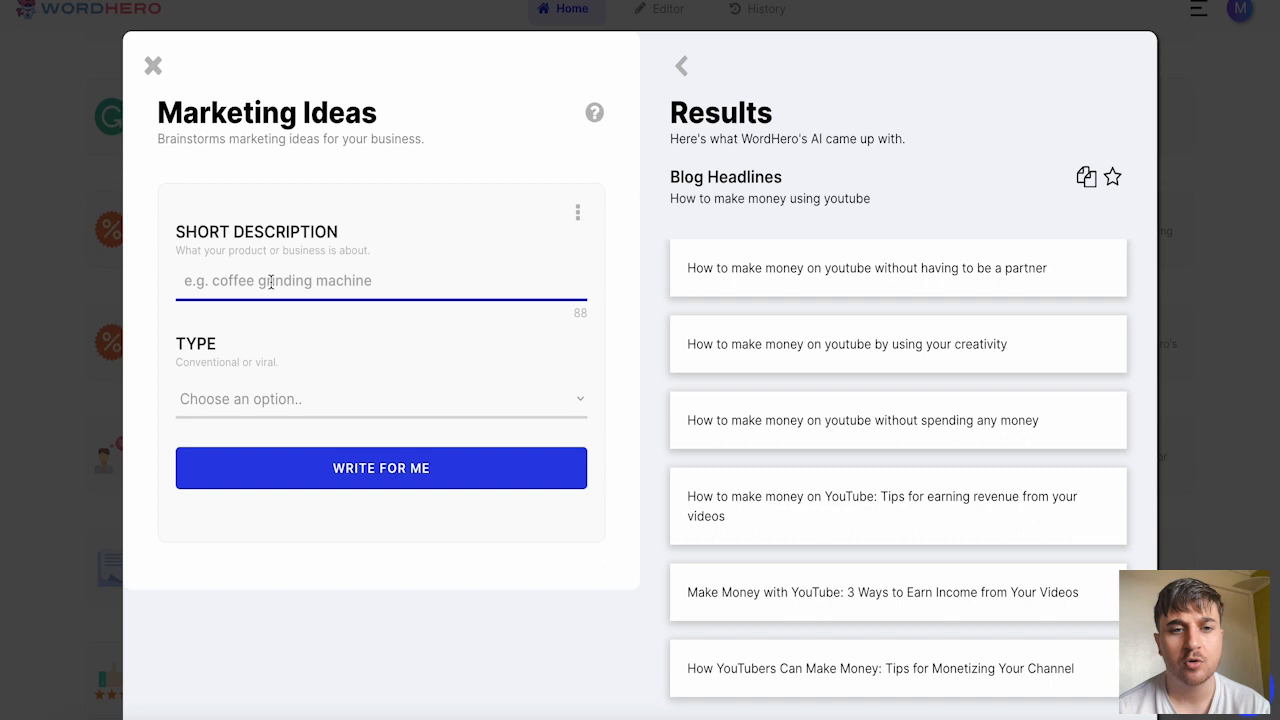
text(Oversized Hoodies that double as a blanket)
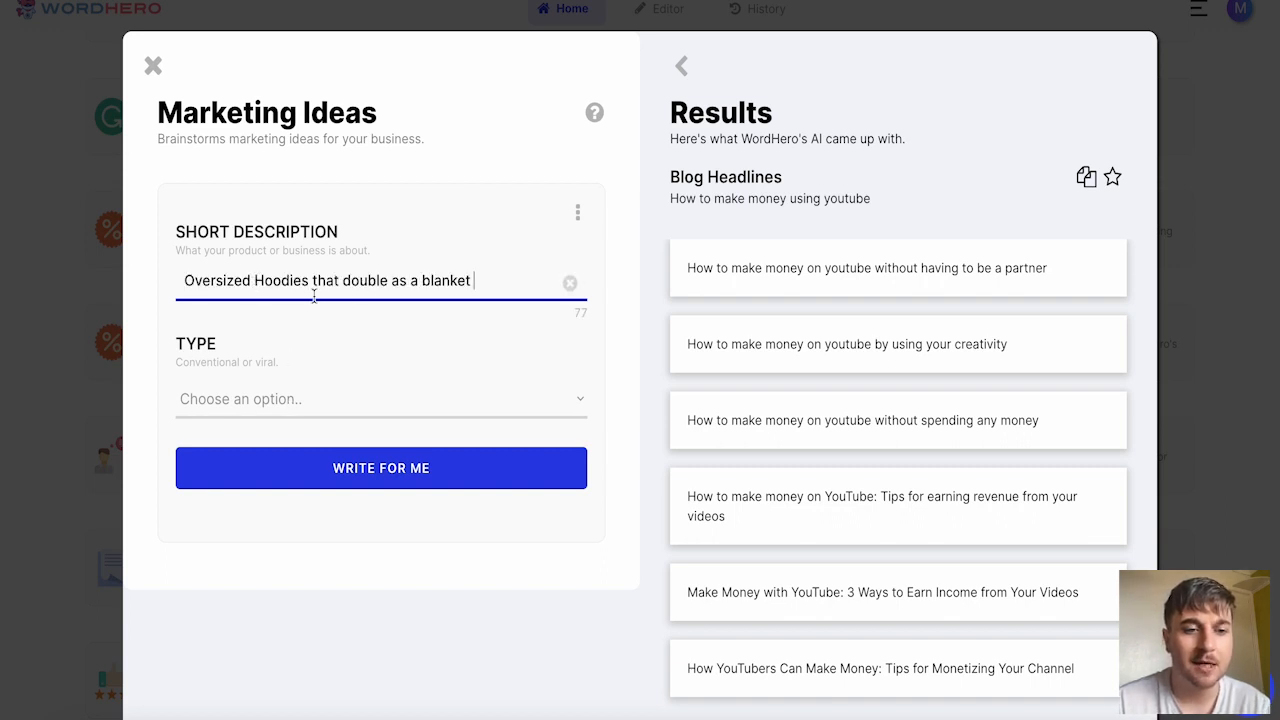
click(380, 398)
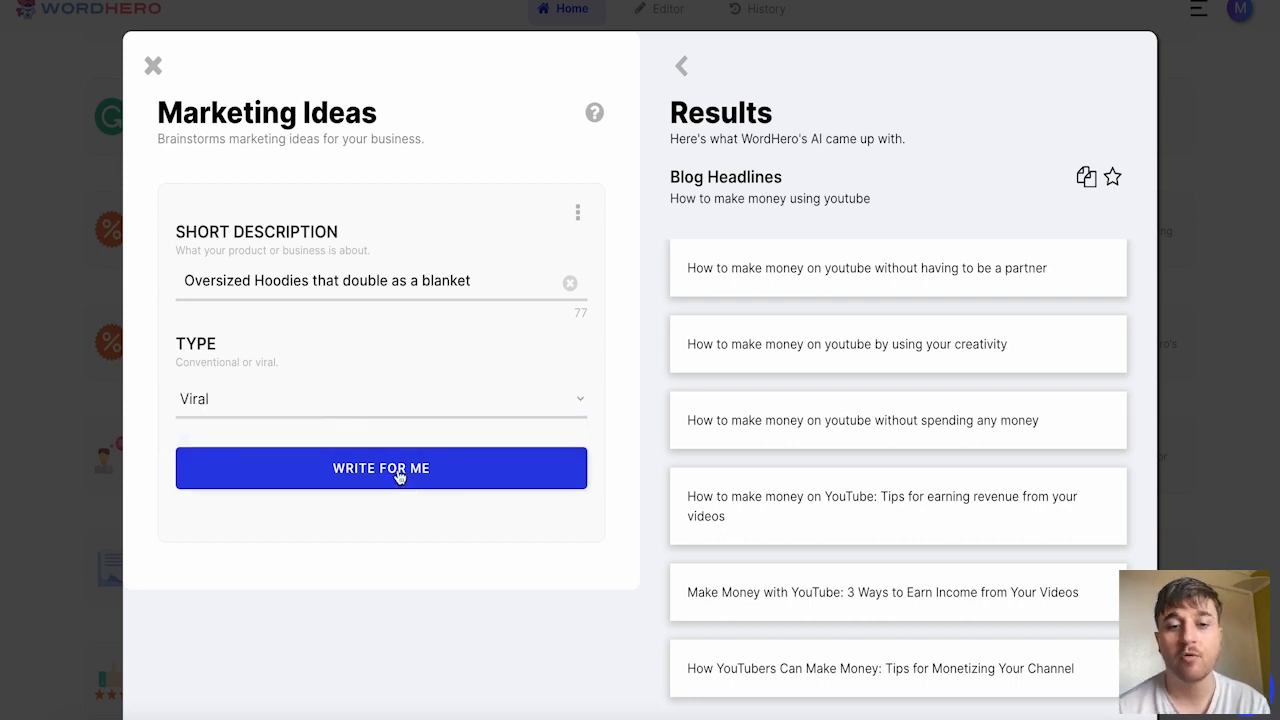
click(381, 468)
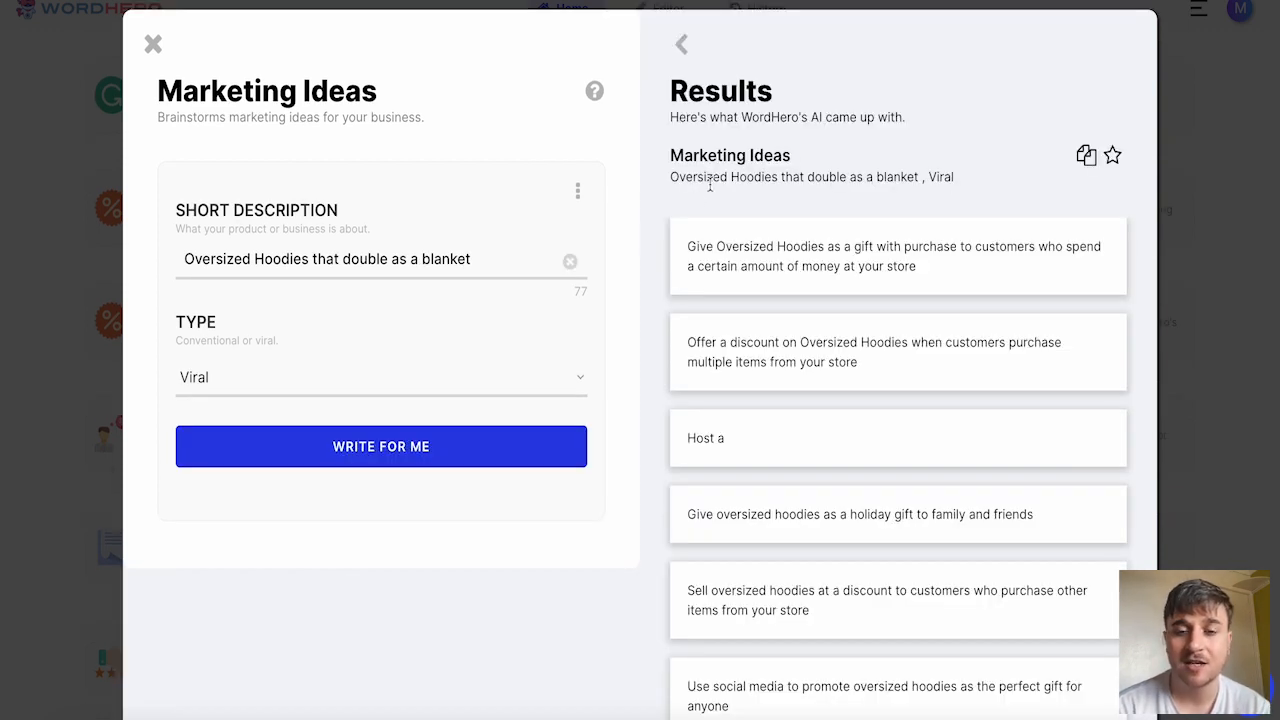
mouse_move(794, 291)
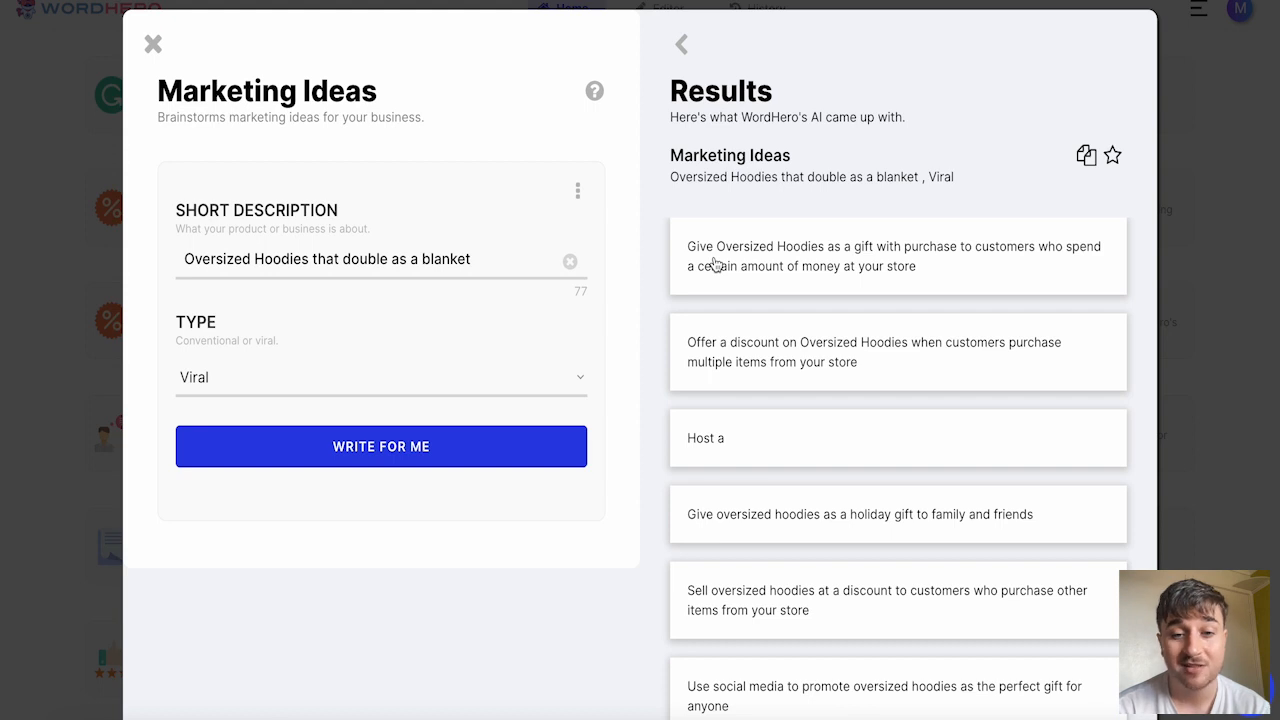
scroll(down, 3)
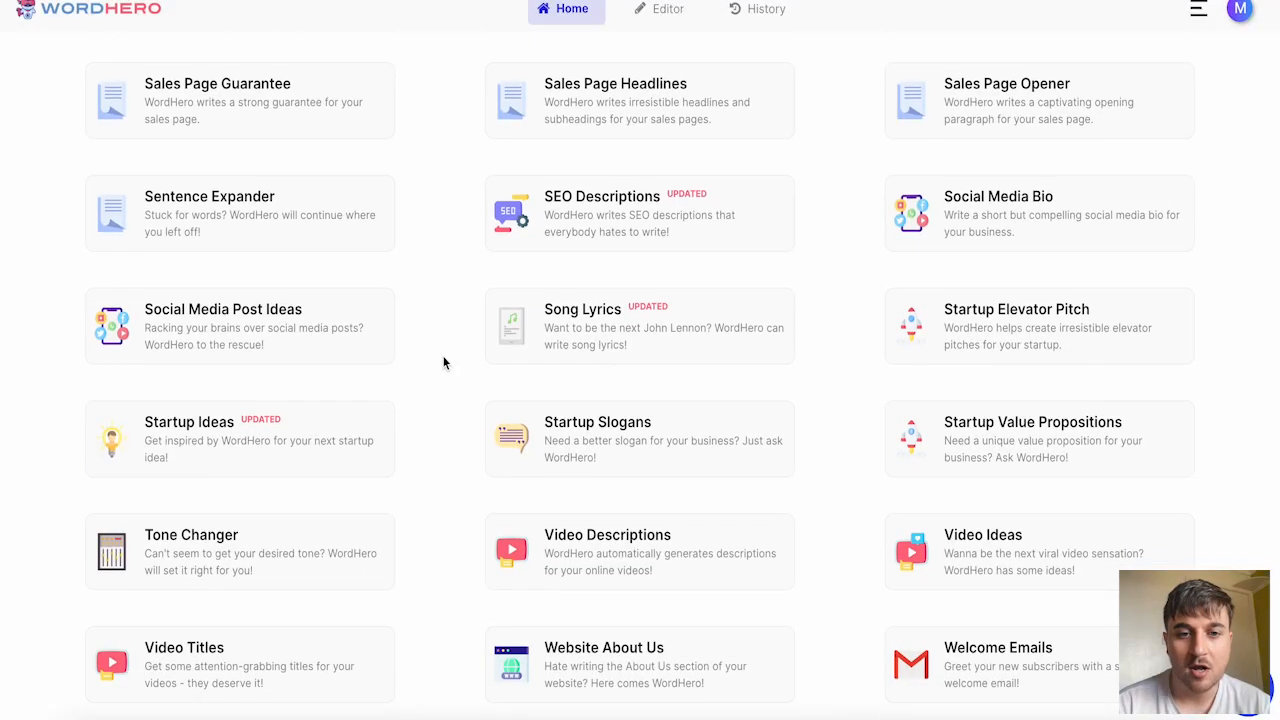
mouse_move(625, 328)
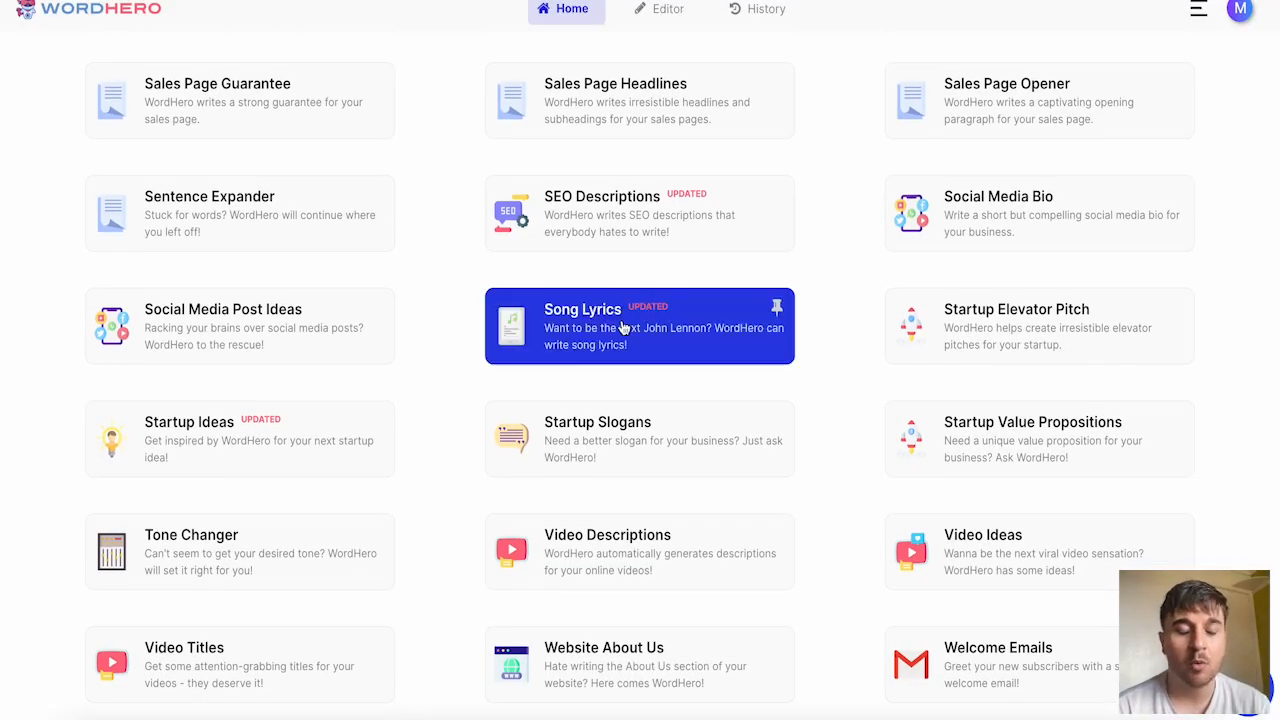
Generate song lyrics about a boy with an alien best friend.
click(639, 325)
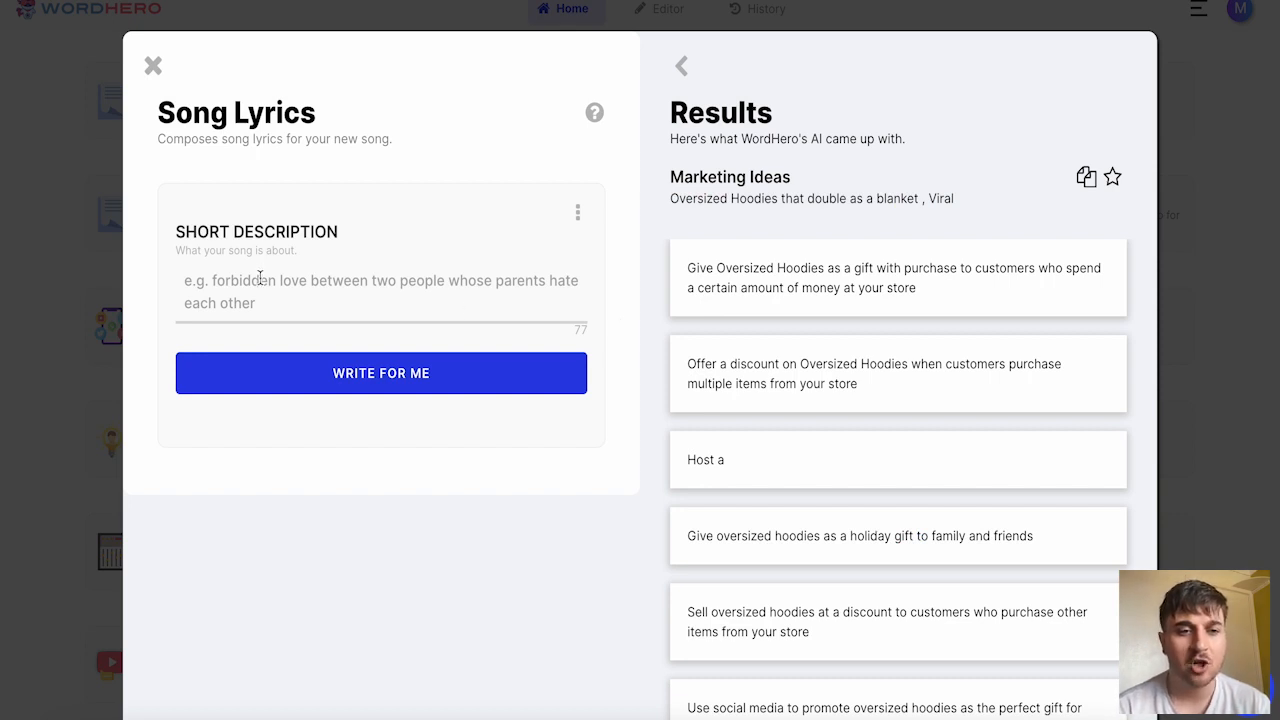
click(380, 295)
text(A song about a boy who has an alien best friend)
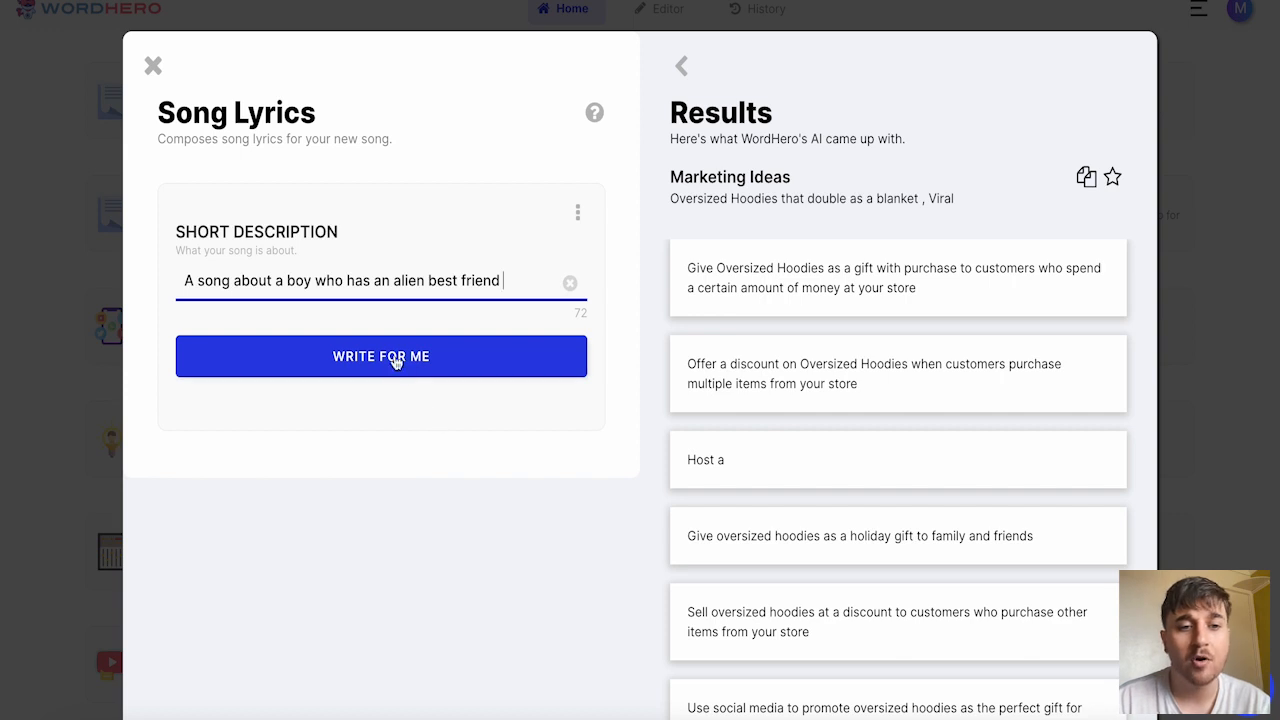
click(381, 356)
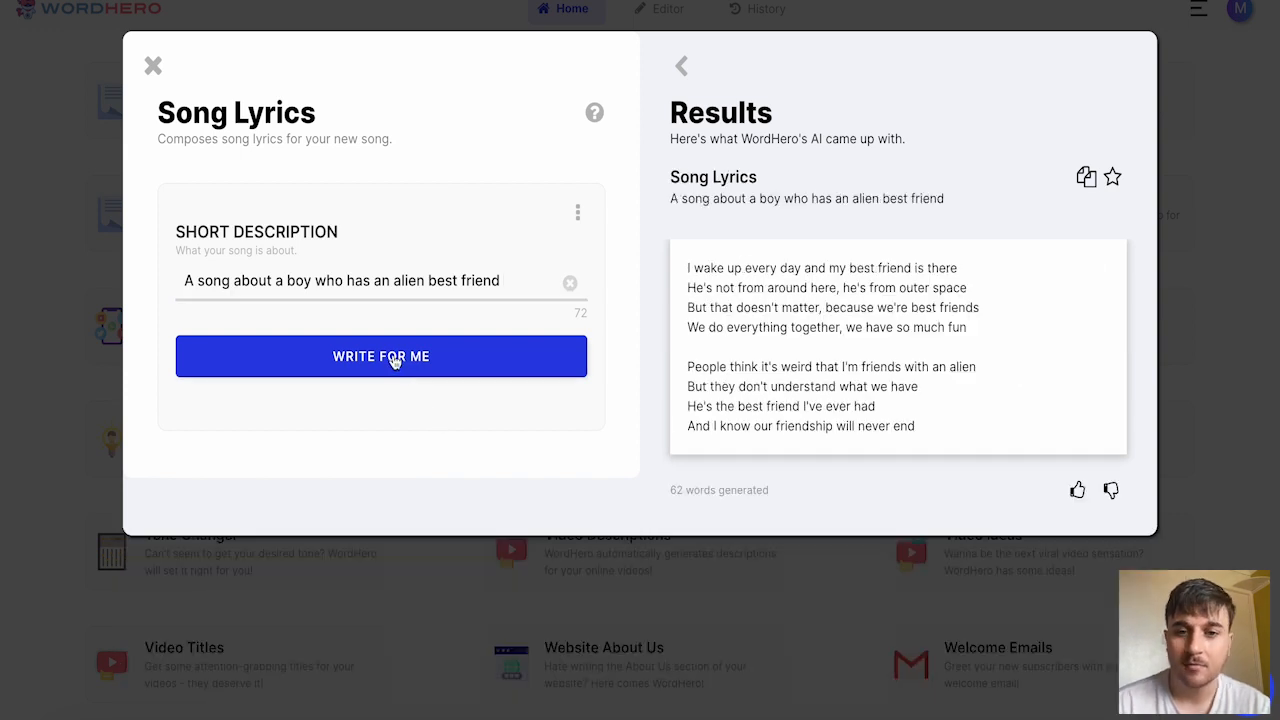
mouse_move(917, 357)
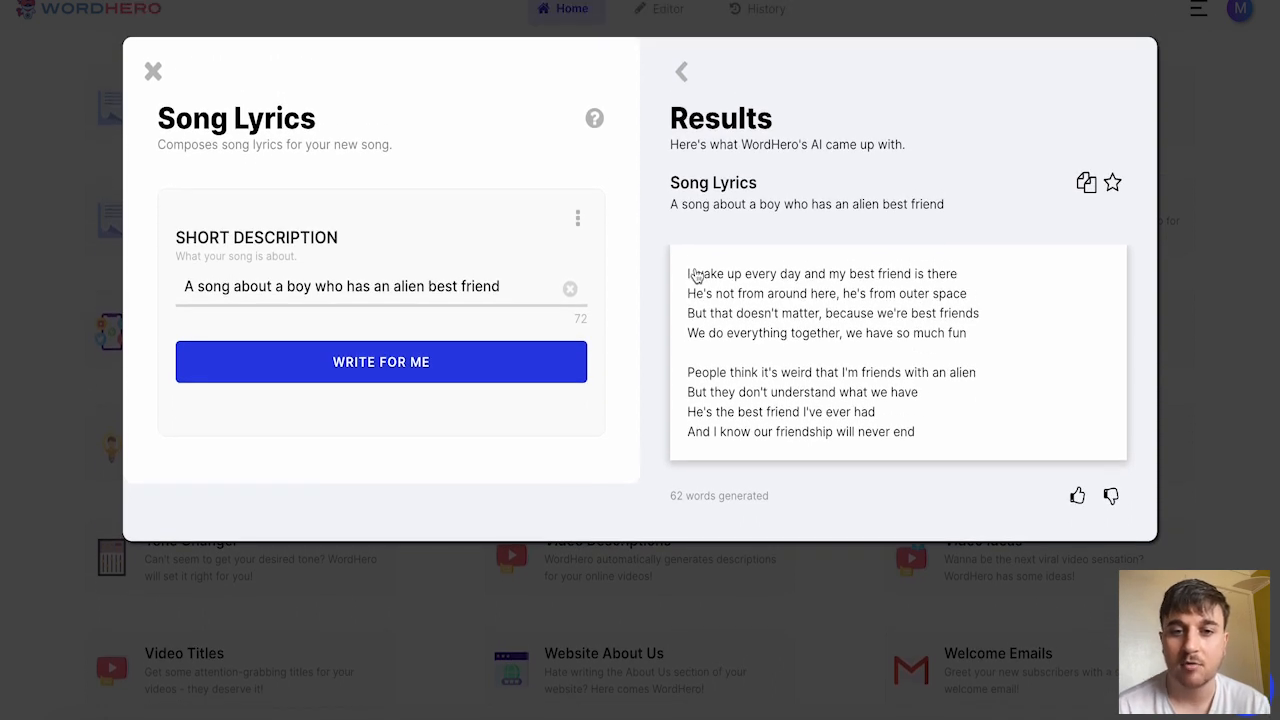
mouse_move(653, 265)
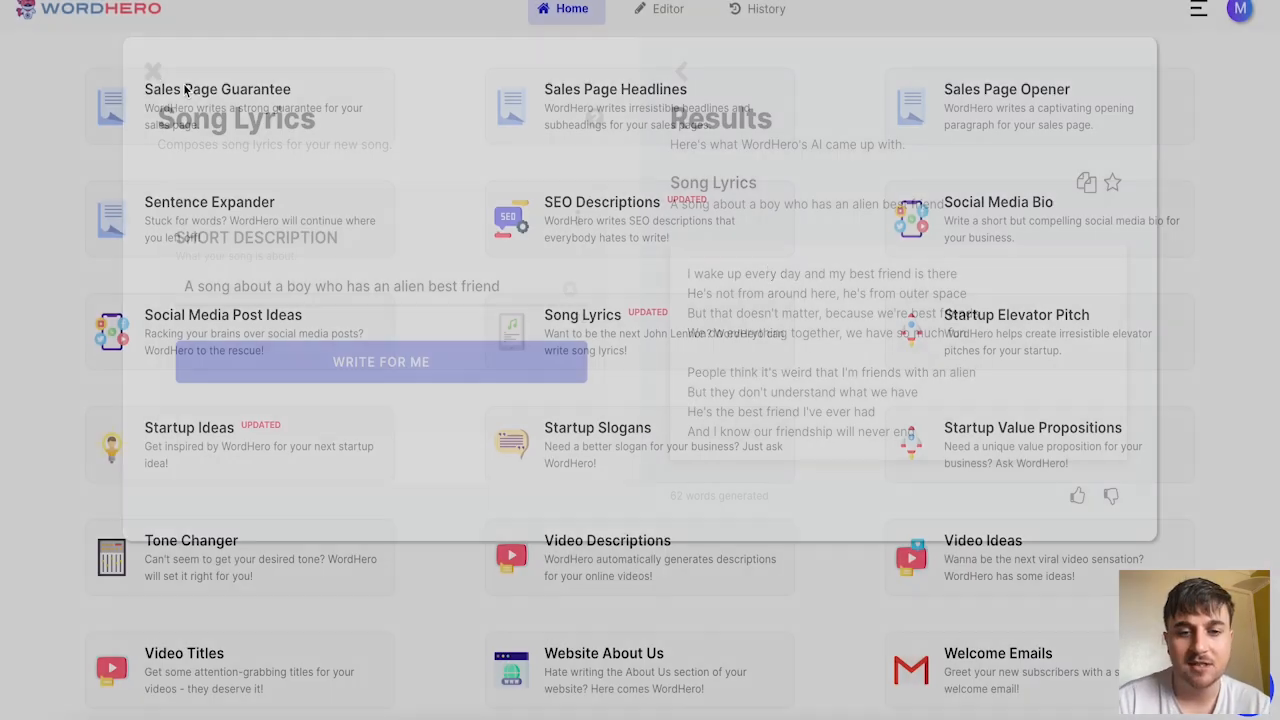
Close the Song Lyrics tool and open the blank Editor document.
click(153, 70)
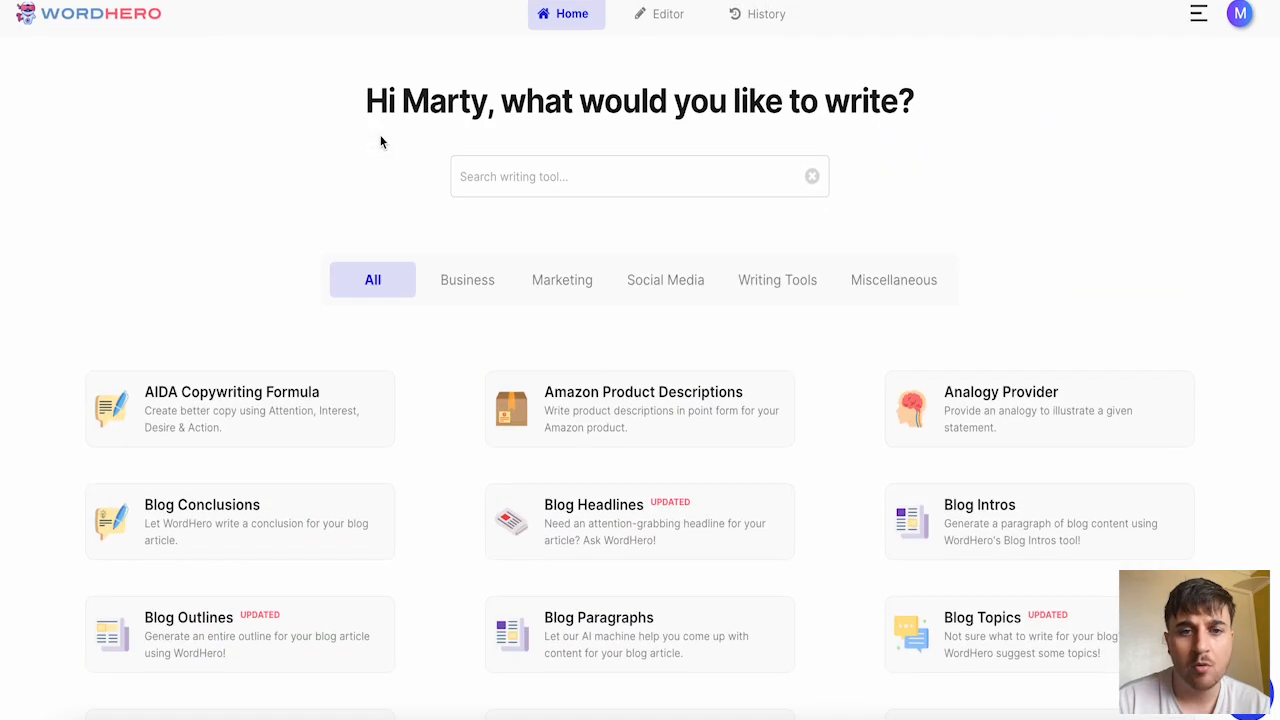
scroll(down, 3)
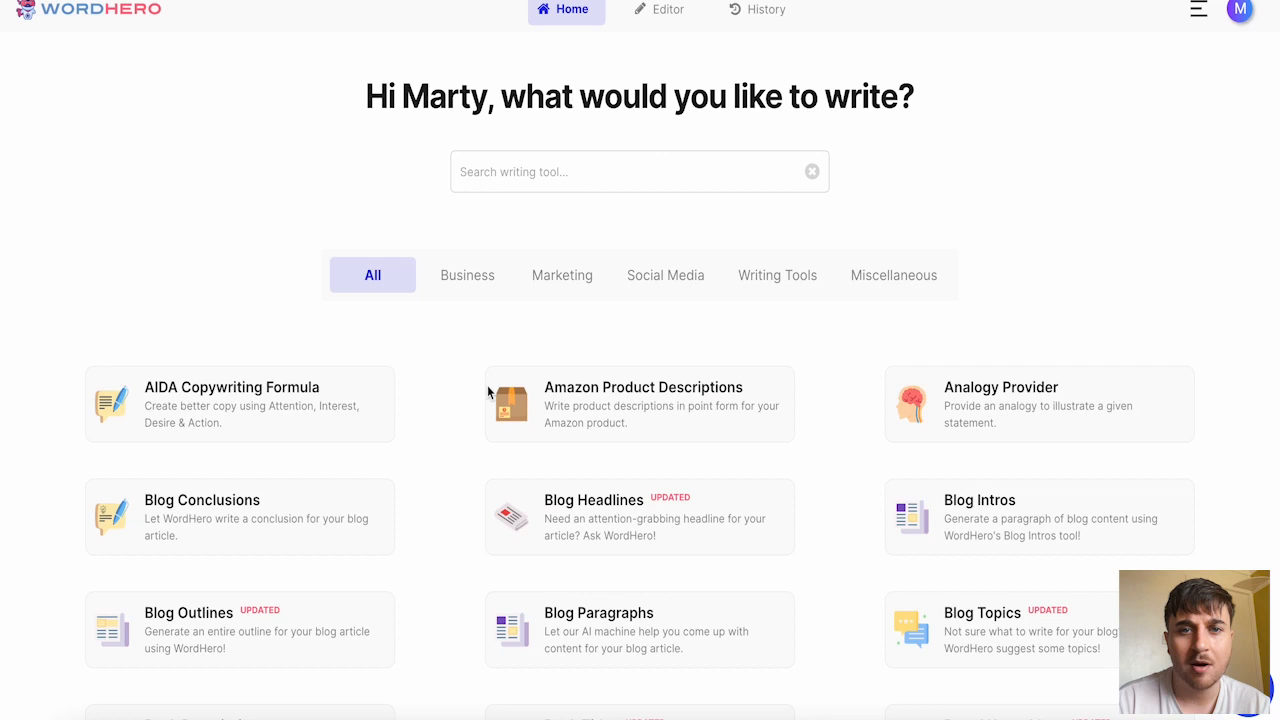
click(658, 9)
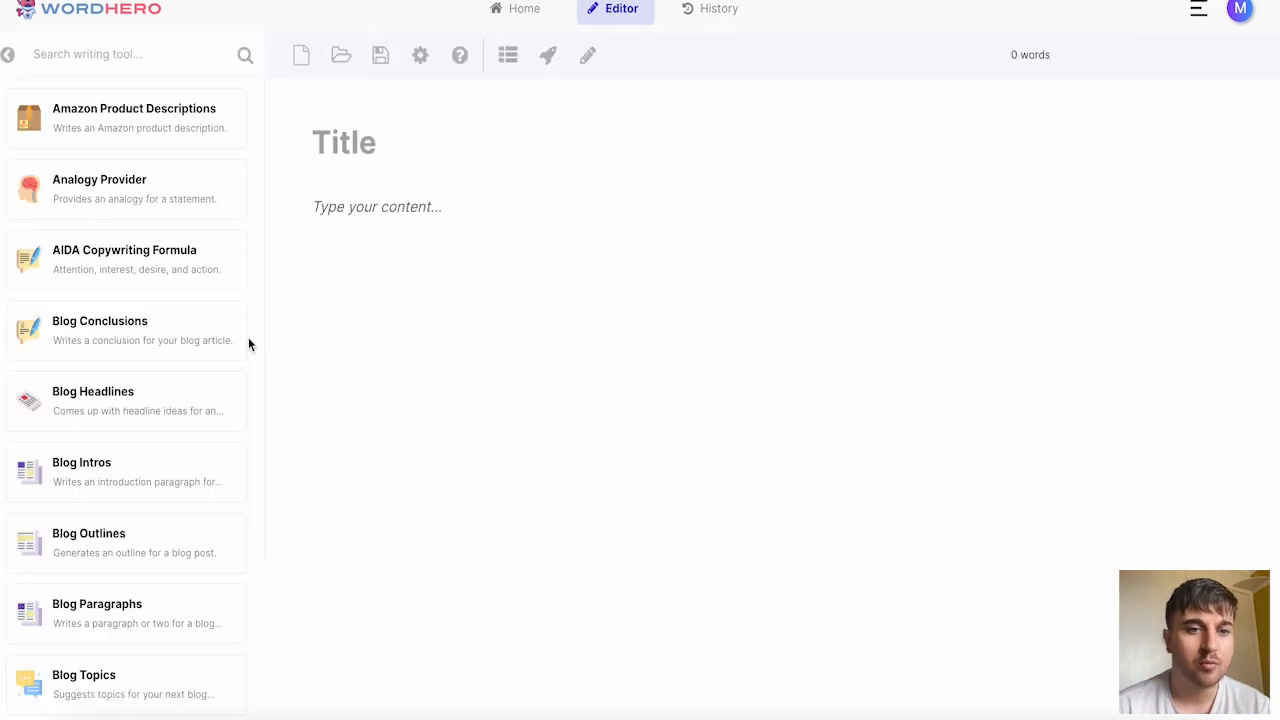
mouse_move(303, 138)
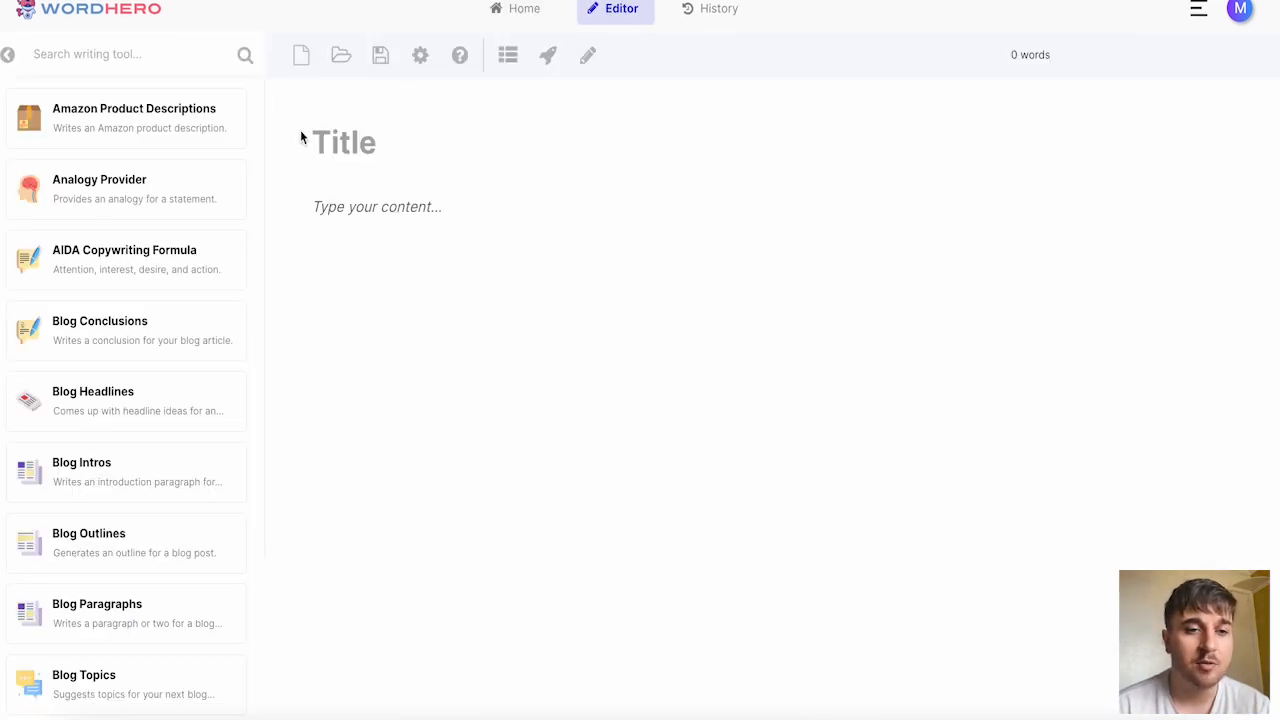
mouse_move(407, 187)
text(Product)
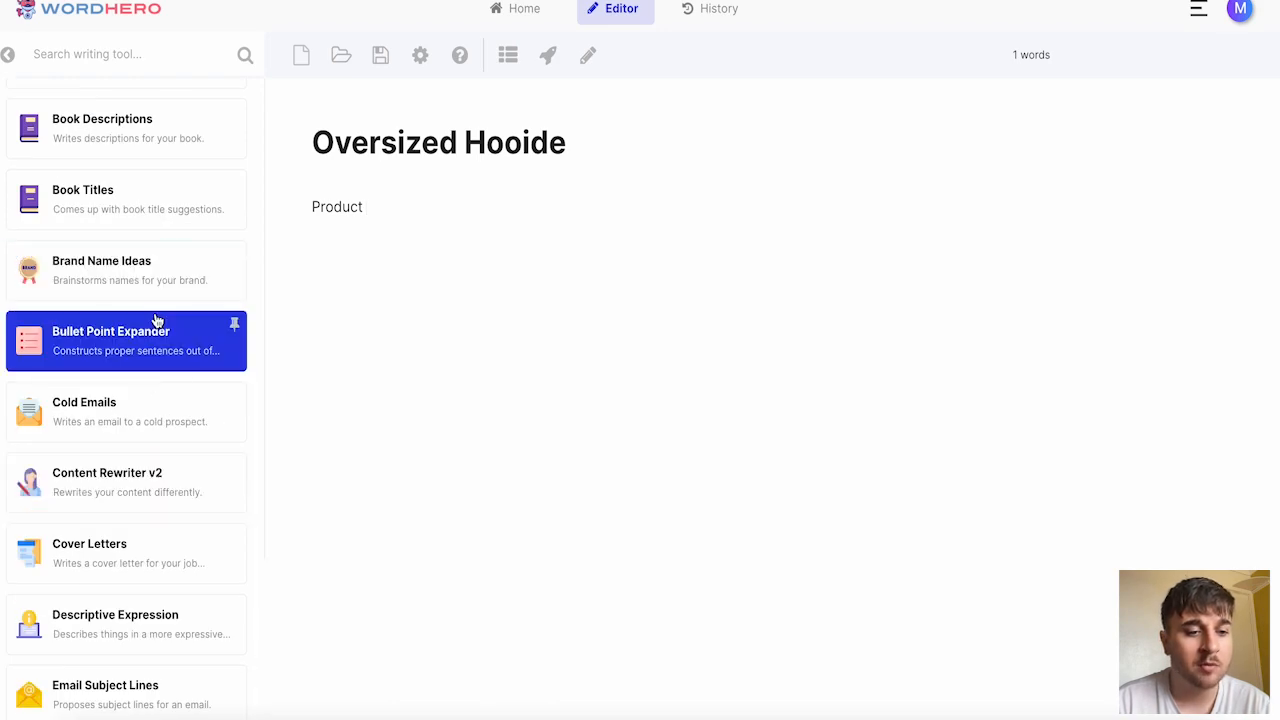
Scroll the editor's tool list and open Brand Name Ideas.
scroll(down, 3)
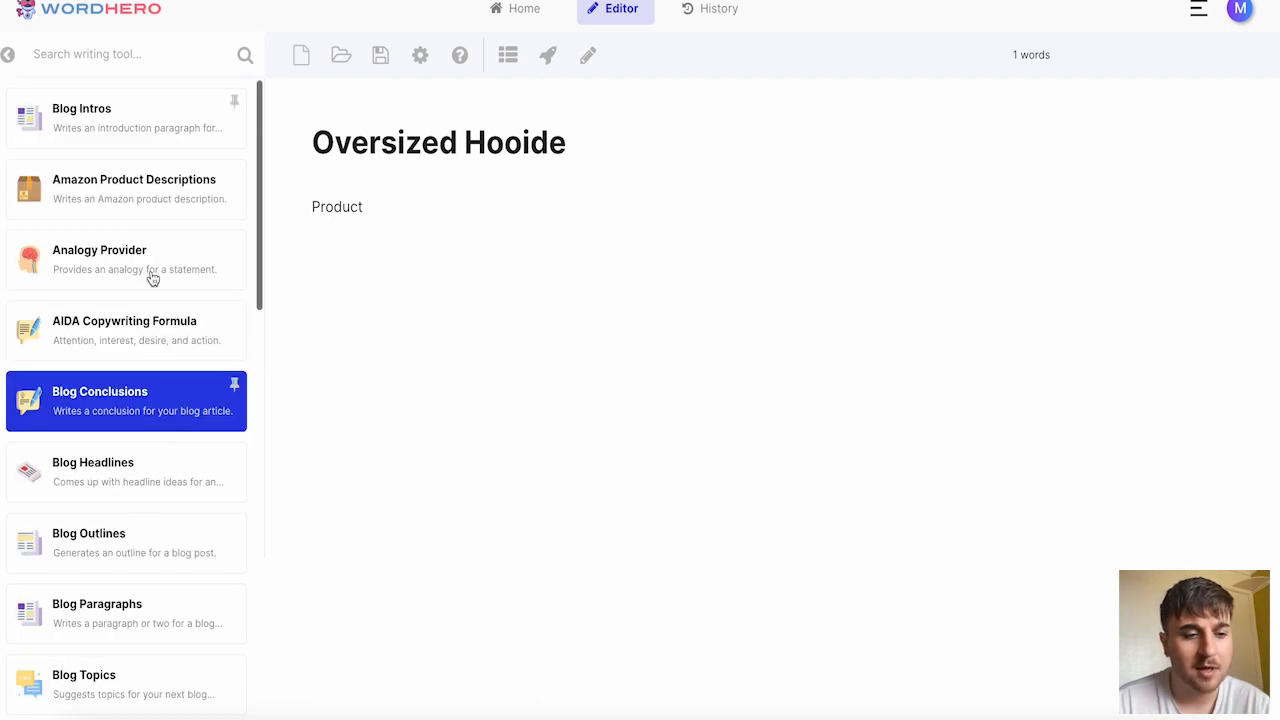
scroll(down, 3)
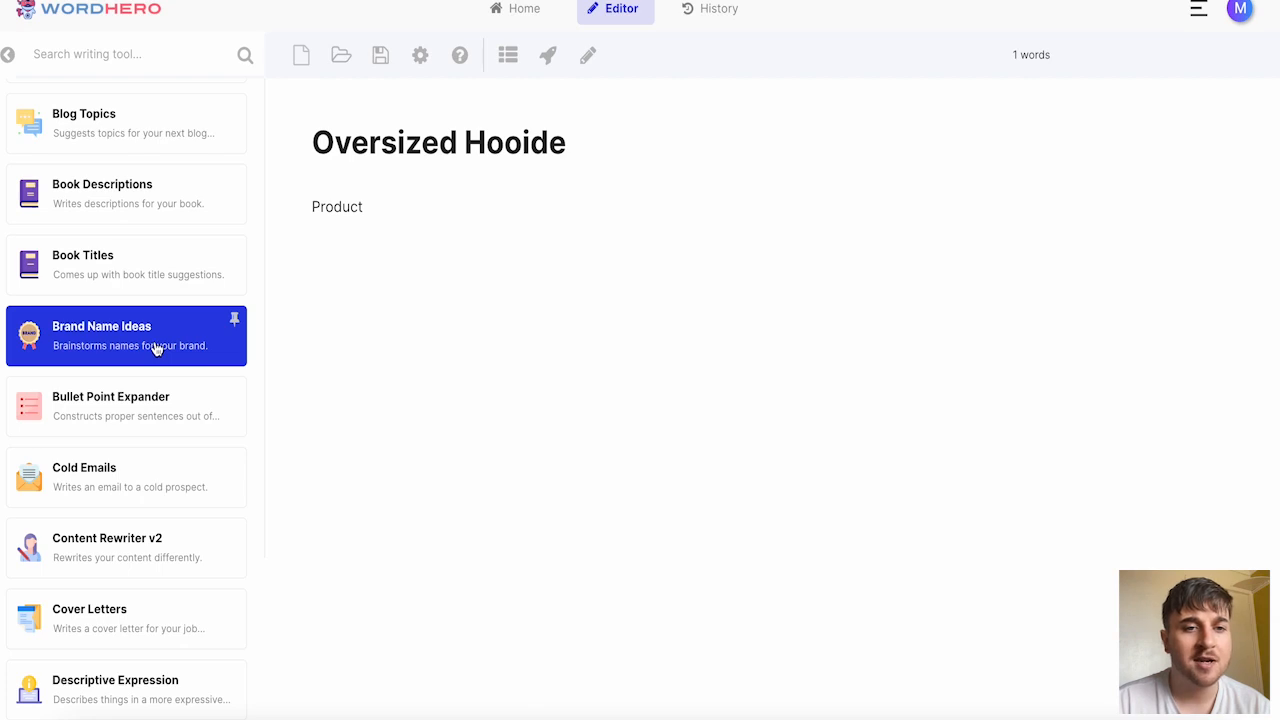
click(126, 335)
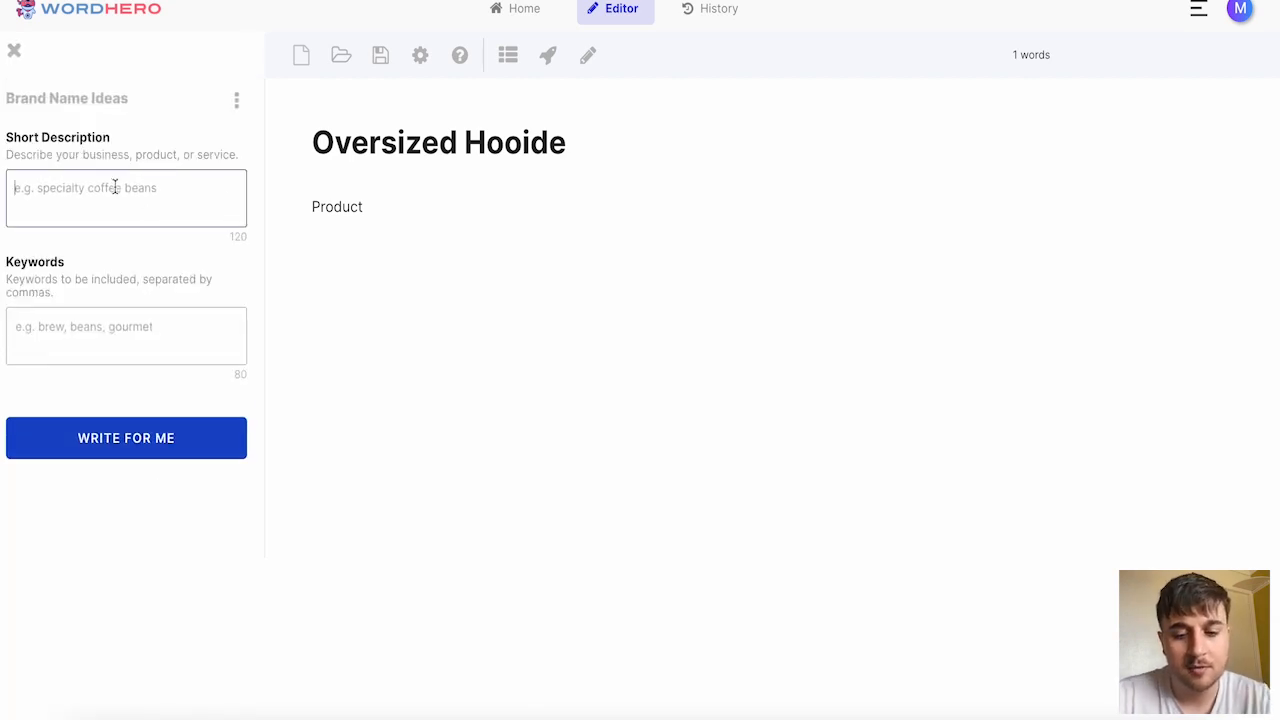
Generate brand names with keywords Hoodie, Blanket, Comfy, Oversized and add 'Snuggii' to the document.
text(Hoodie, Blanket, Comfy, Oversized)
text(Oversized Hoodies, that double as a blanket)
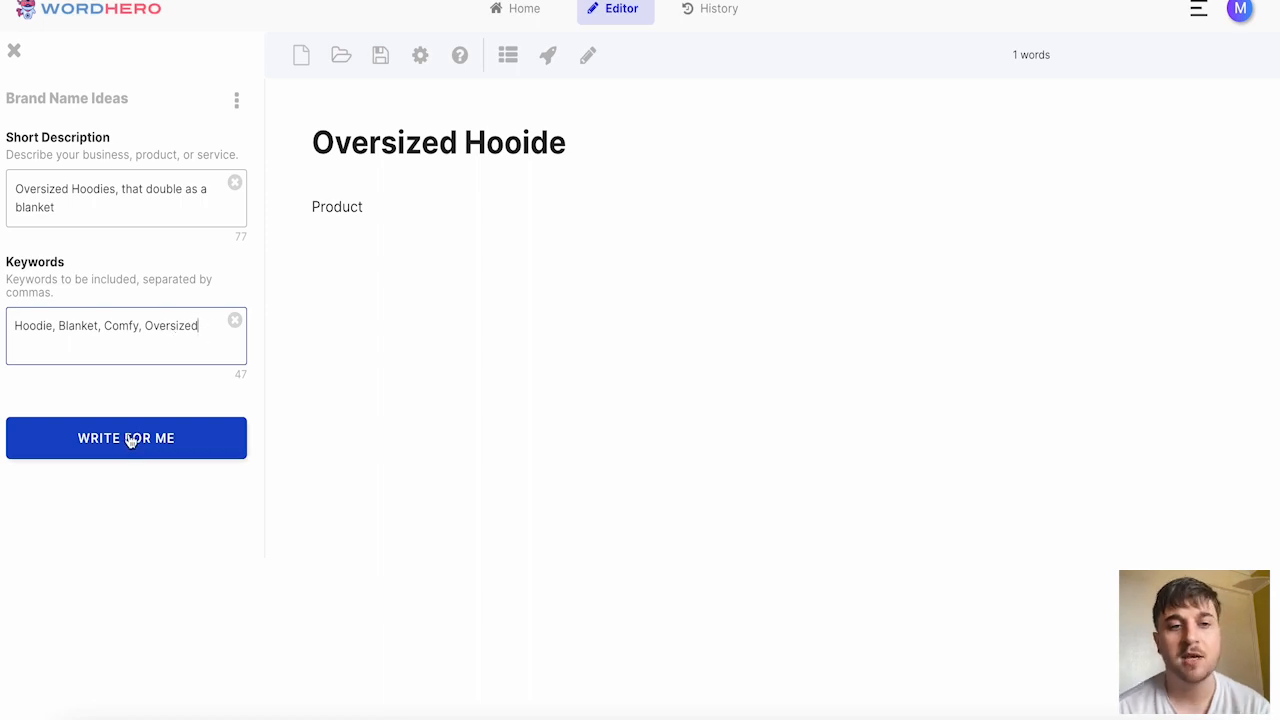
click(126, 438)
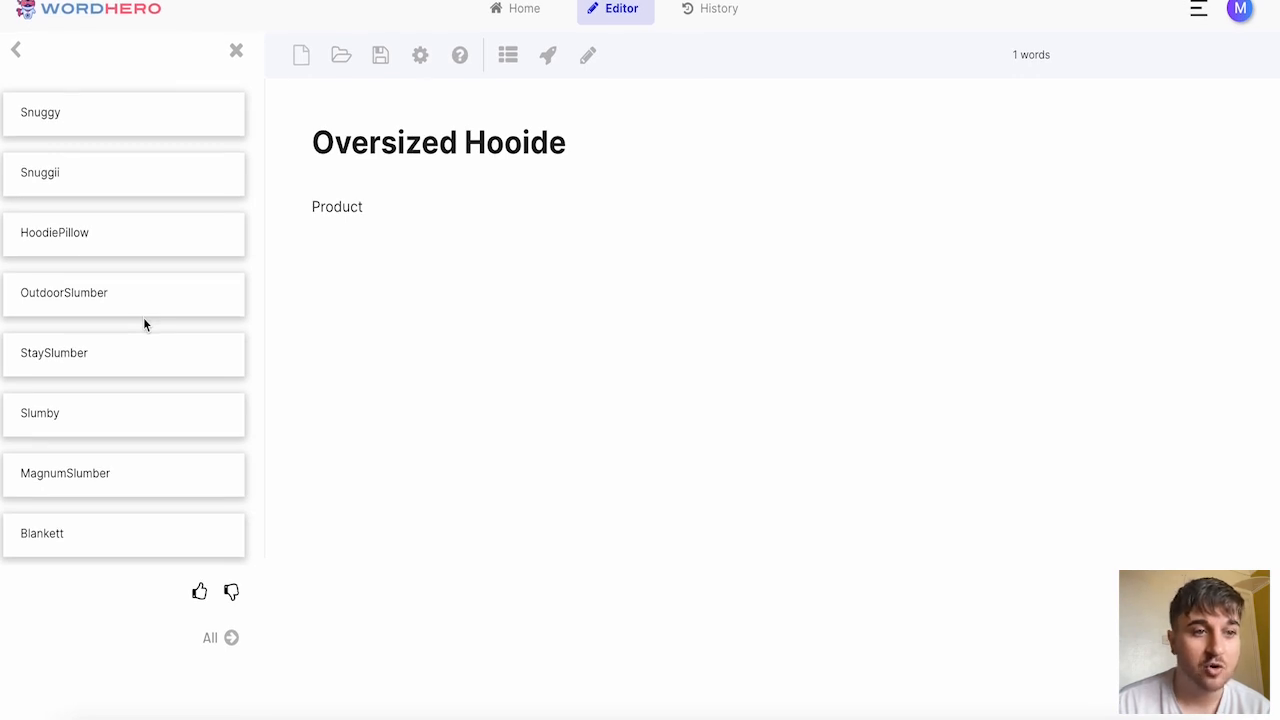
mouse_move(81, 178)
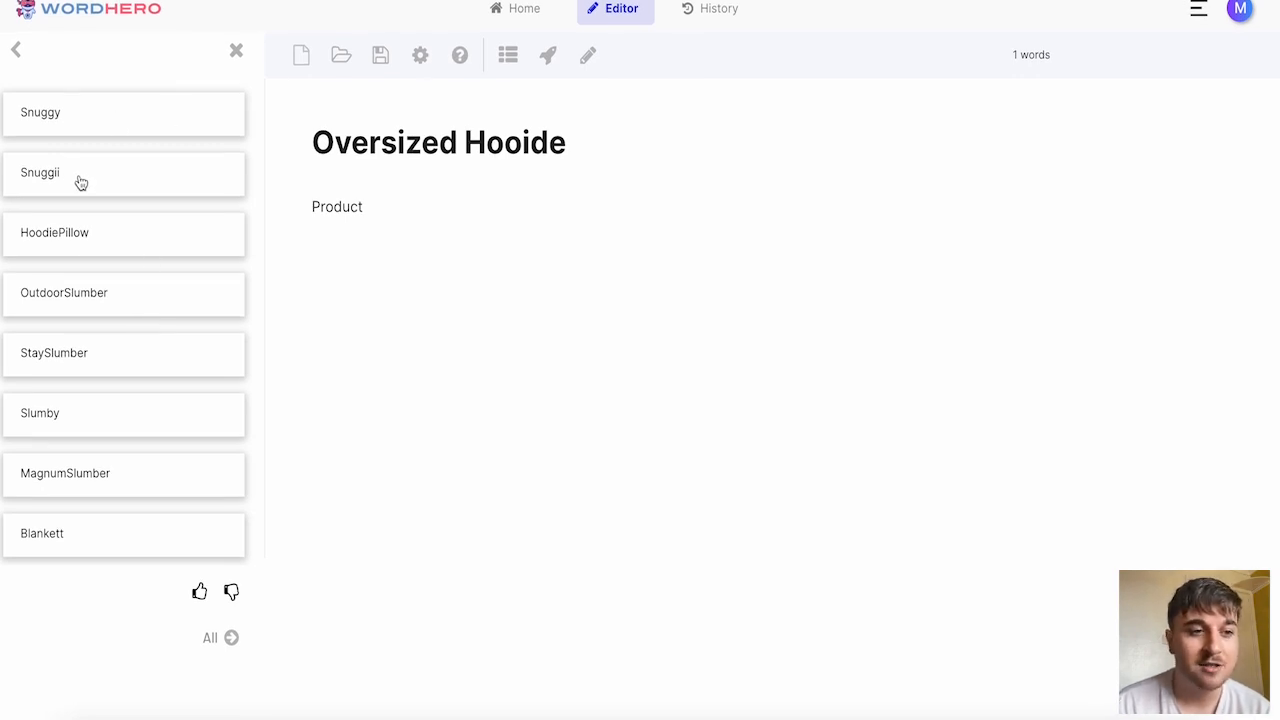
mouse_move(183, 266)
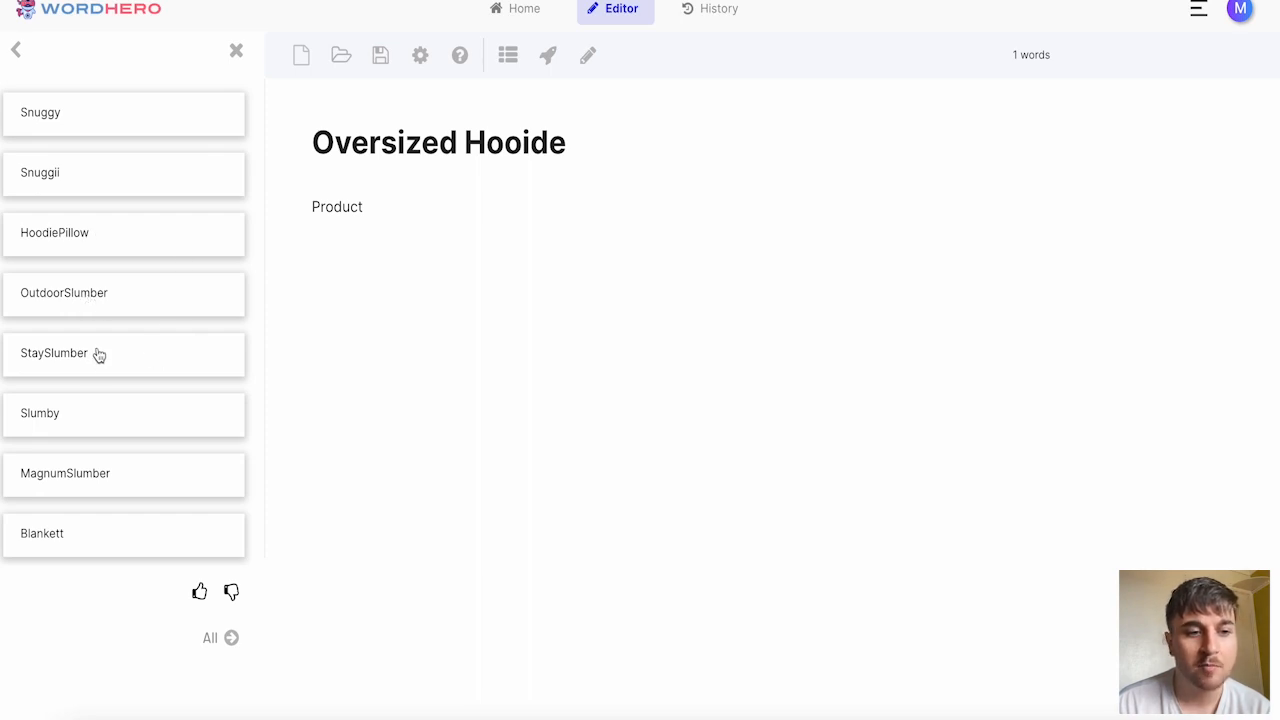
mouse_move(95, 473)
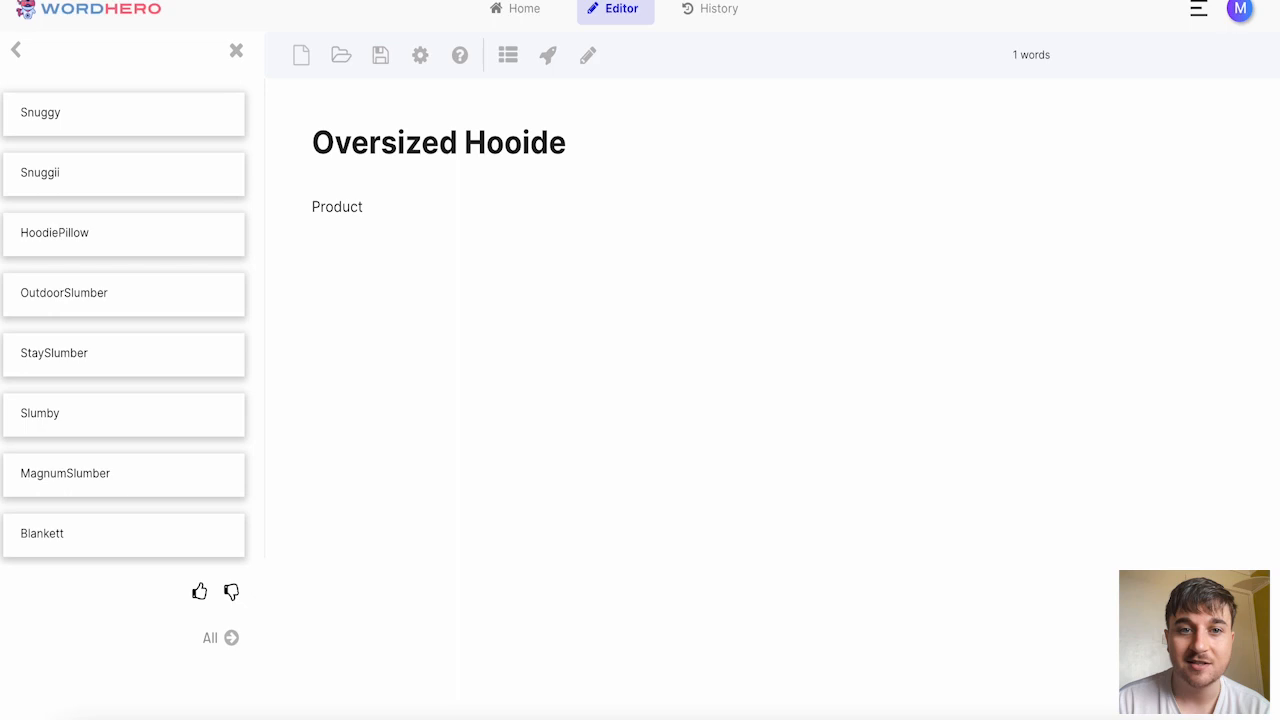
text(Snuggii)
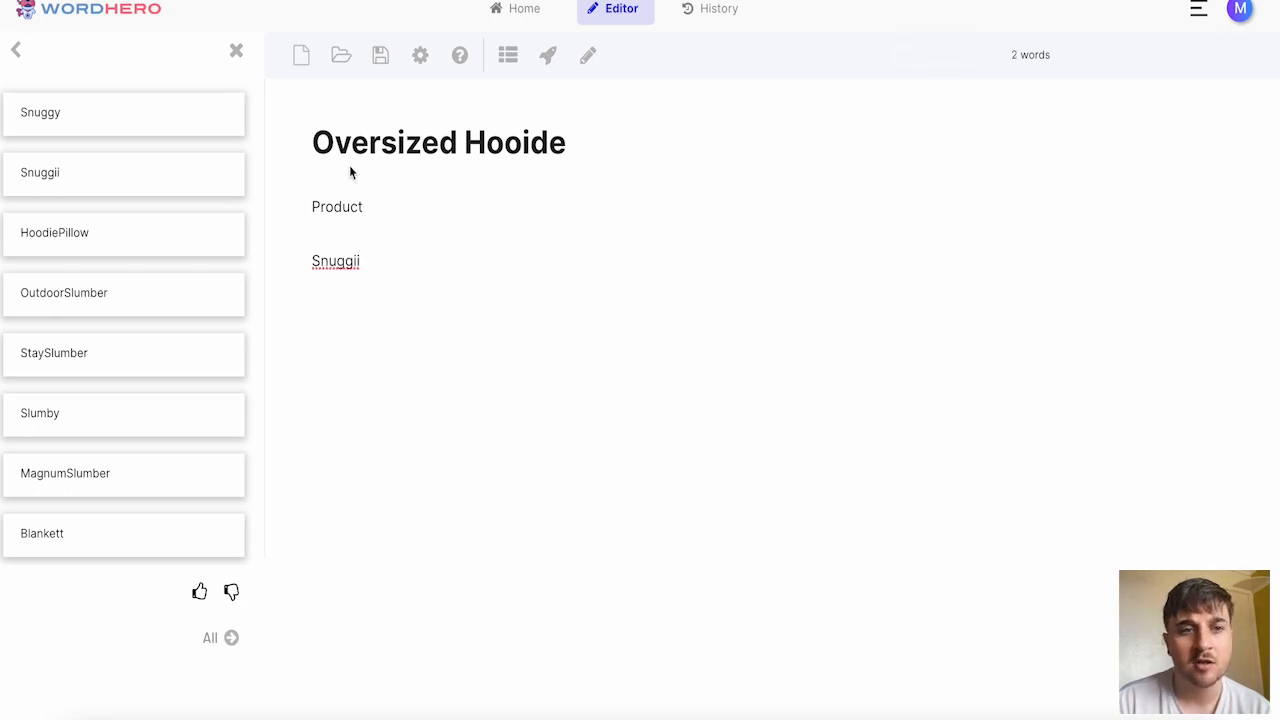
mouse_move(301, 55)
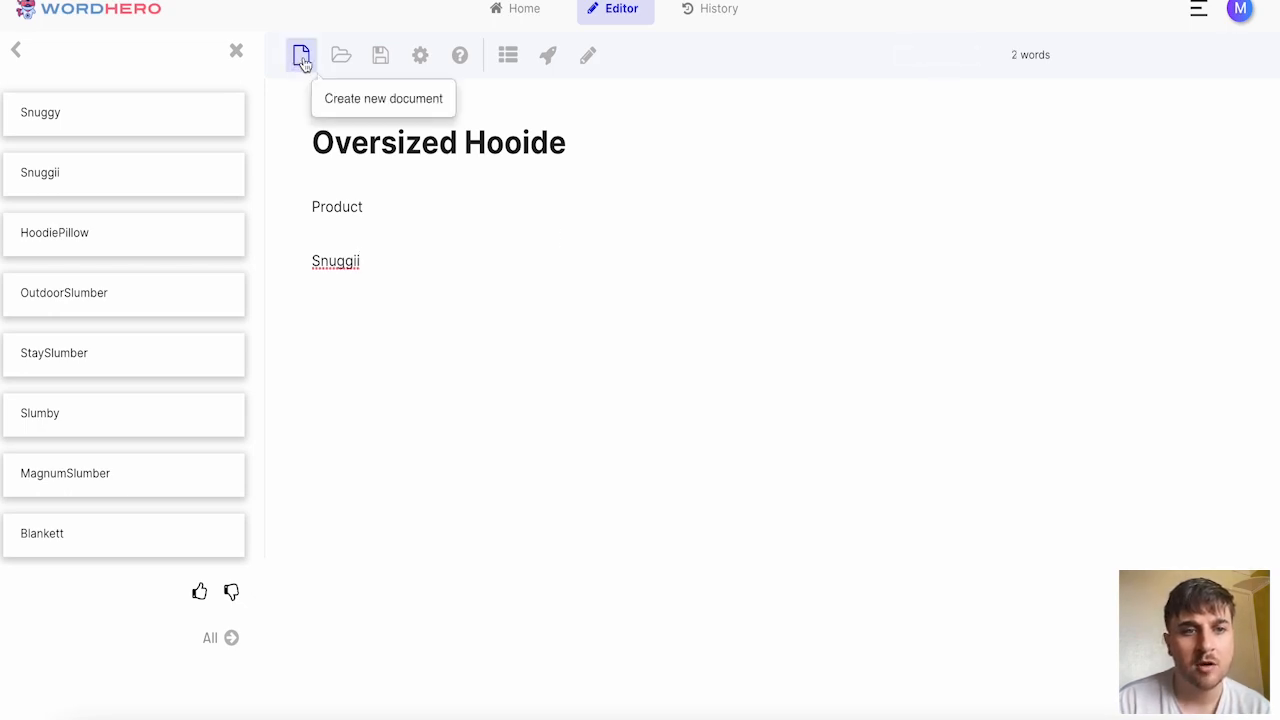
mouse_move(340, 55)
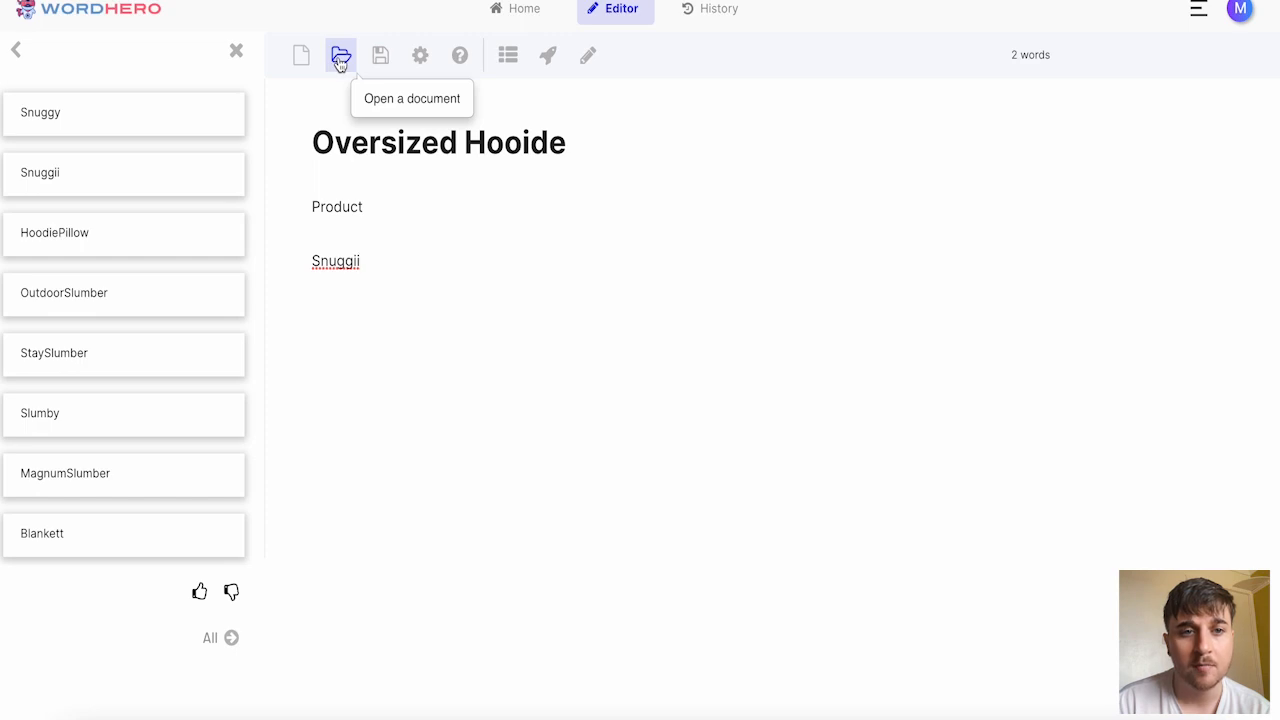
mouse_move(380, 55)
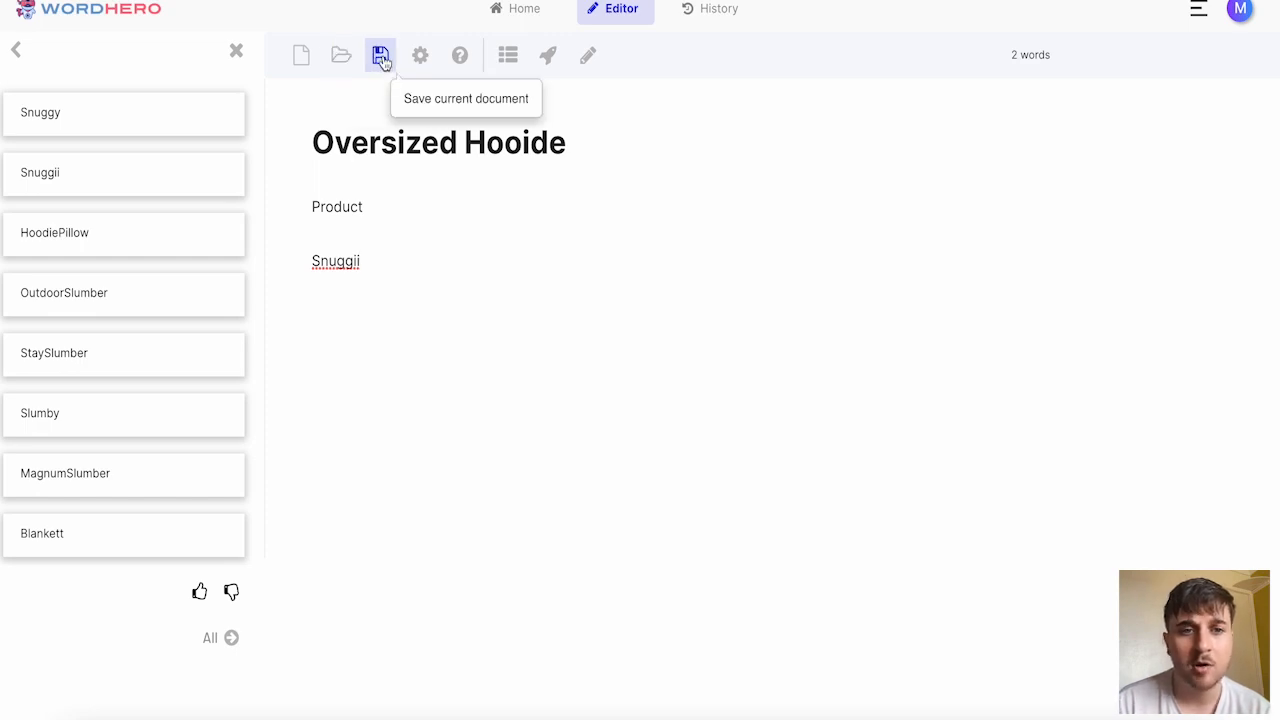
mouse_move(420, 55)
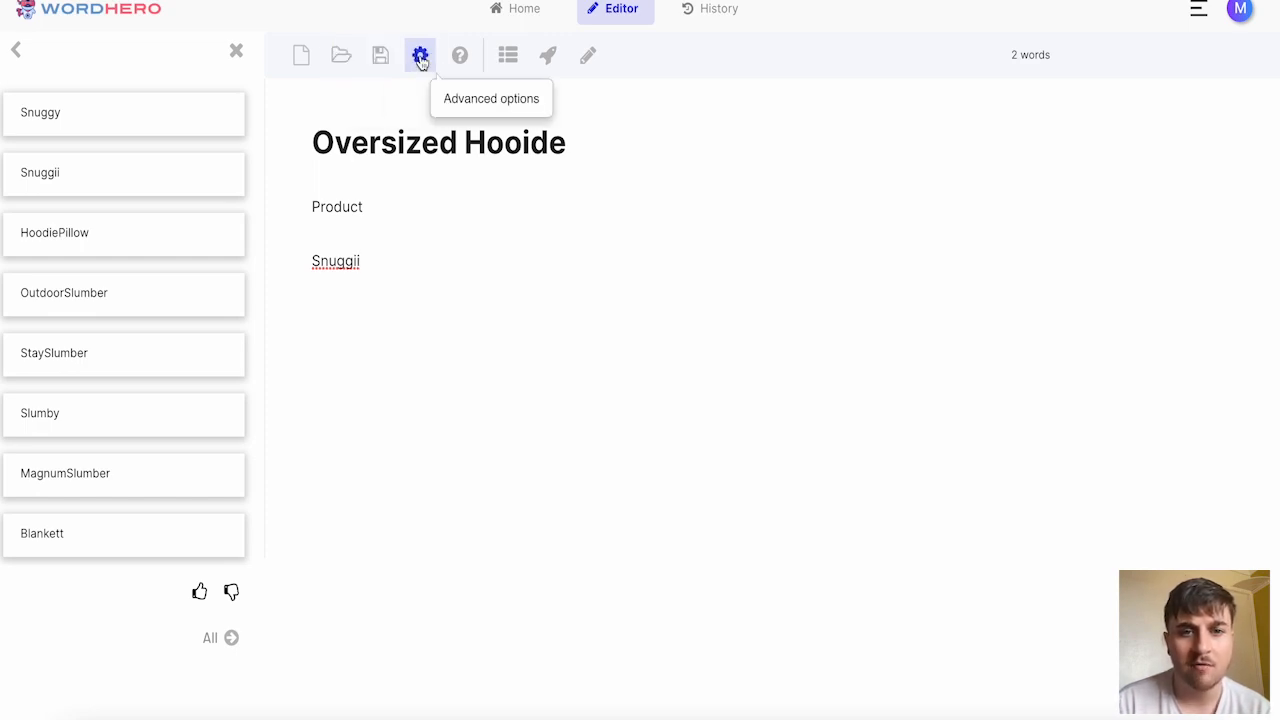
click(419, 55)
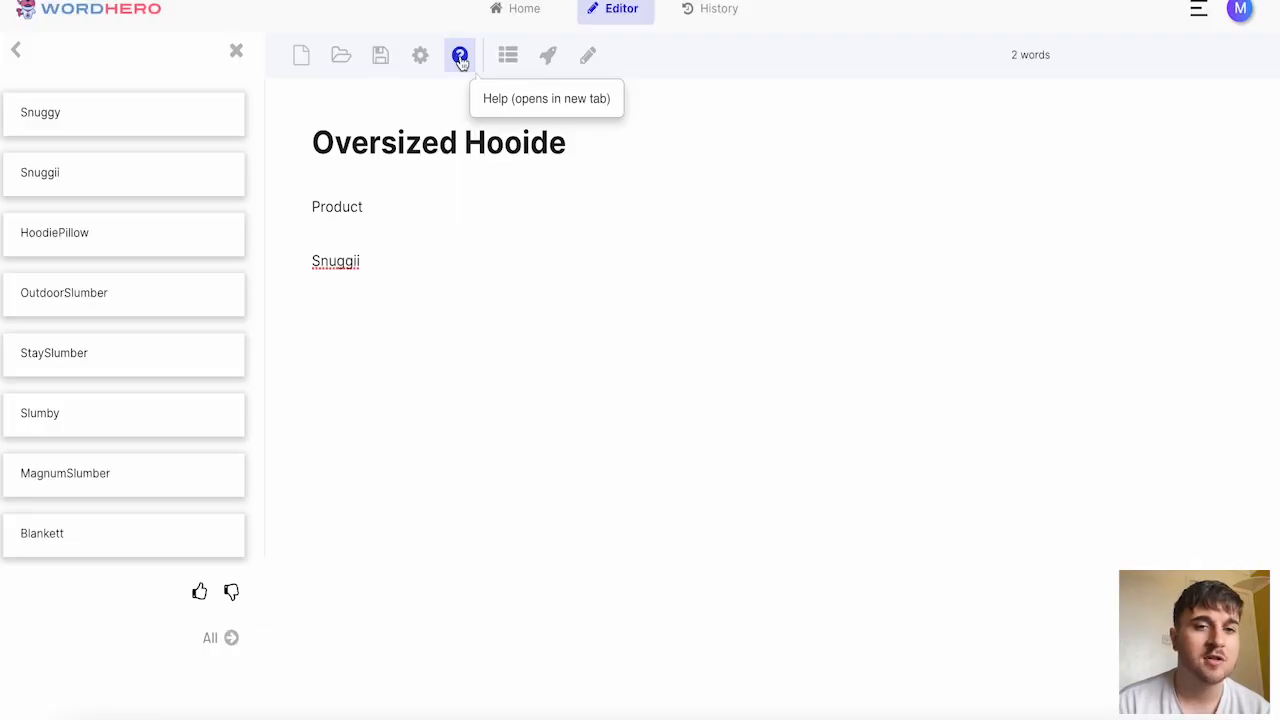
click(507, 55)
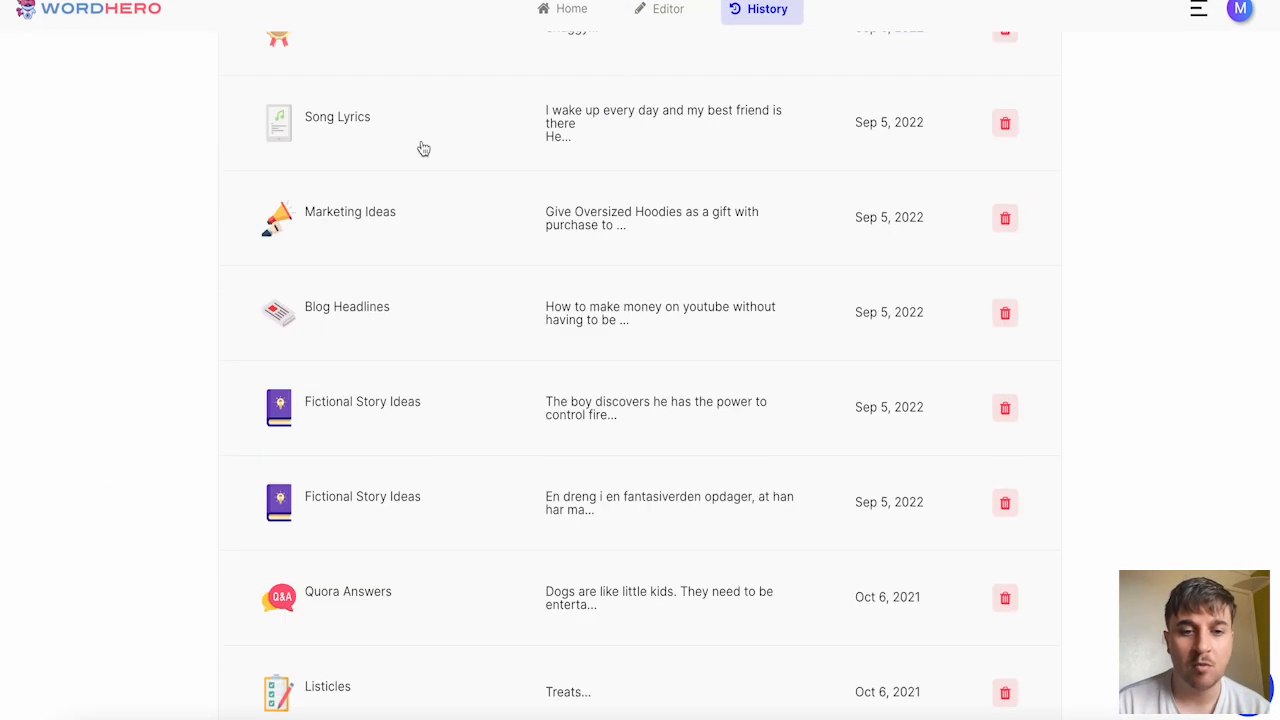
Scroll through the History list of generations, newest Brand Name Ideas first.
scroll(down, 3)
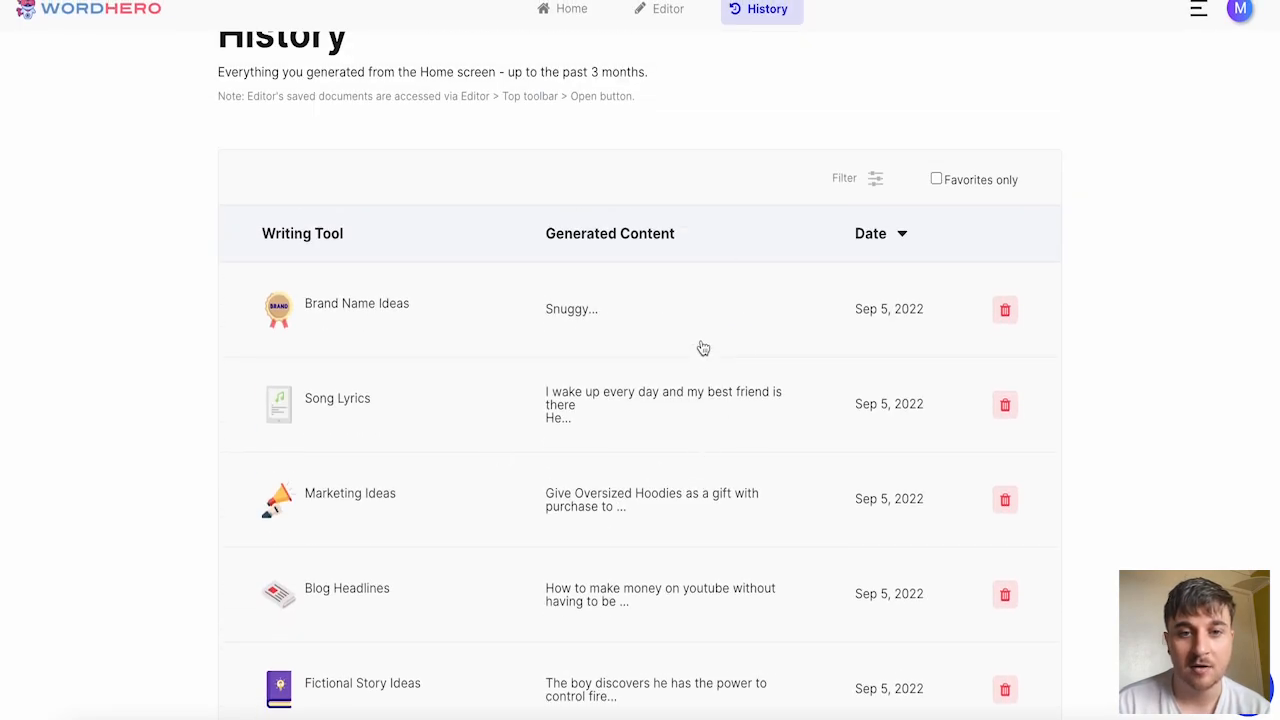
scroll(down, 3)
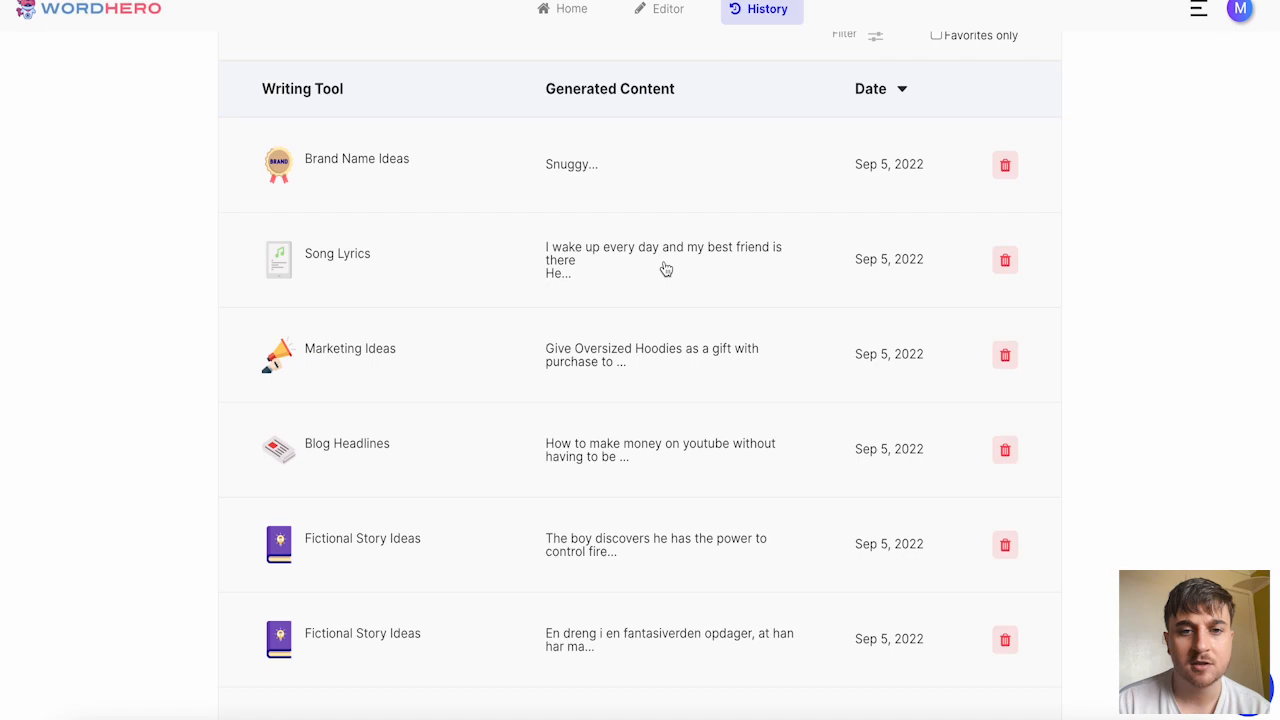